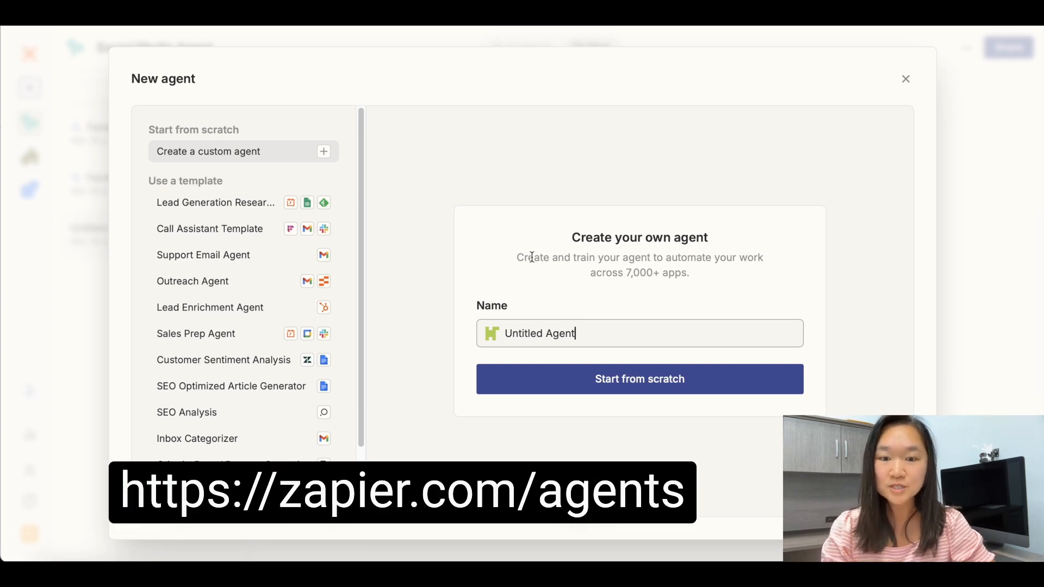
mouse_move(434, 293)
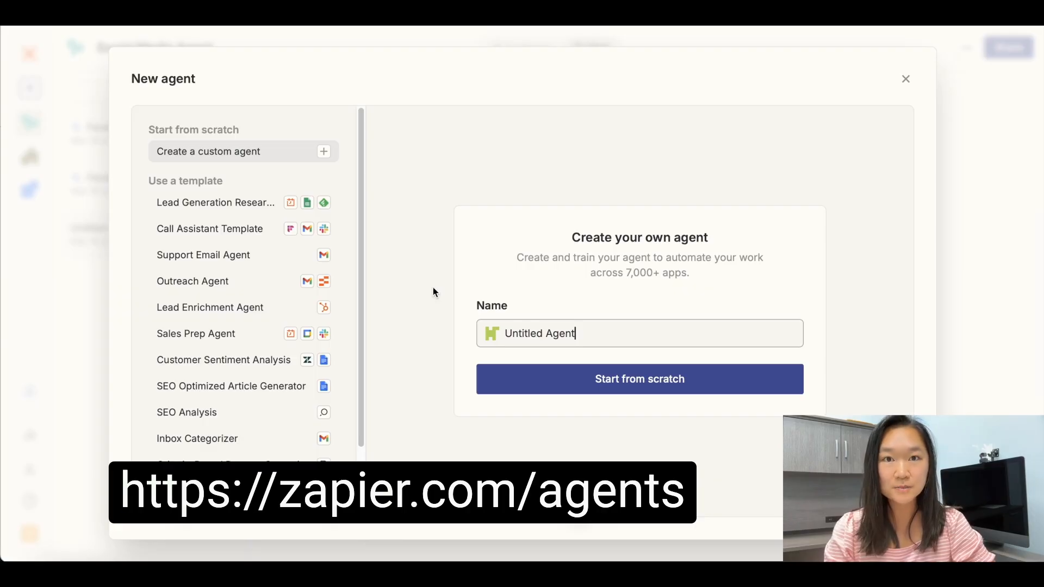
mouse_move(420, 292)
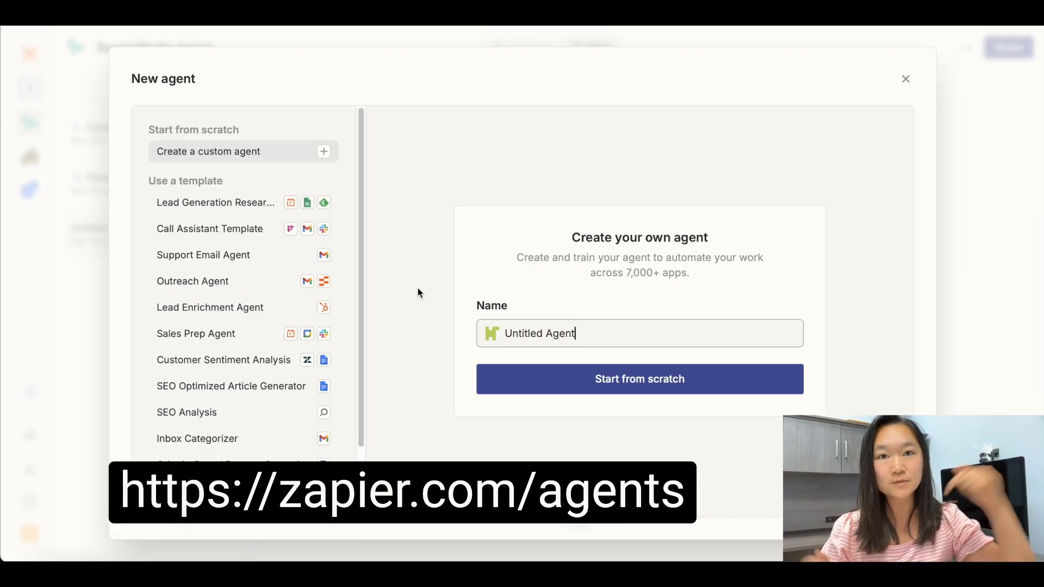
mouse_move(556, 315)
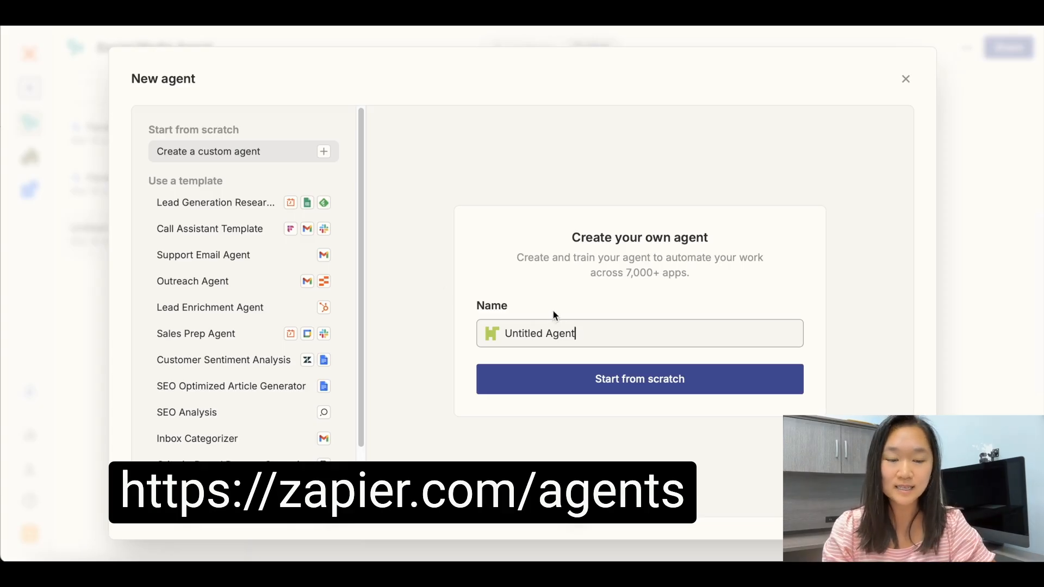
- Name the new agent 'Social Media Agent' and start it from scratch
triple_click(539, 333)
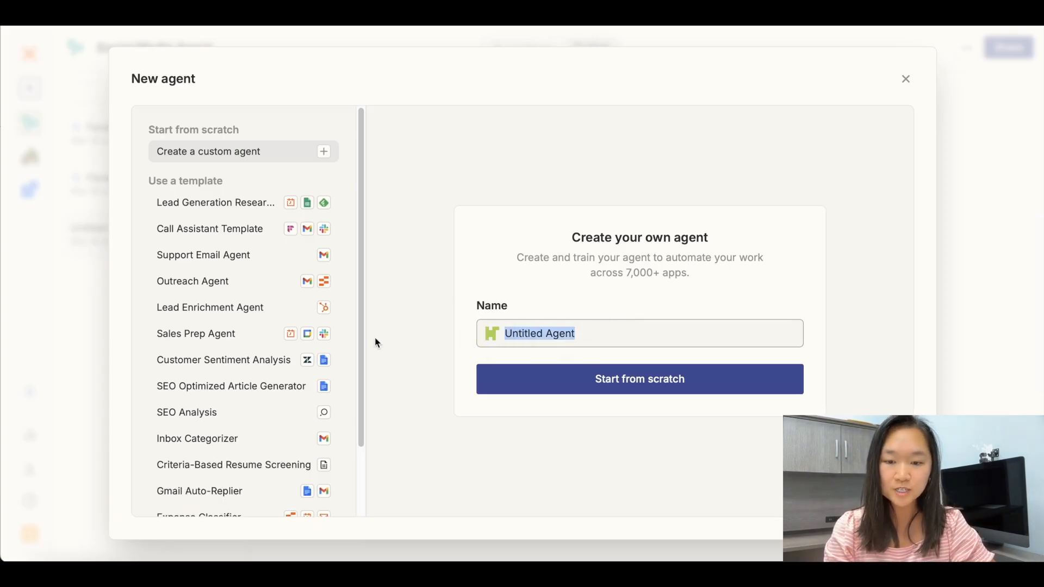
mouse_move(215, 202)
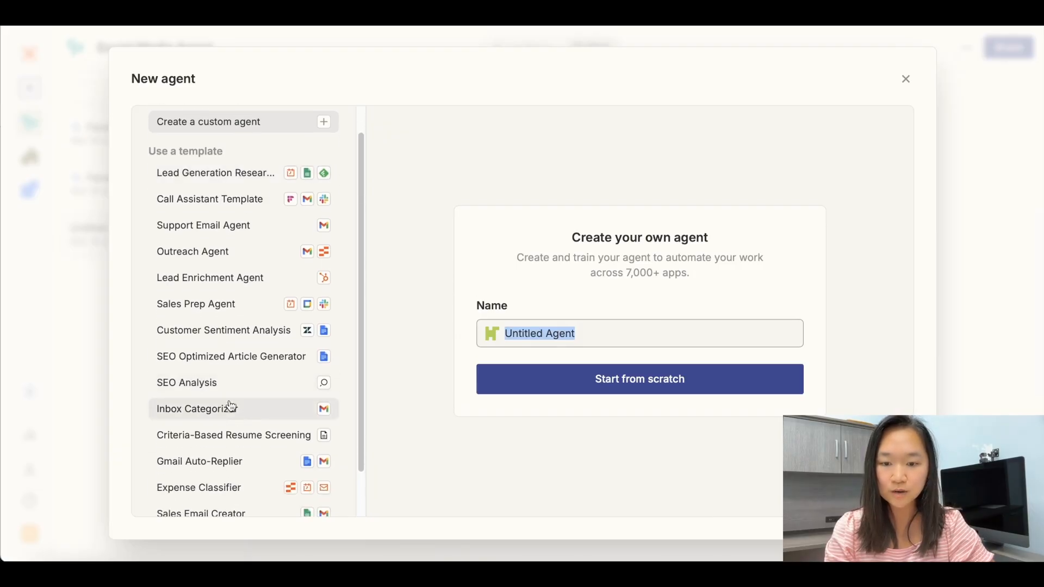
scroll(down, 3)
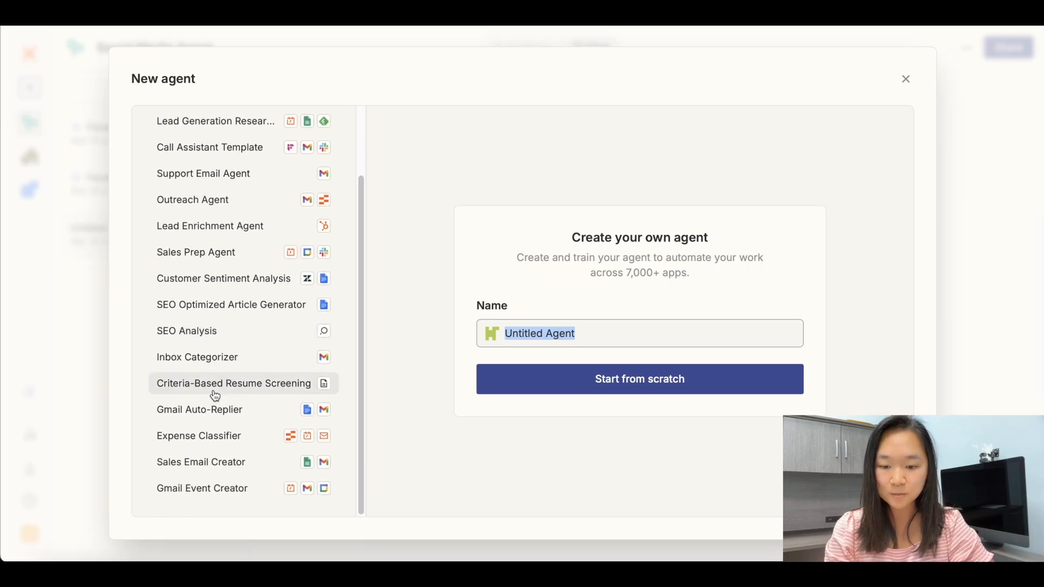
text(Social)
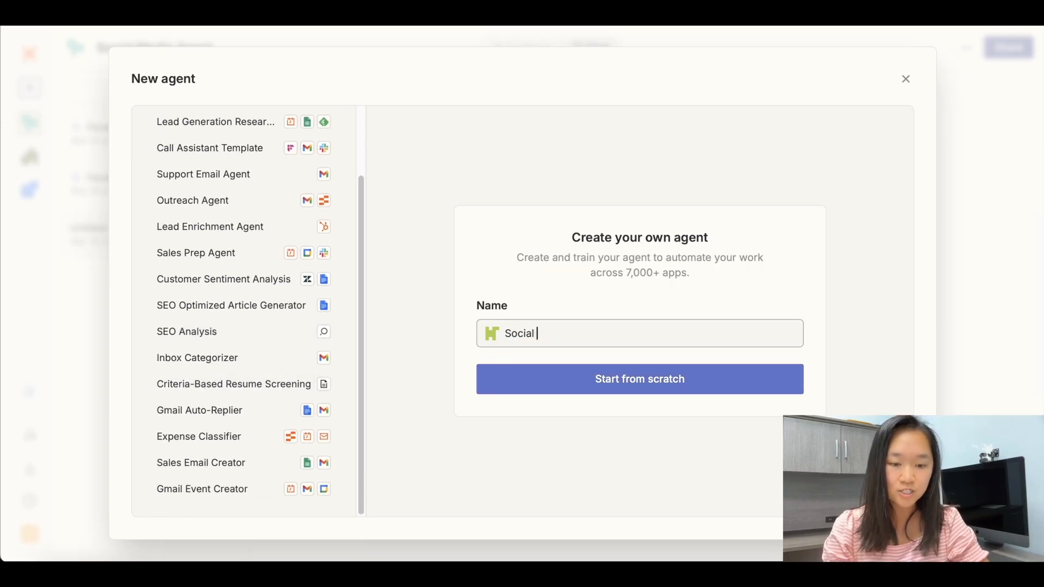
text(Media A)
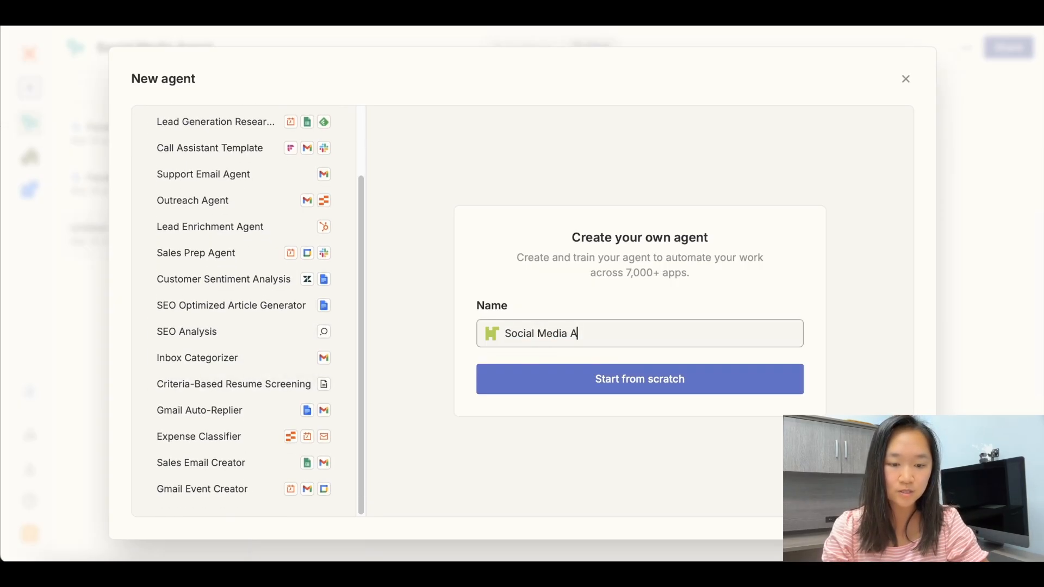
click(639, 378)
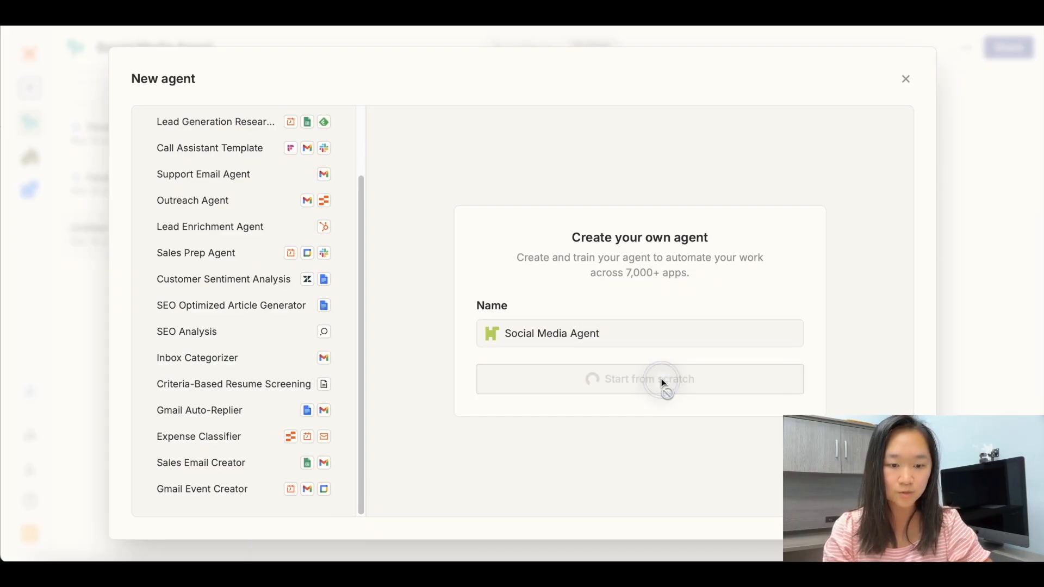
- Switch to the Social Media Agent's Configure page with its settings
click(638, 378)
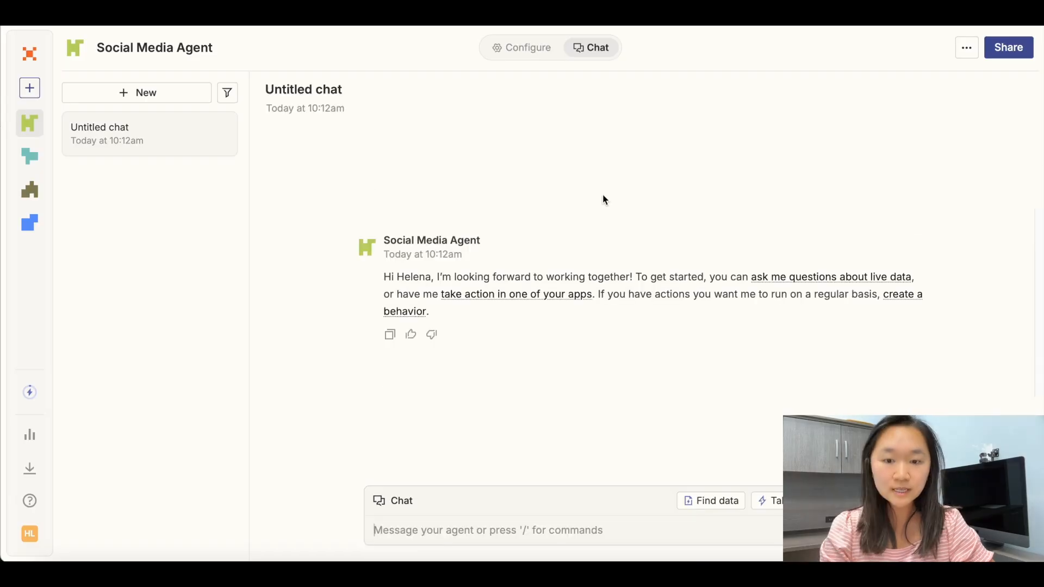
mouse_move(599, 63)
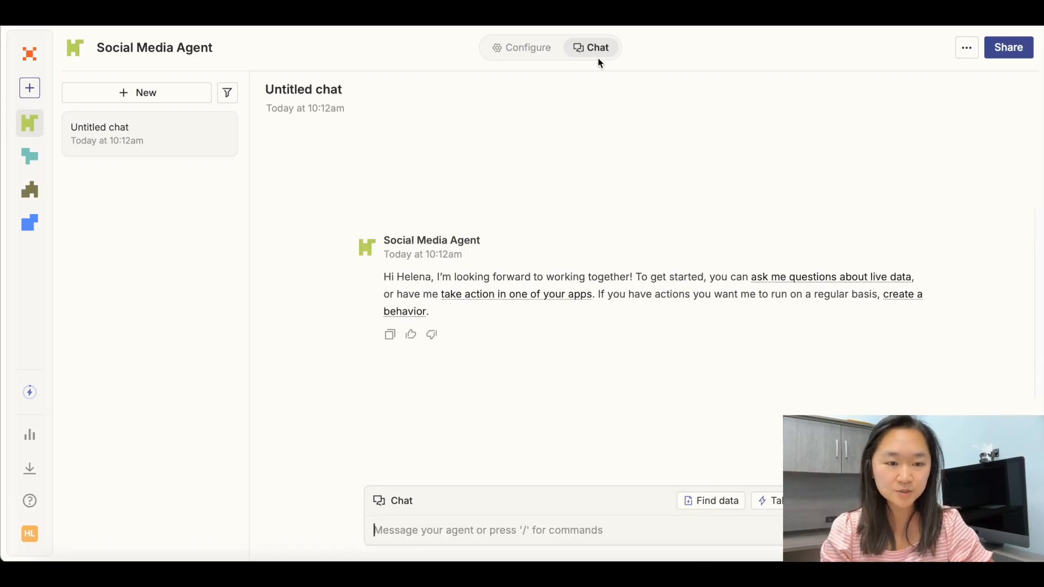
mouse_move(520, 47)
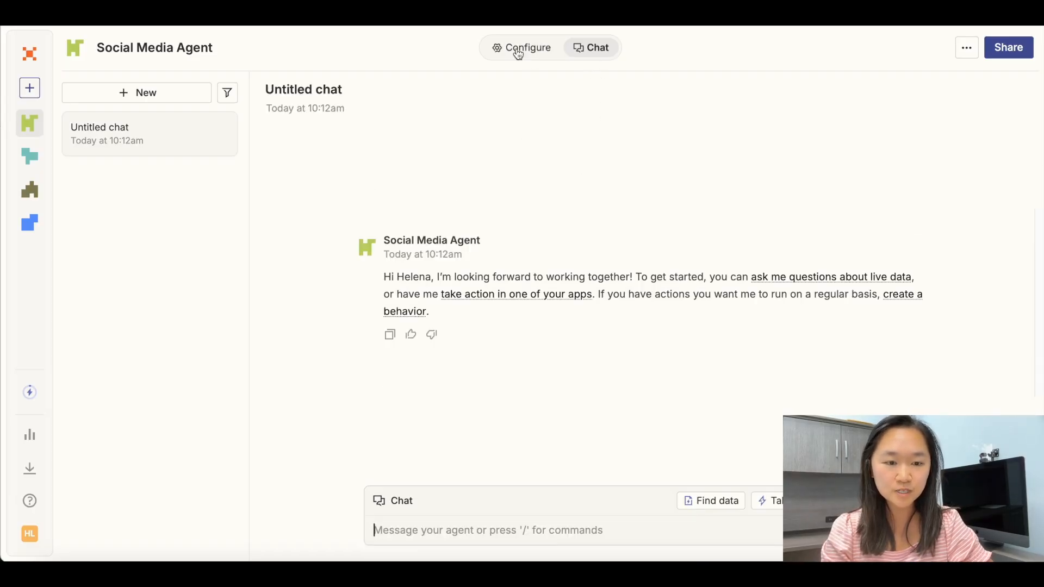
click(521, 47)
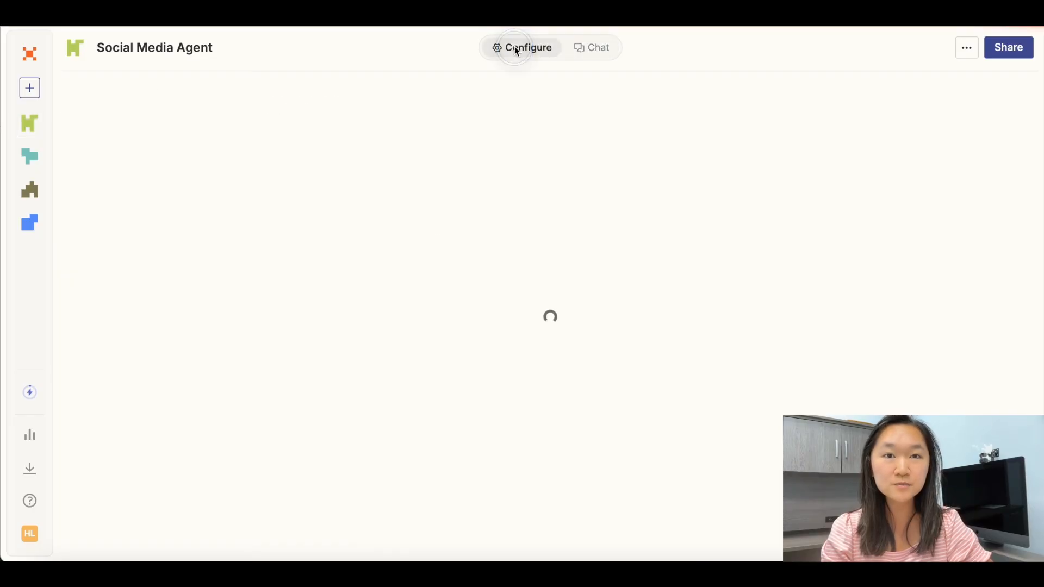
click(521, 47)
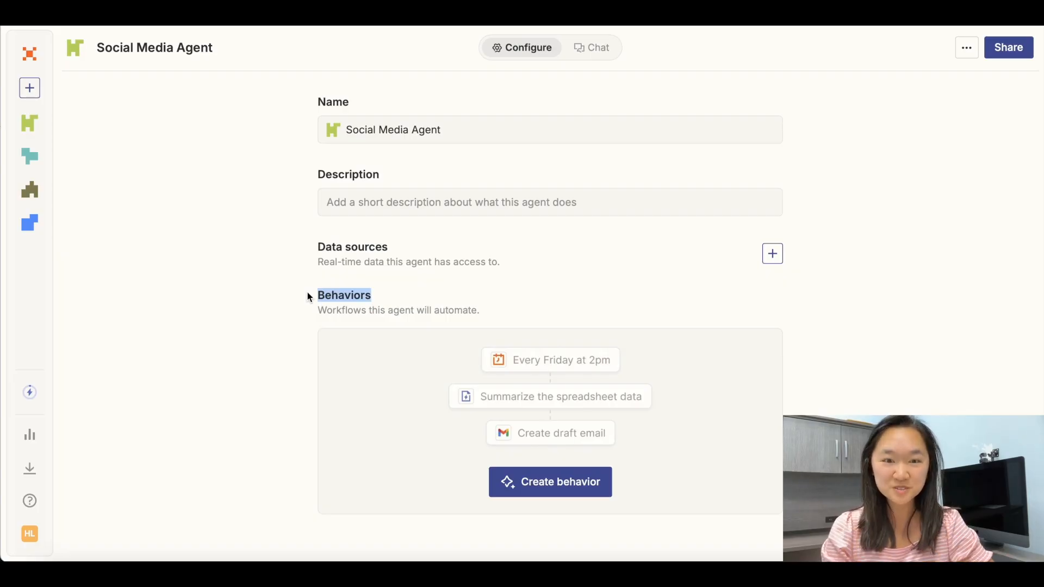
mouse_move(673, 258)
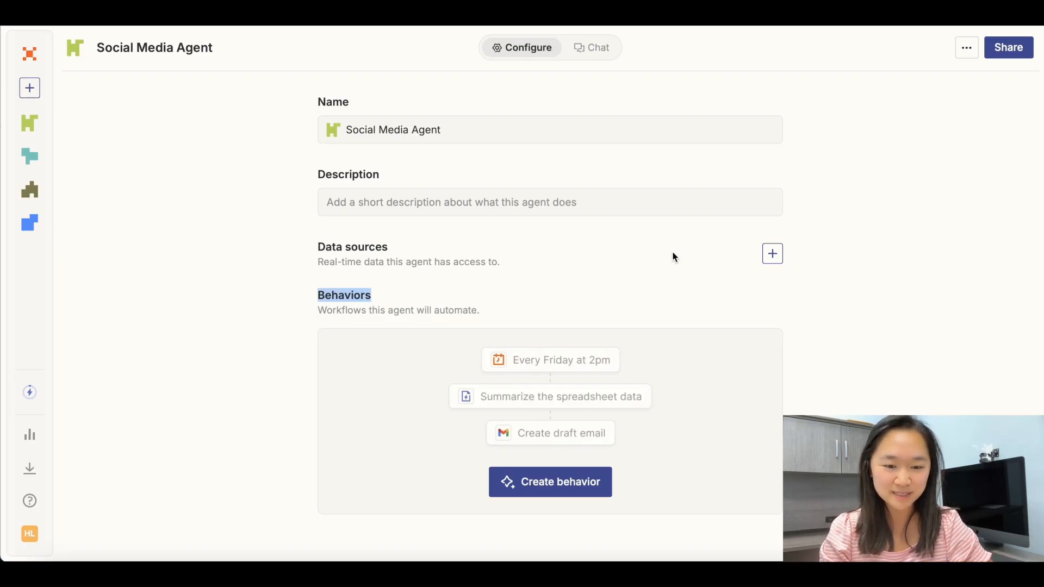
- Start adding a data source and browse the available apps like Google Docs and Notion
click(773, 253)
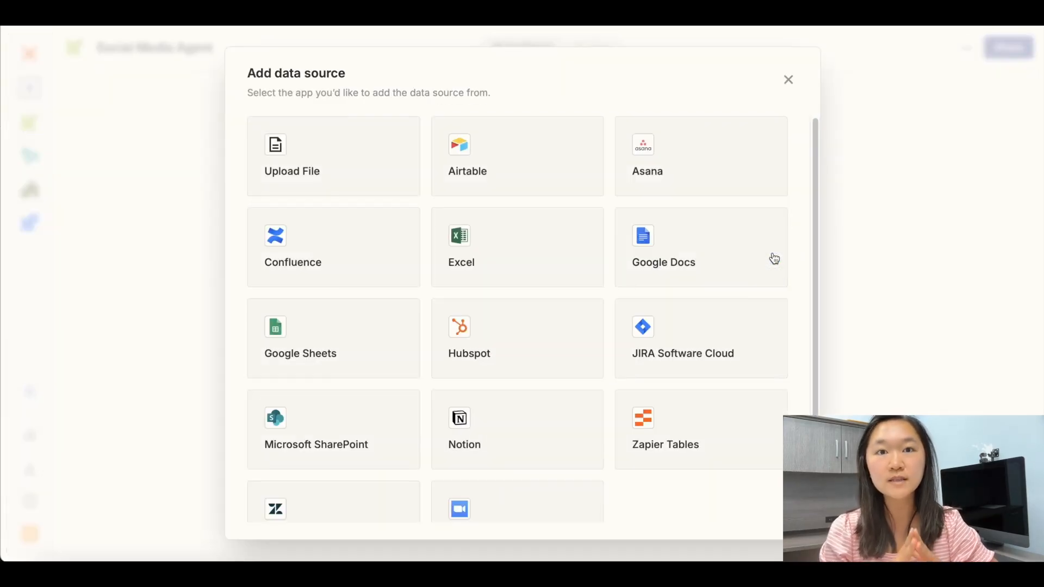
mouse_move(346, 406)
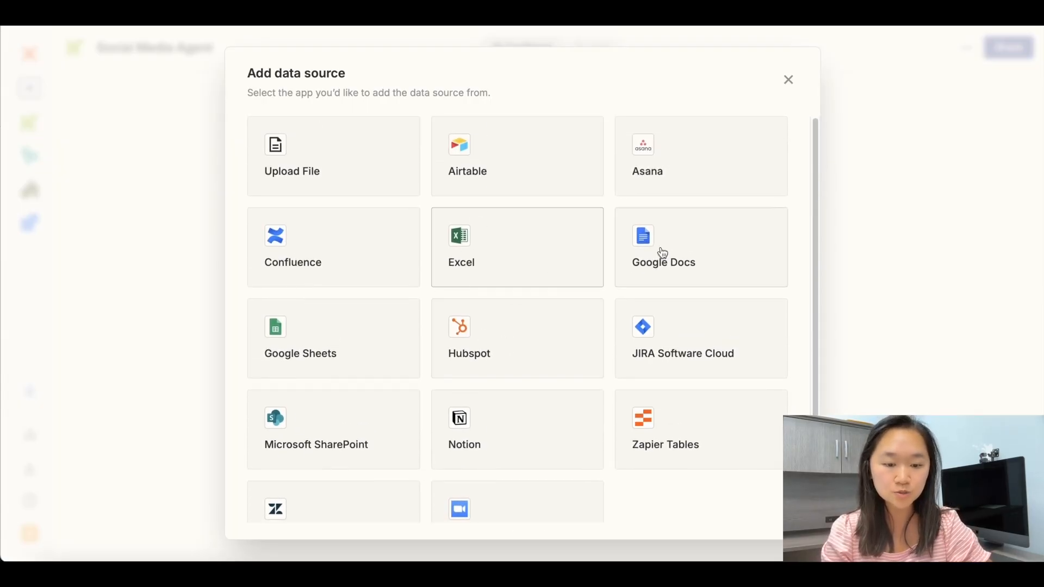
scroll(down, 3)
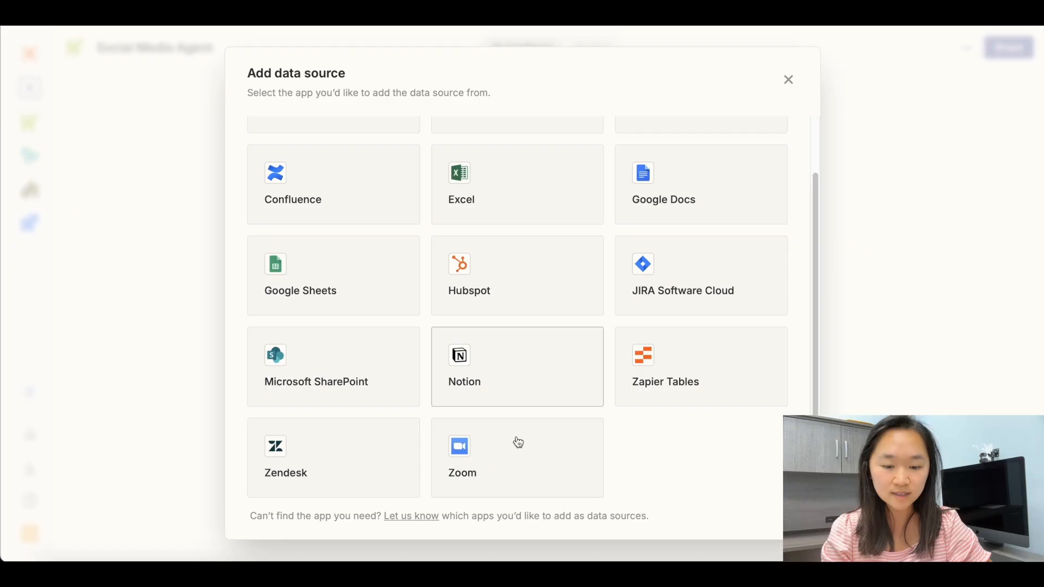
scroll(up, 3)
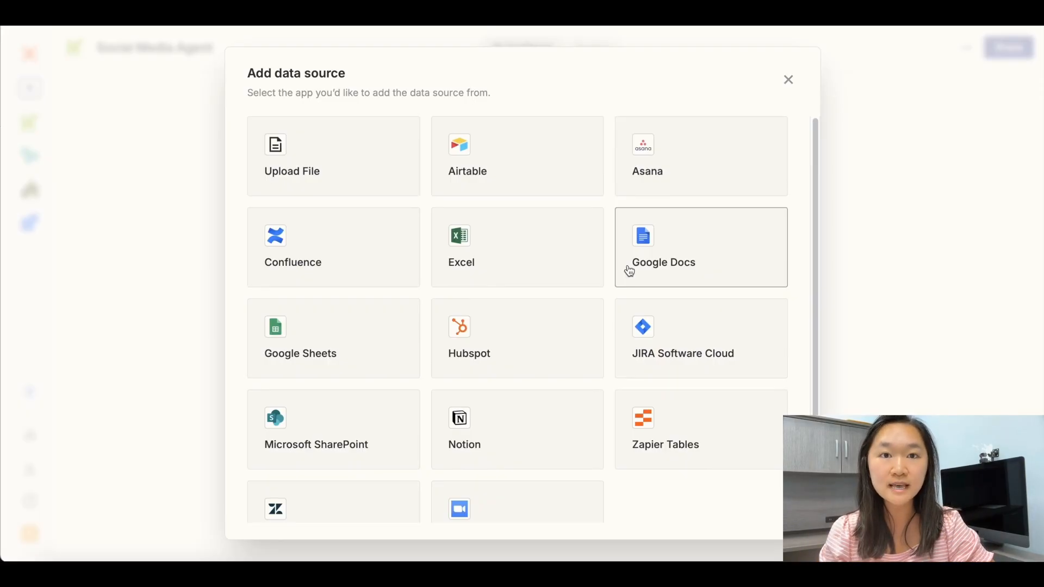
mouse_move(340, 151)
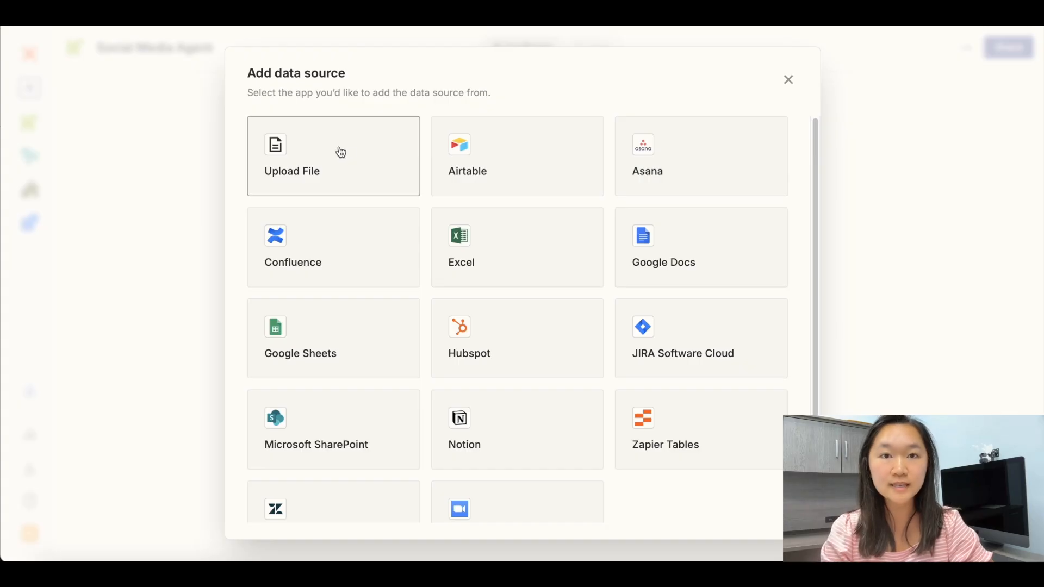
mouse_move(310, 174)
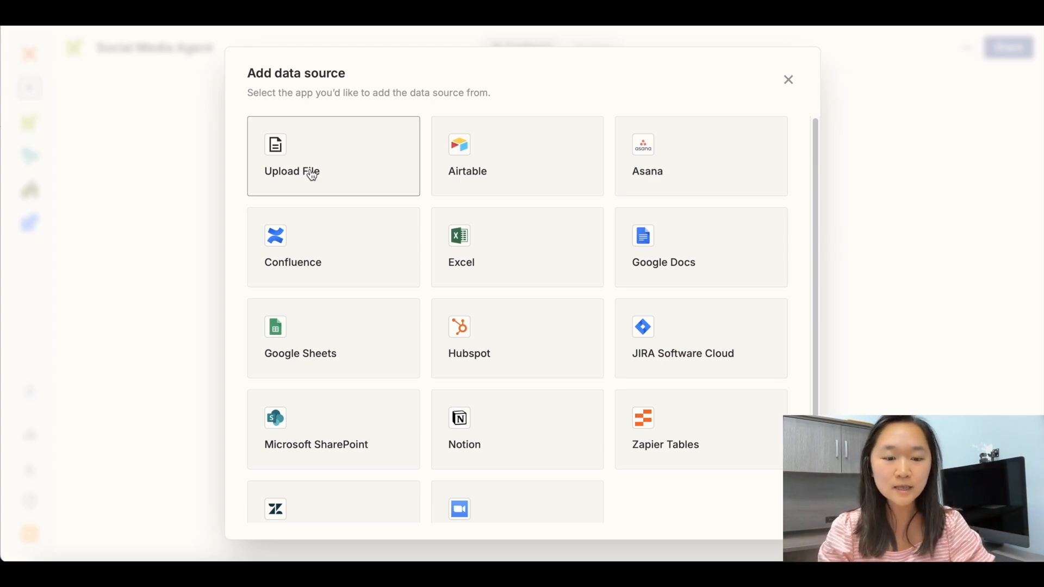
scroll(down, 3)
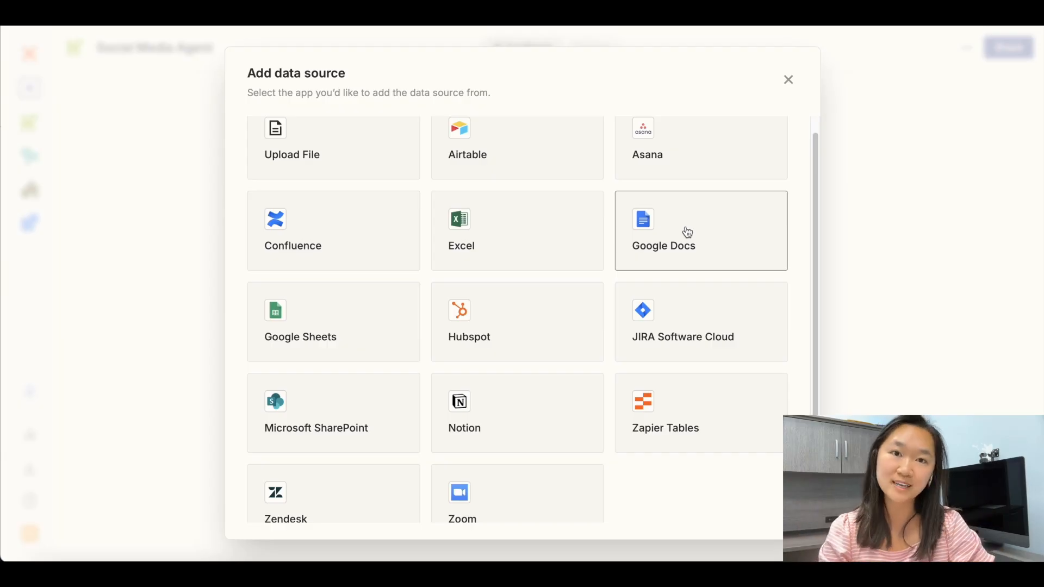
scroll(up, 3)
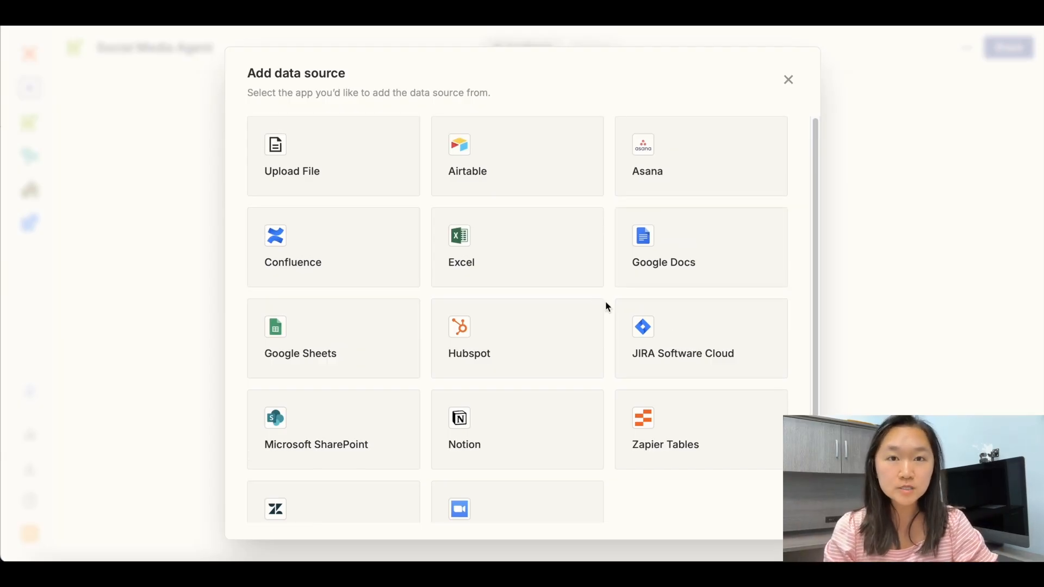
mouse_move(619, 273)
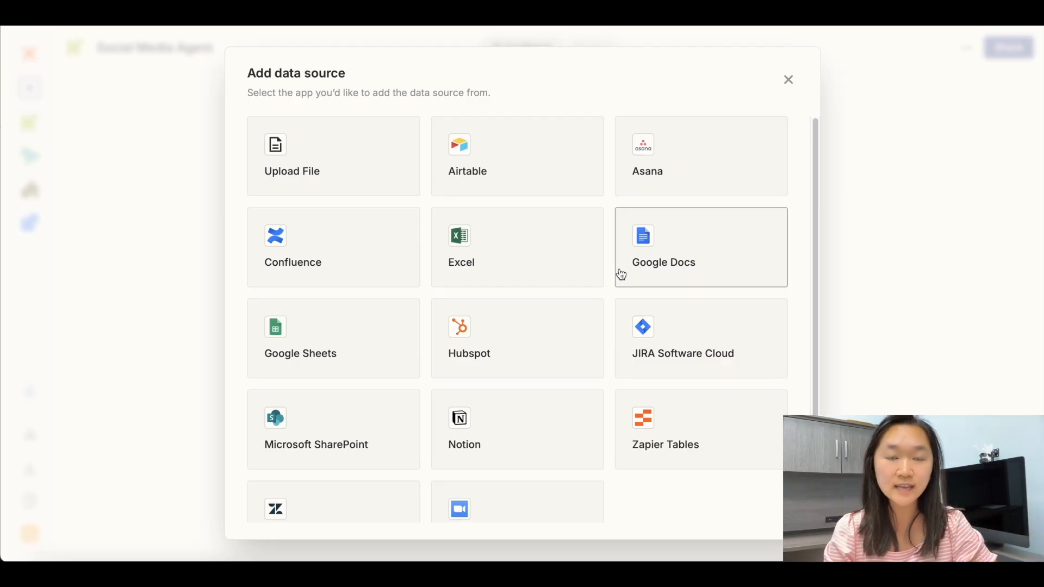
mouse_move(670, 254)
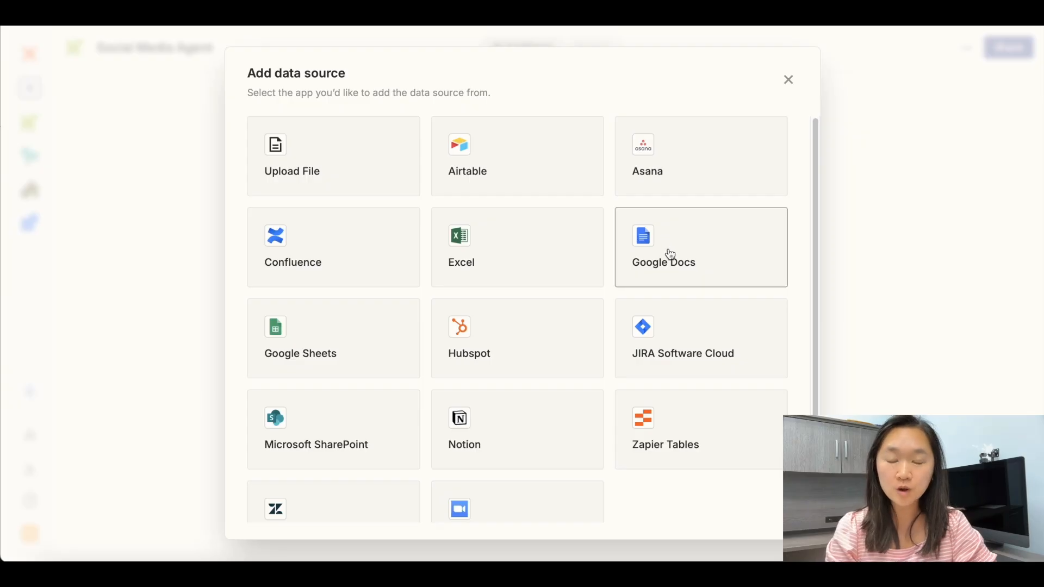
mouse_move(704, 262)
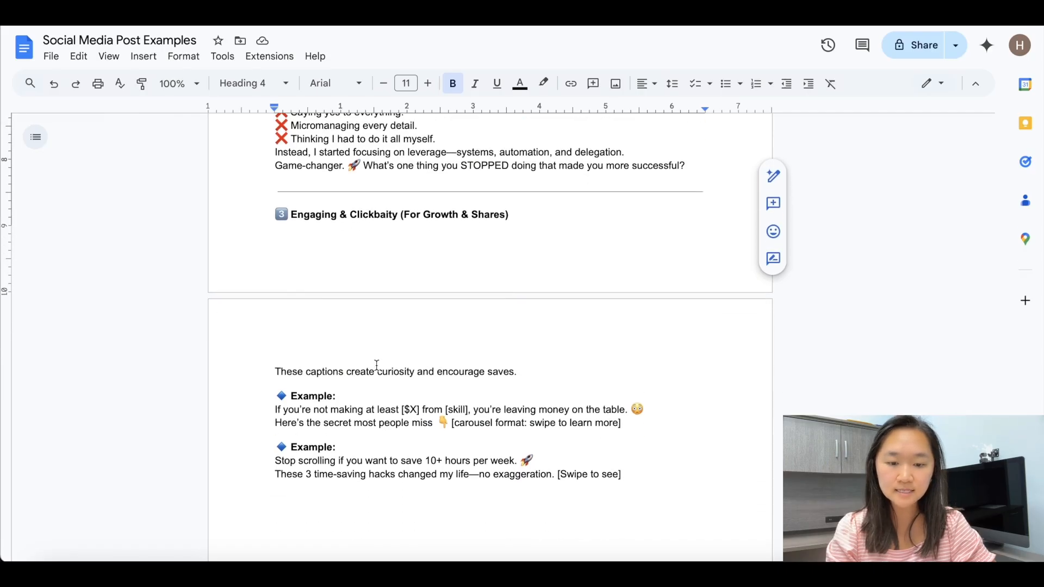
- Look through the caption examples in the Social Media Post Examples document
scroll(up, 3)
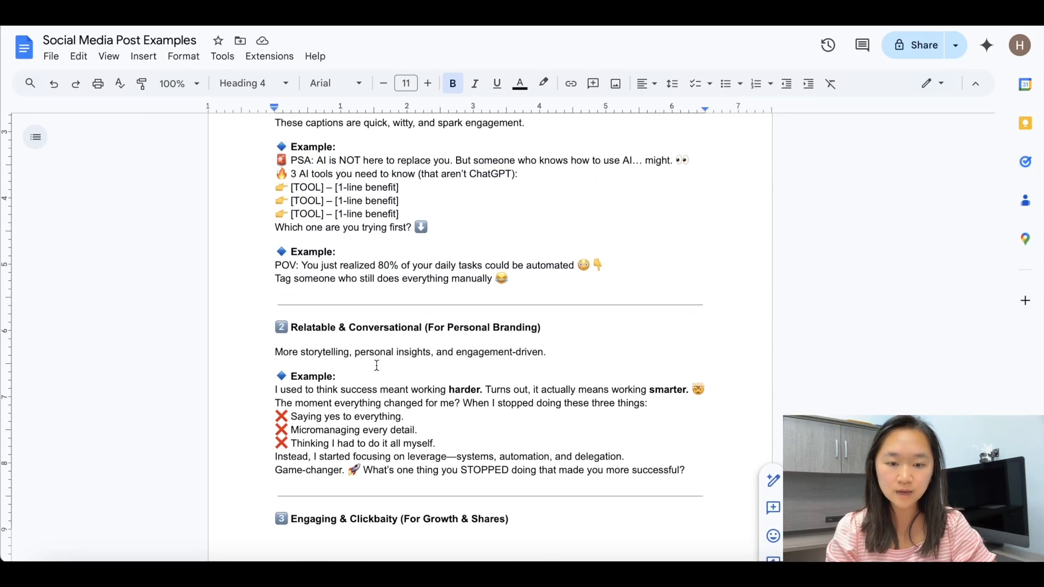
scroll(down, 3)
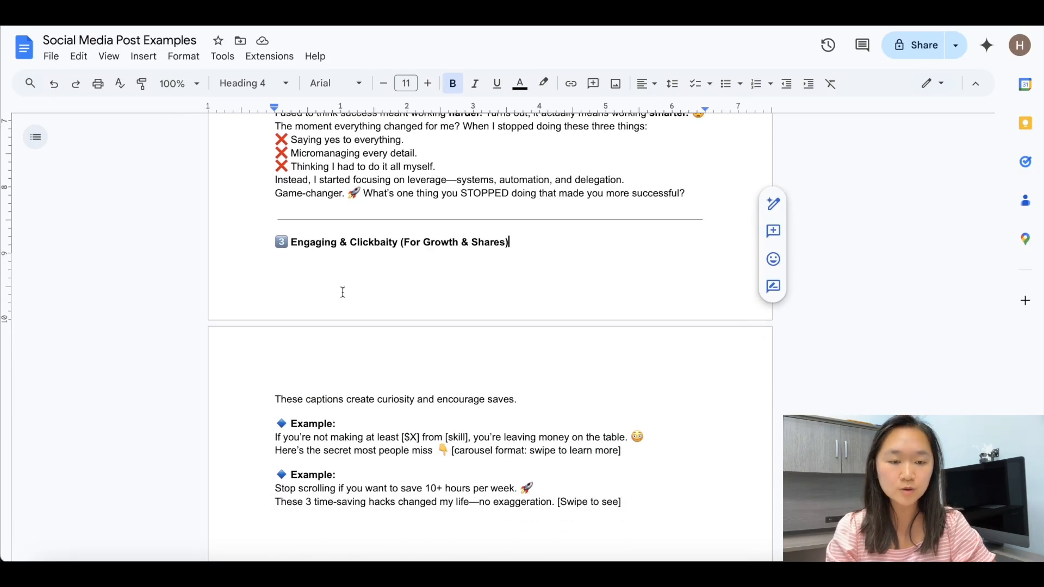
mouse_move(497, 84)
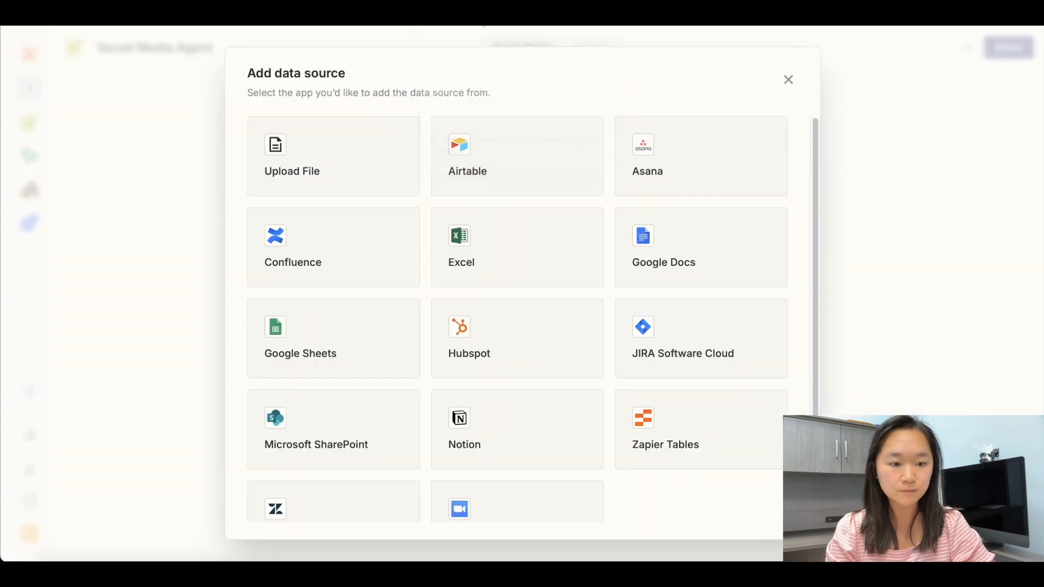
mouse_move(667, 260)
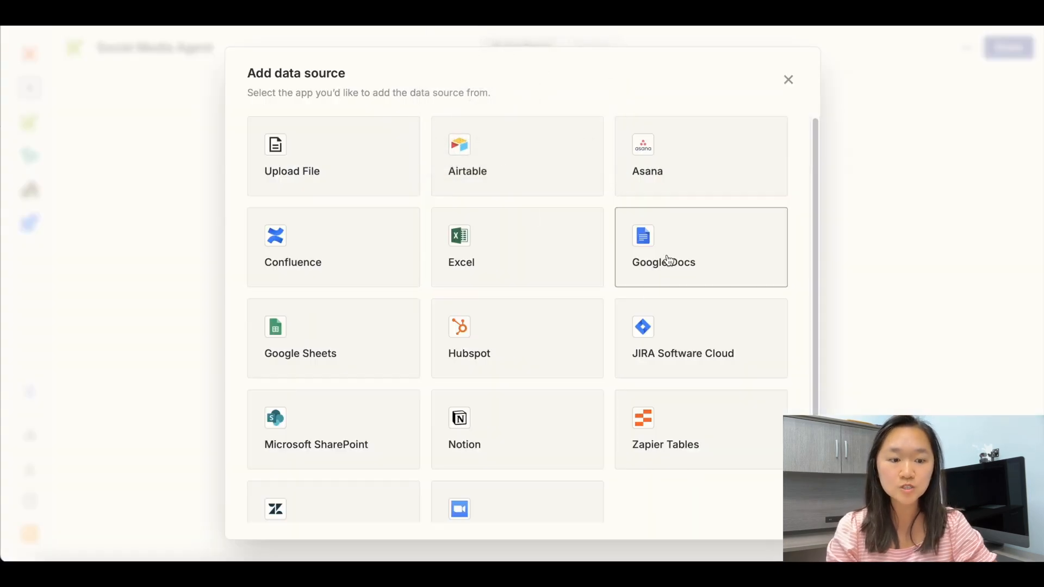
mouse_move(696, 259)
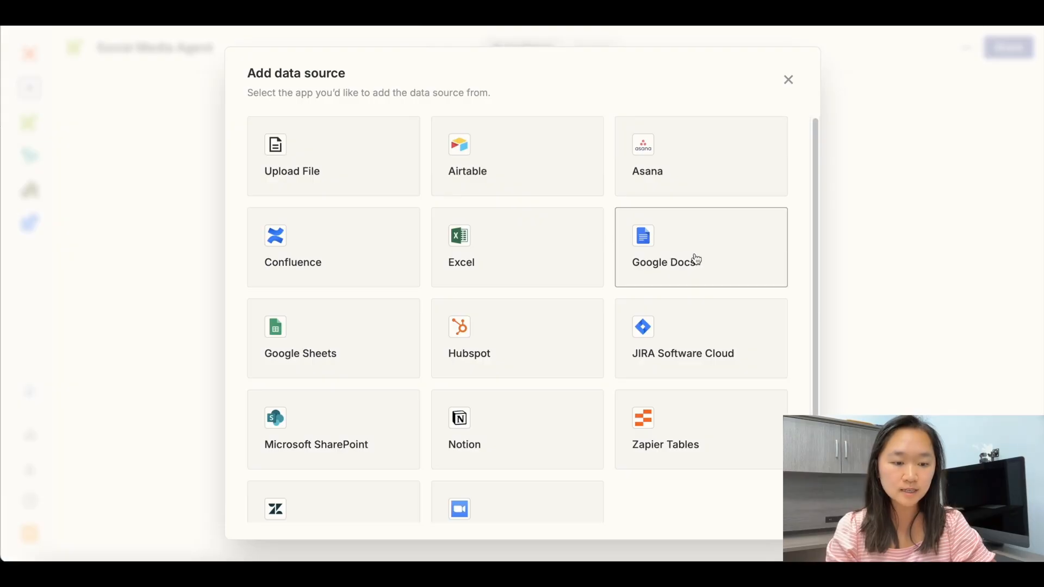
- Choose Google Docs as the agent's data source app
click(699, 247)
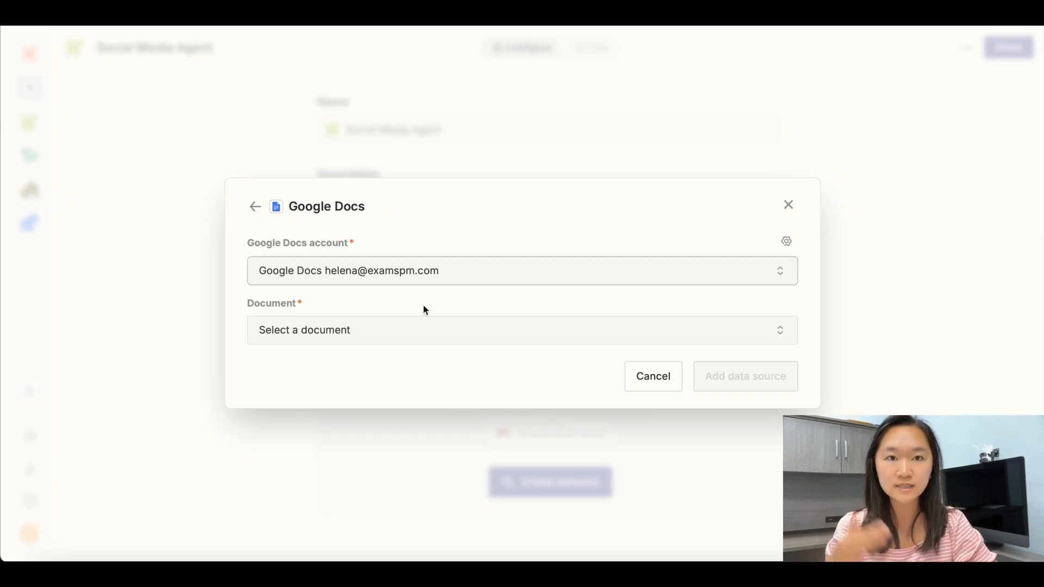
mouse_move(389, 341)
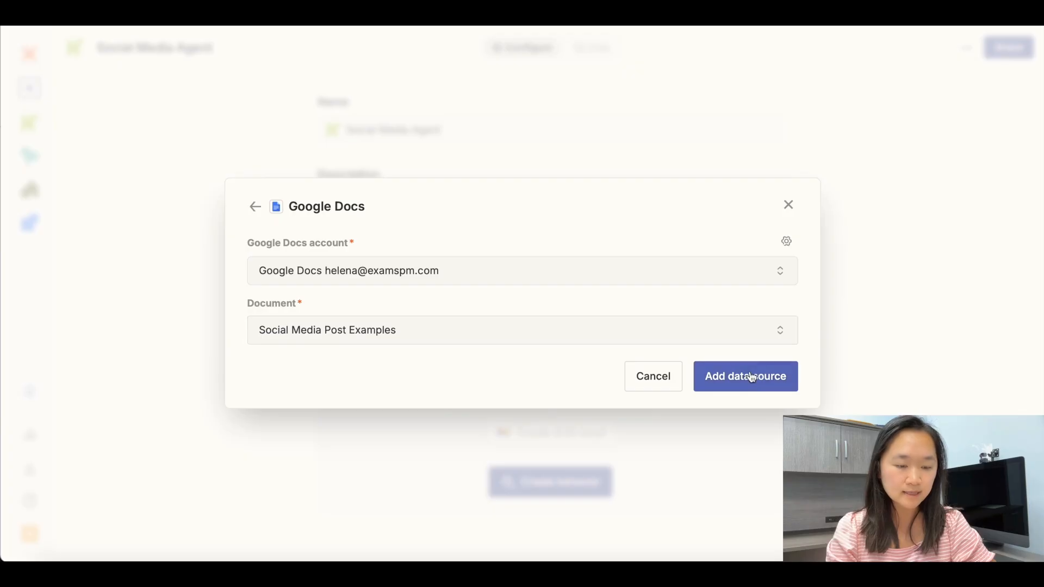
- Add the Social Media Post Examples document as a synced Google Docs source
click(745, 377)
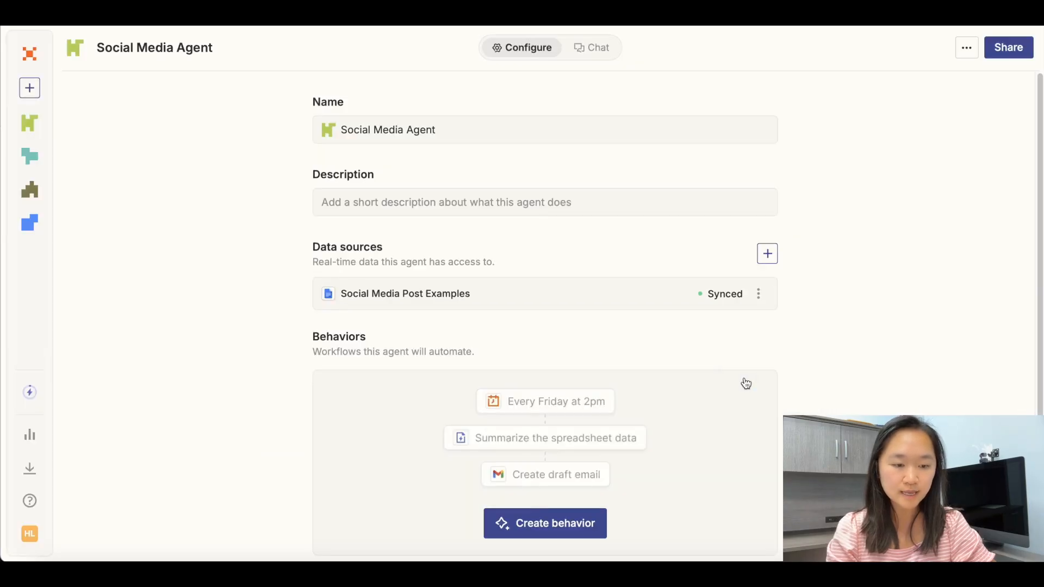
mouse_move(698, 294)
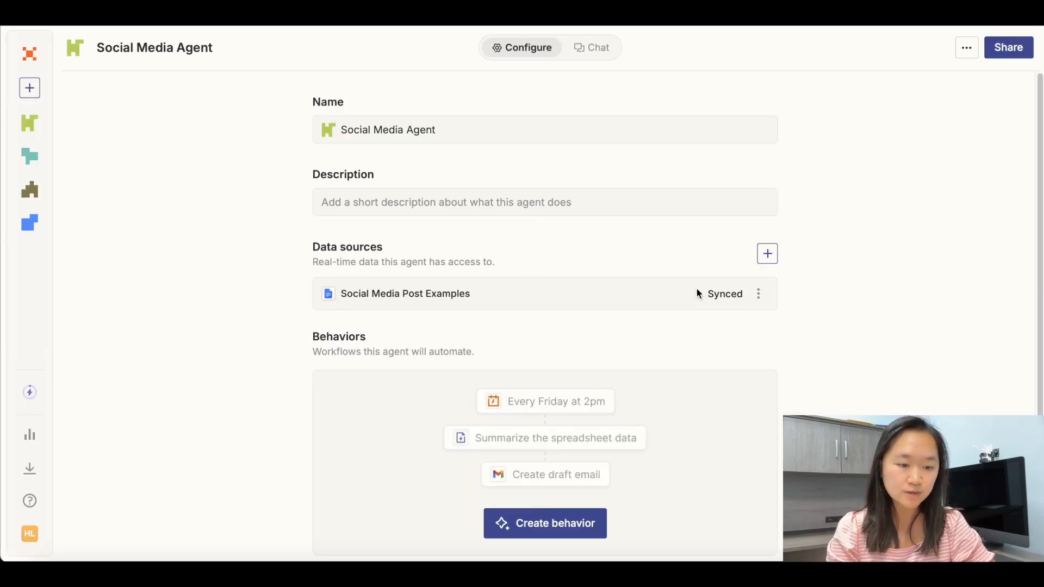
mouse_move(634, 342)
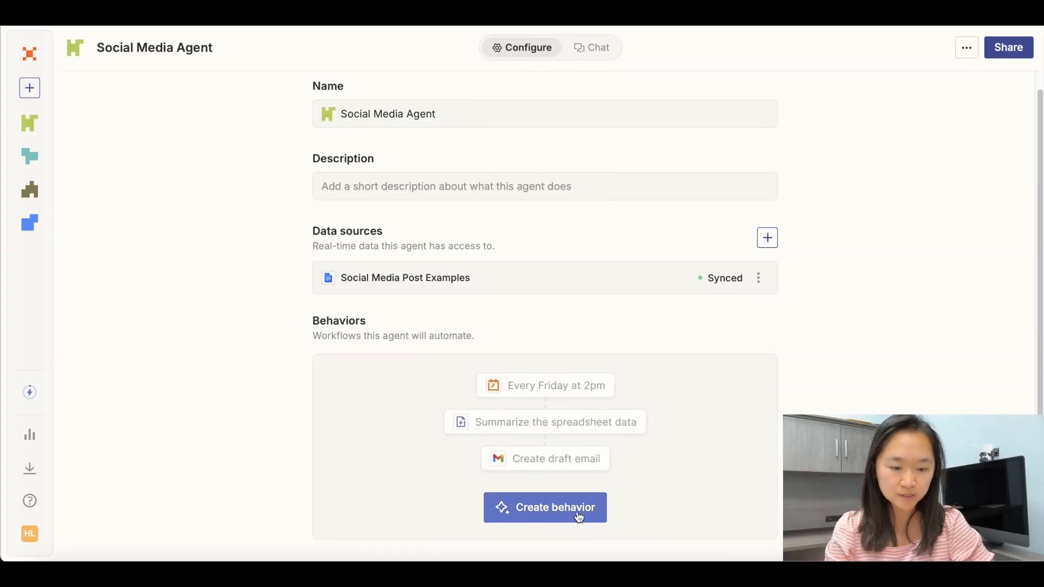
- Create a new behavior and choose Schedule by Zapier as its trigger
click(545, 506)
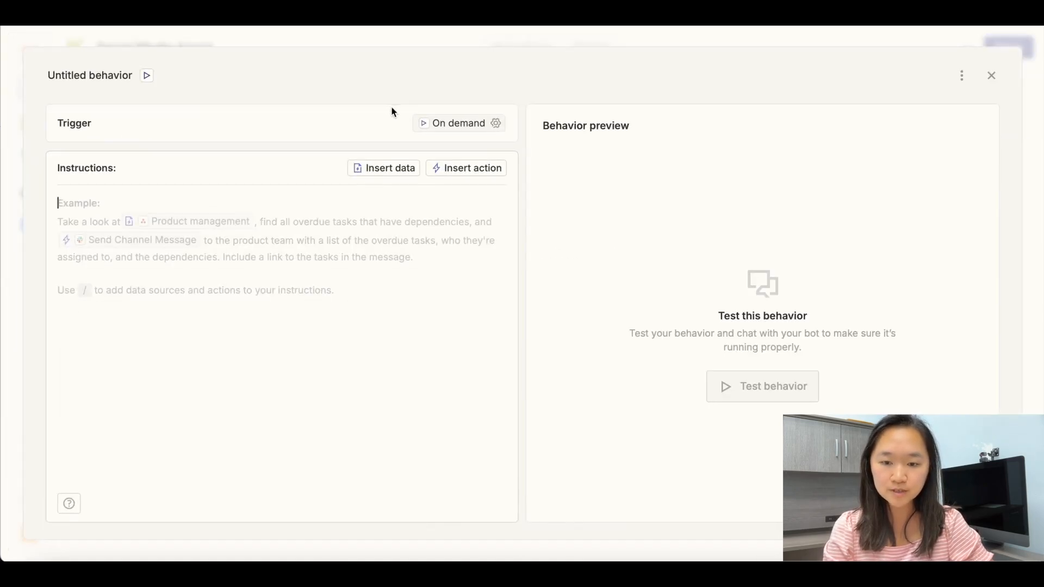
mouse_move(467, 124)
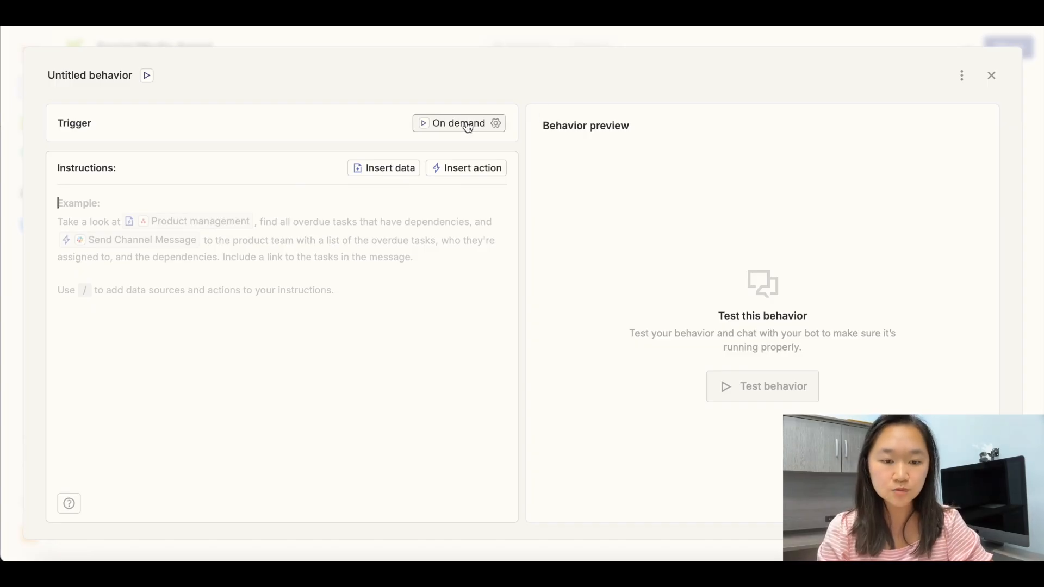
click(458, 123)
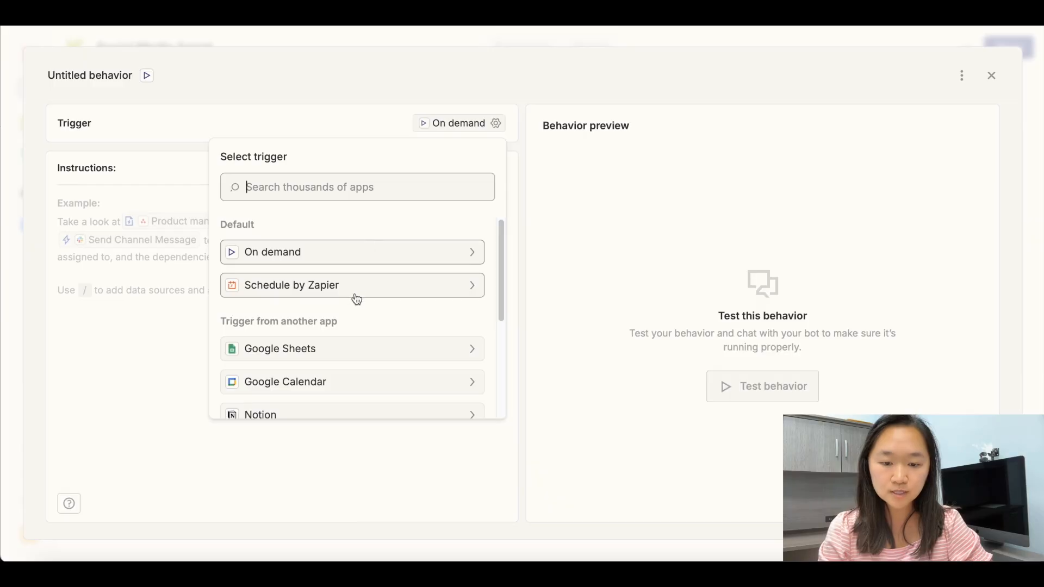
mouse_move(318, 291)
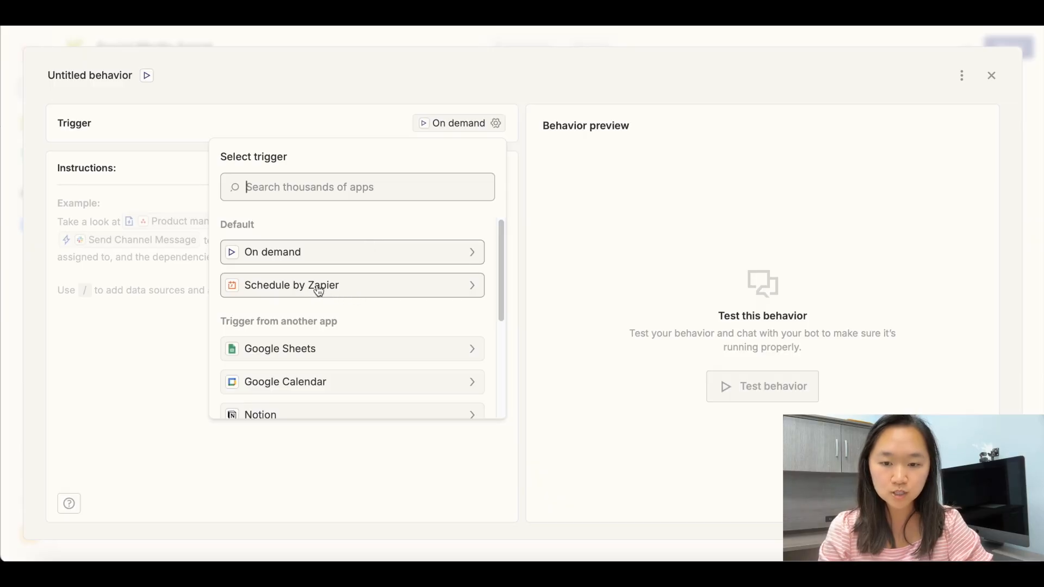
click(292, 285)
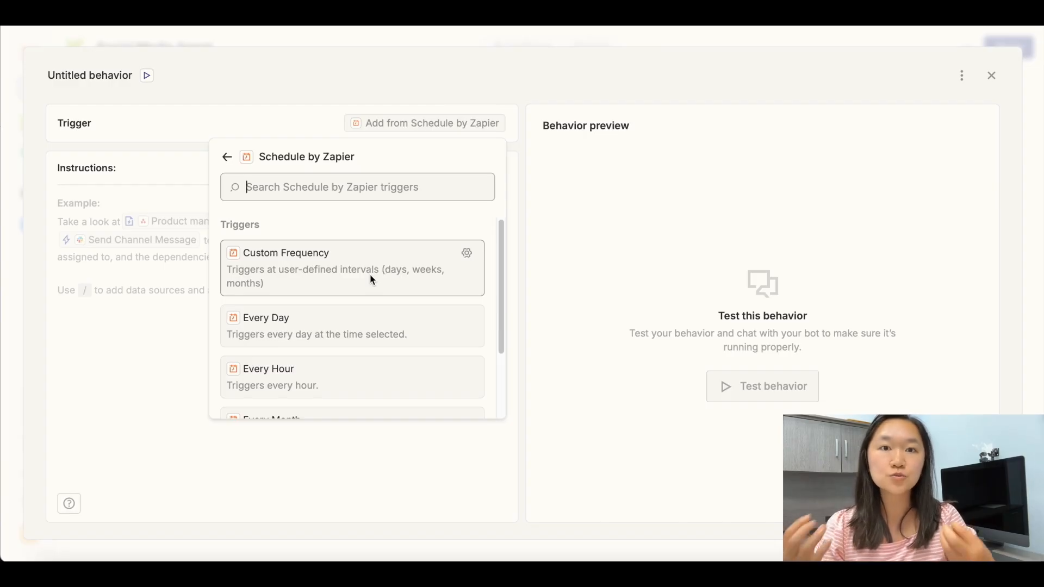
mouse_move(363, 323)
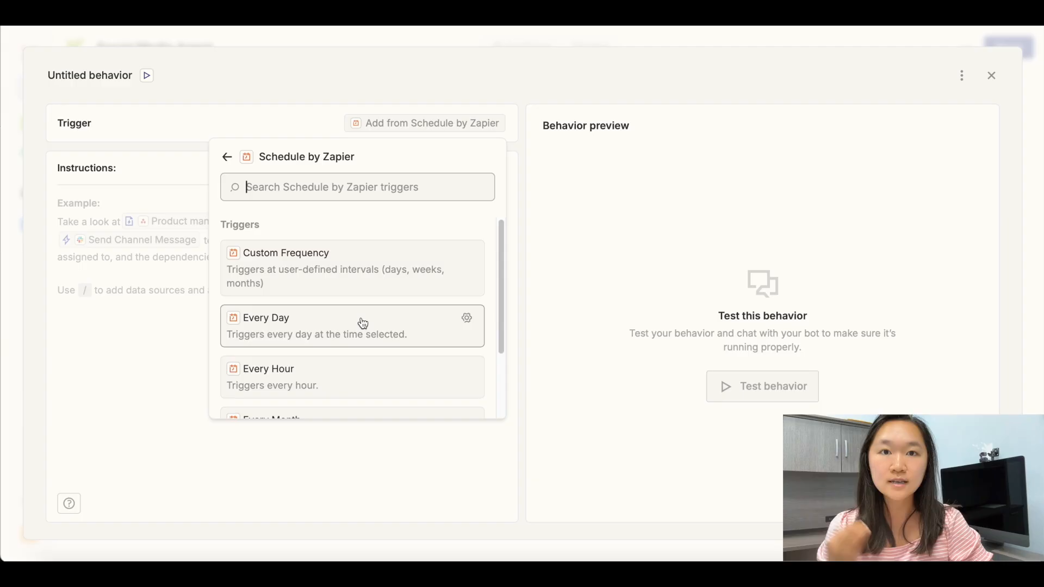
- Set the schedule to Every Day at 7:00 AM and save the trigger
scroll(down, 3)
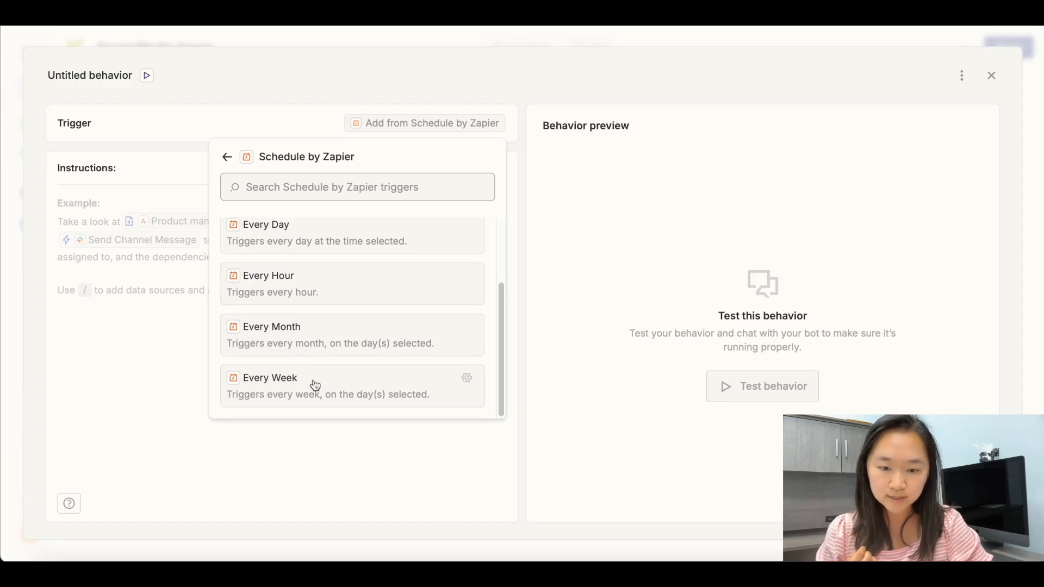
click(267, 224)
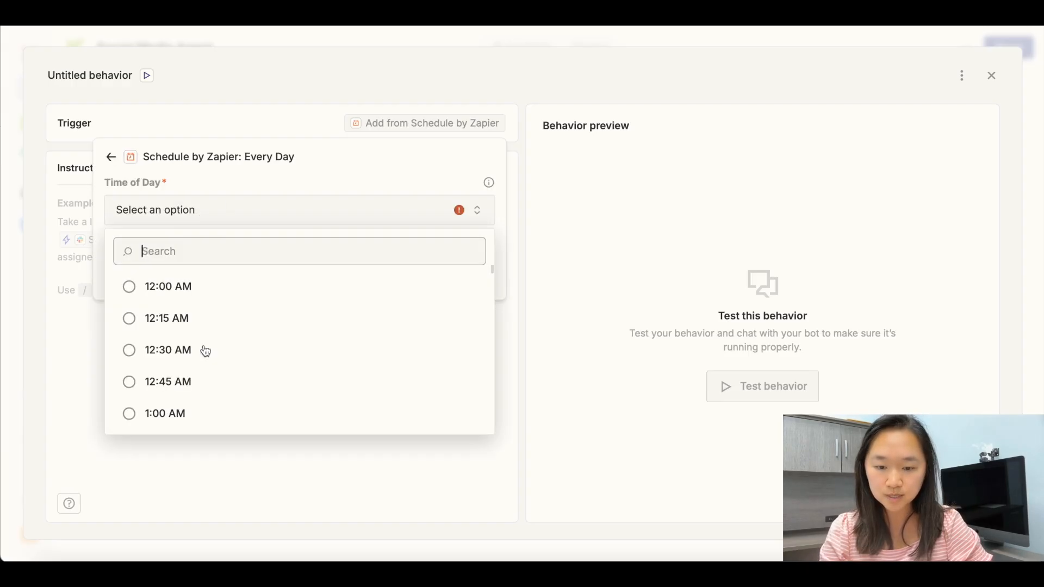
scroll(down, 3)
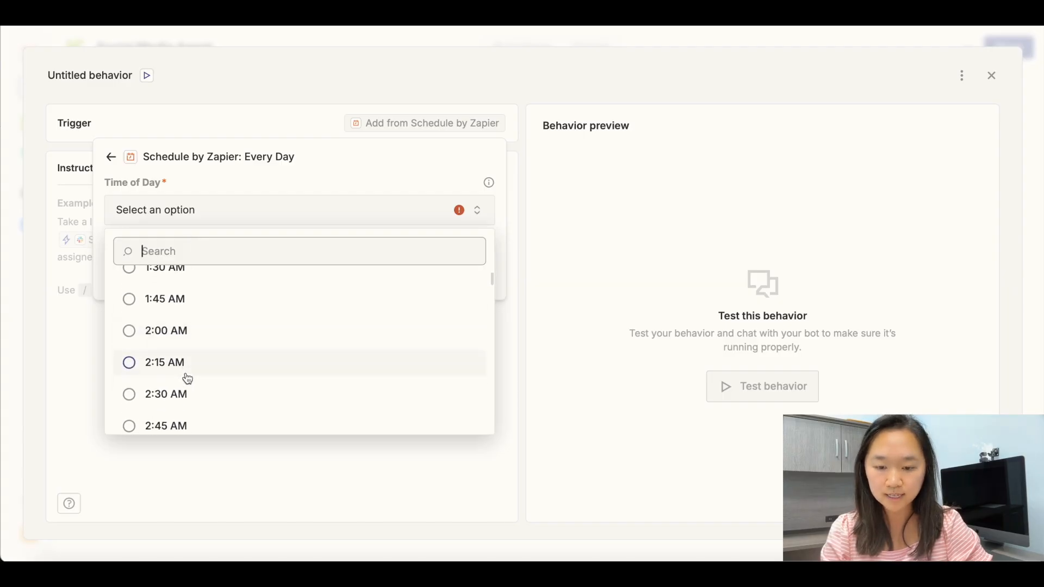
scroll(down, 3)
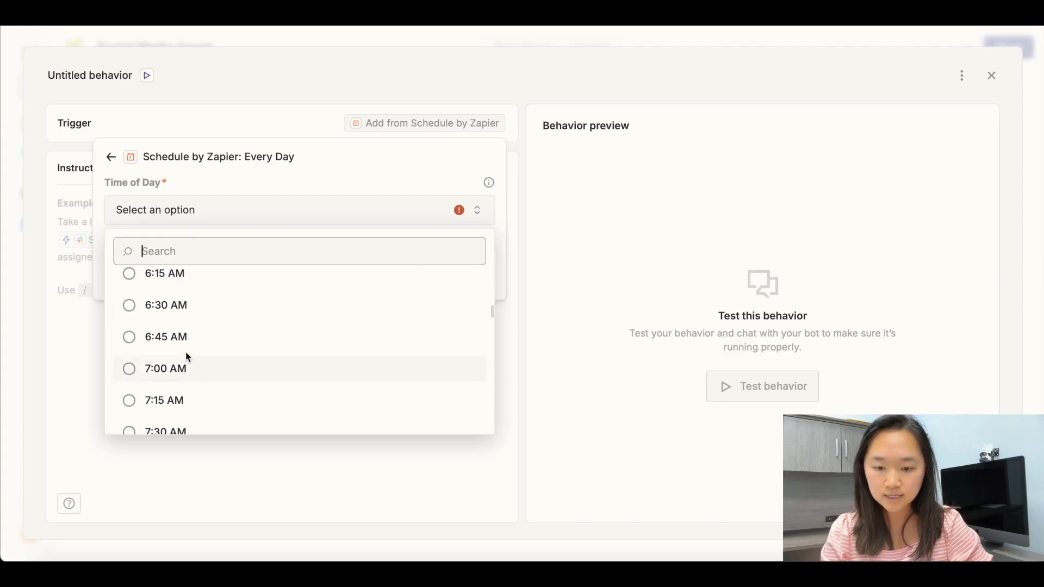
click(166, 368)
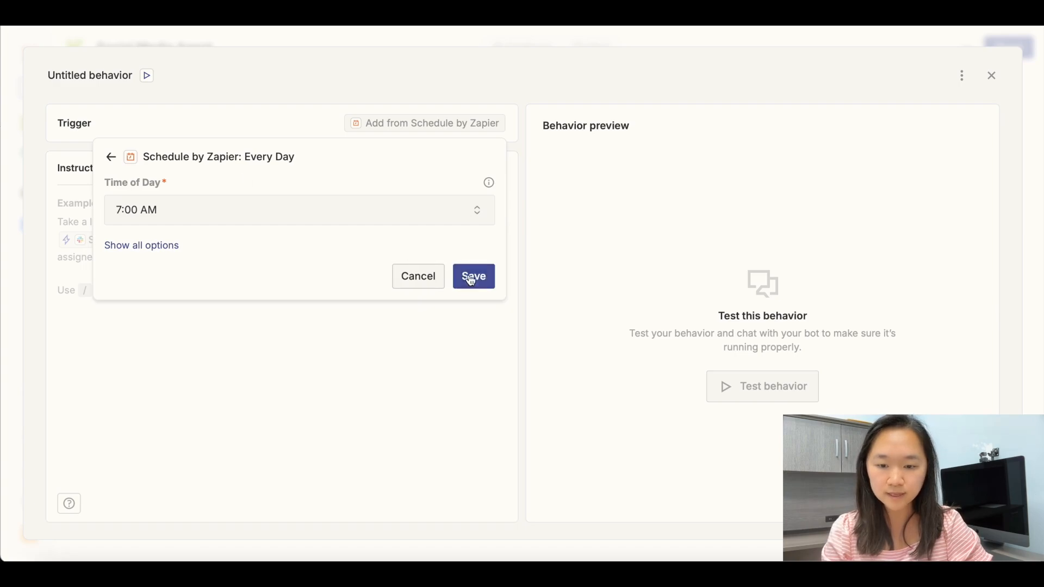
click(473, 276)
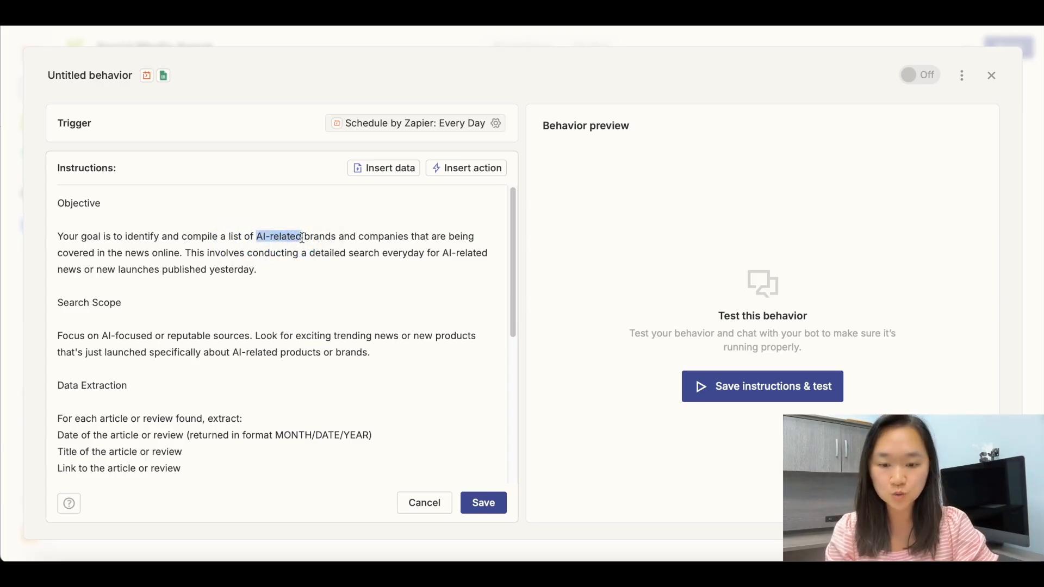
- Review the pasted AI-news research instructions in the behavior's Instructions box
scroll(down, 3)
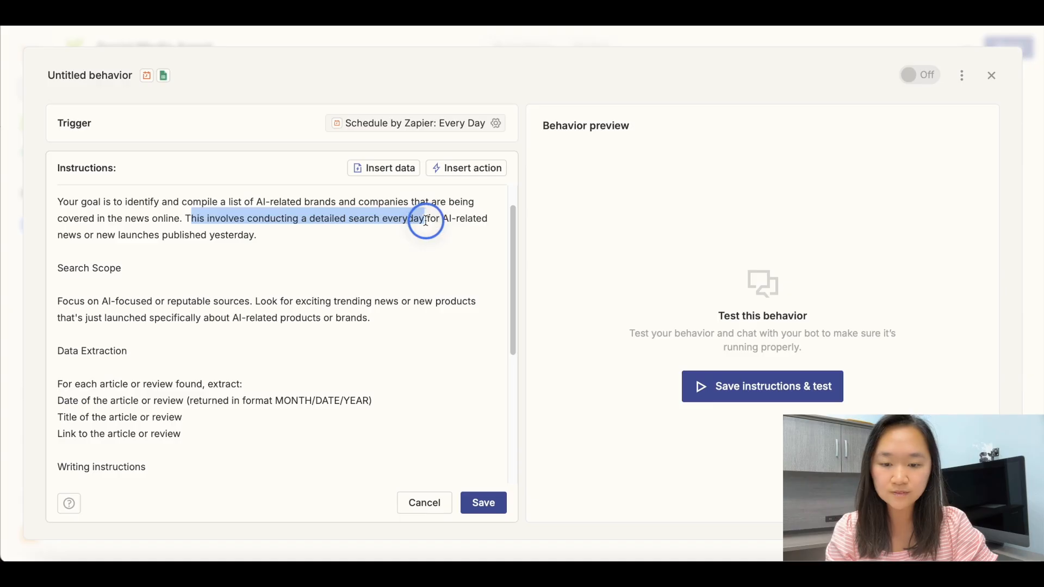
scroll(down, 3)
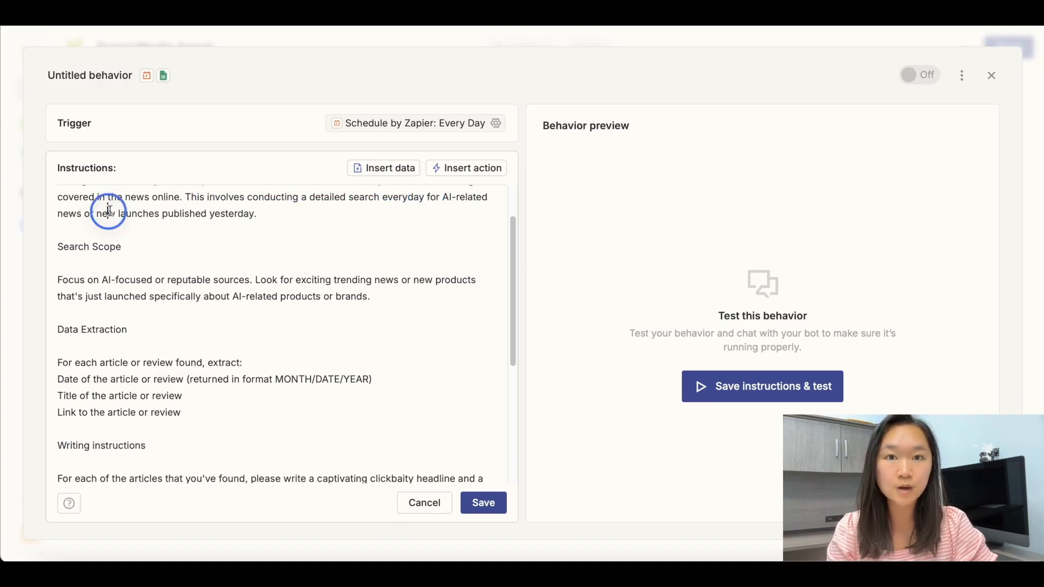
scroll(down, 3)
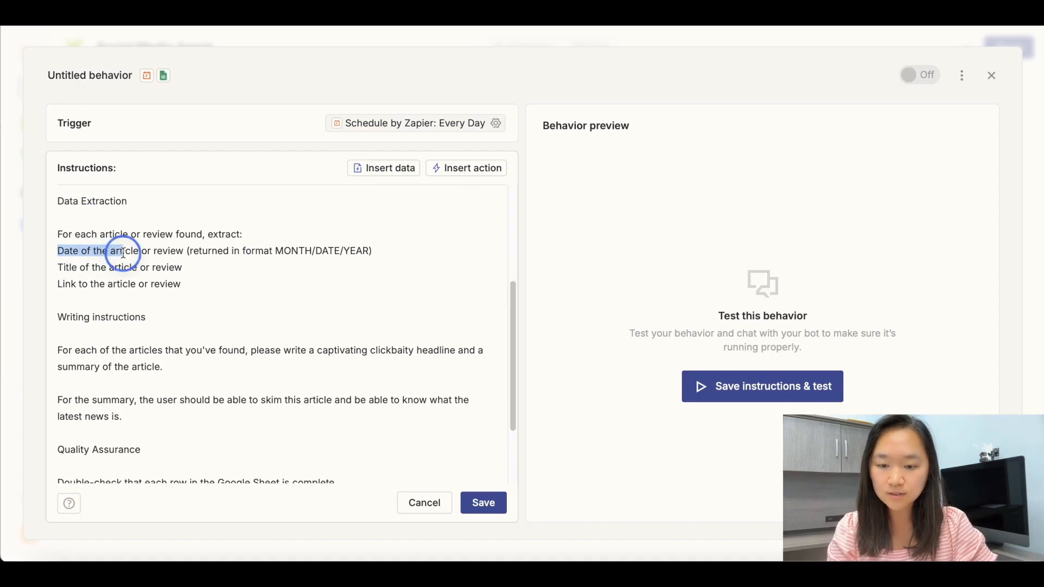
scroll(up, 3)
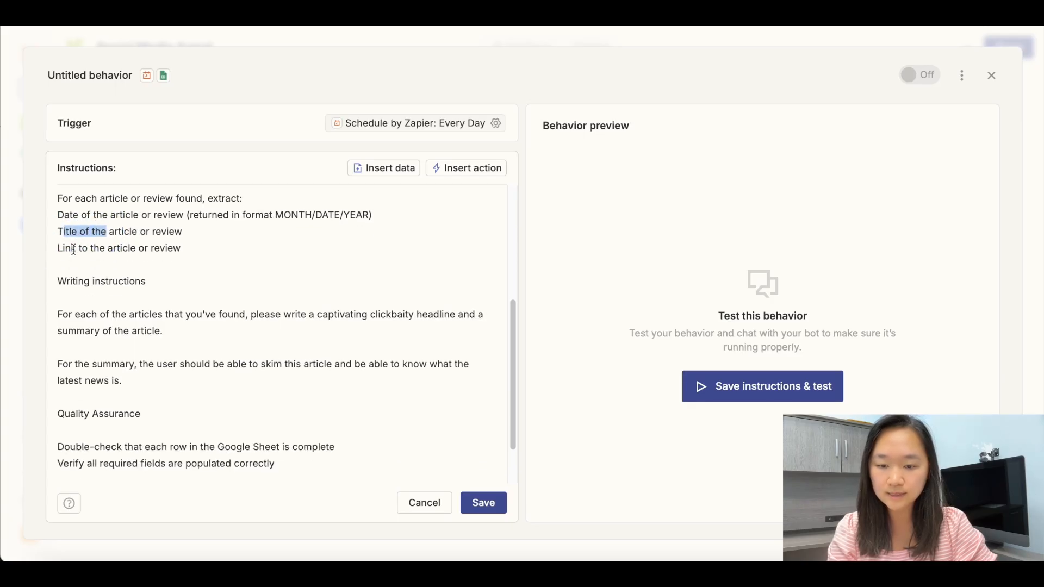
scroll(down, 3)
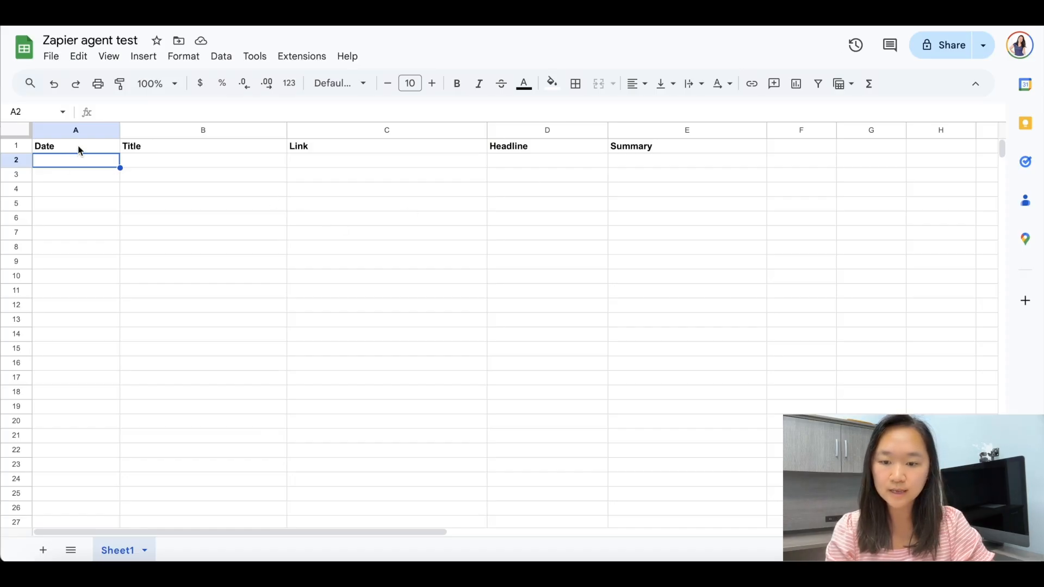
click(75, 145)
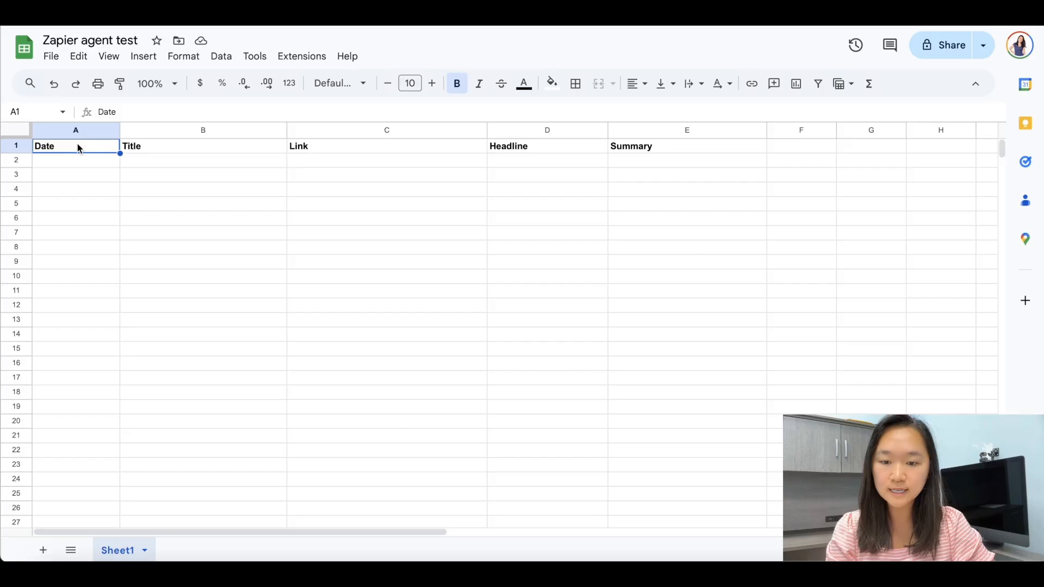
click(686, 145)
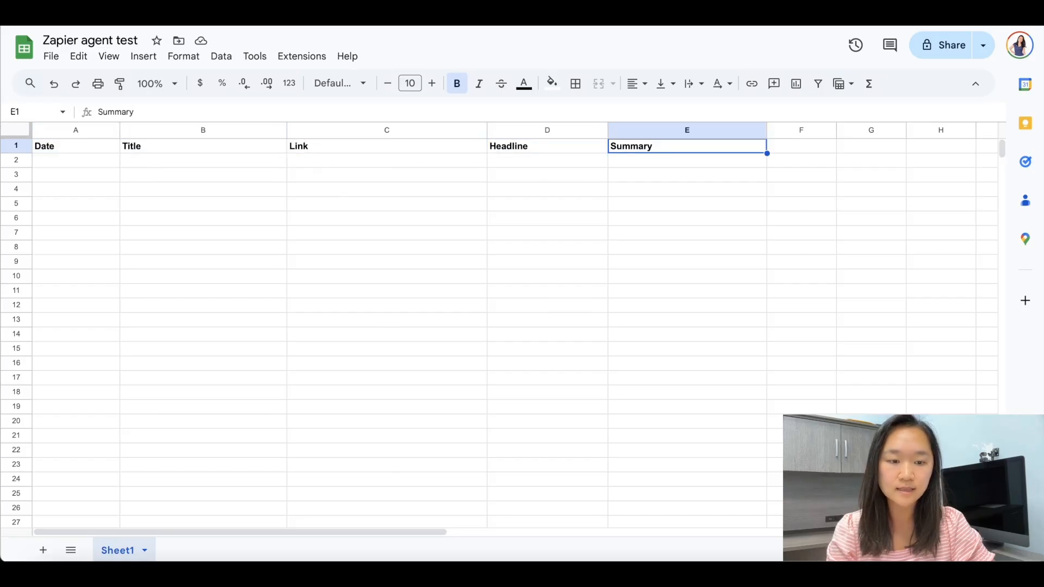
mouse_move(264, 148)
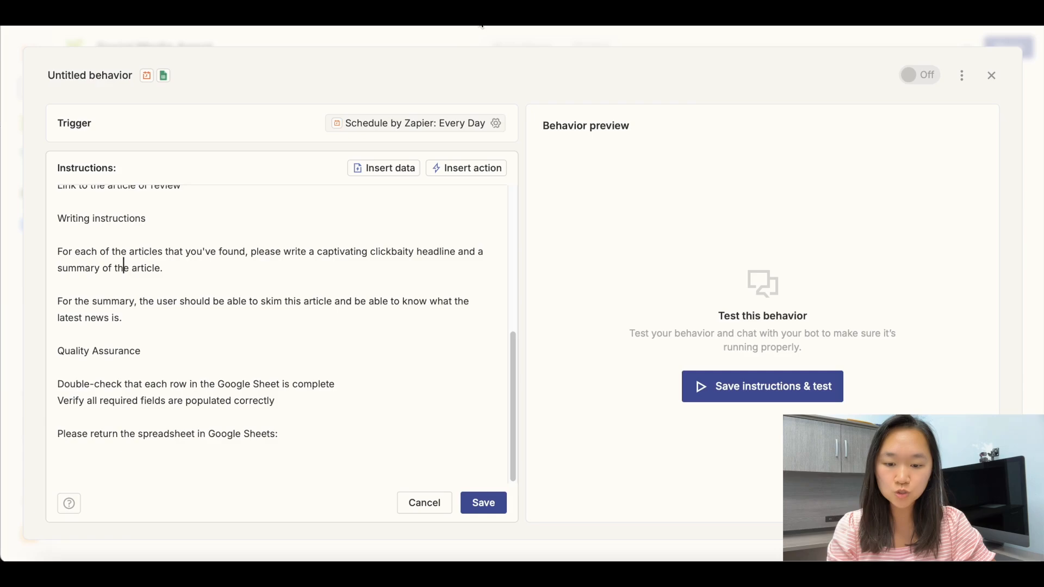
mouse_move(462, 247)
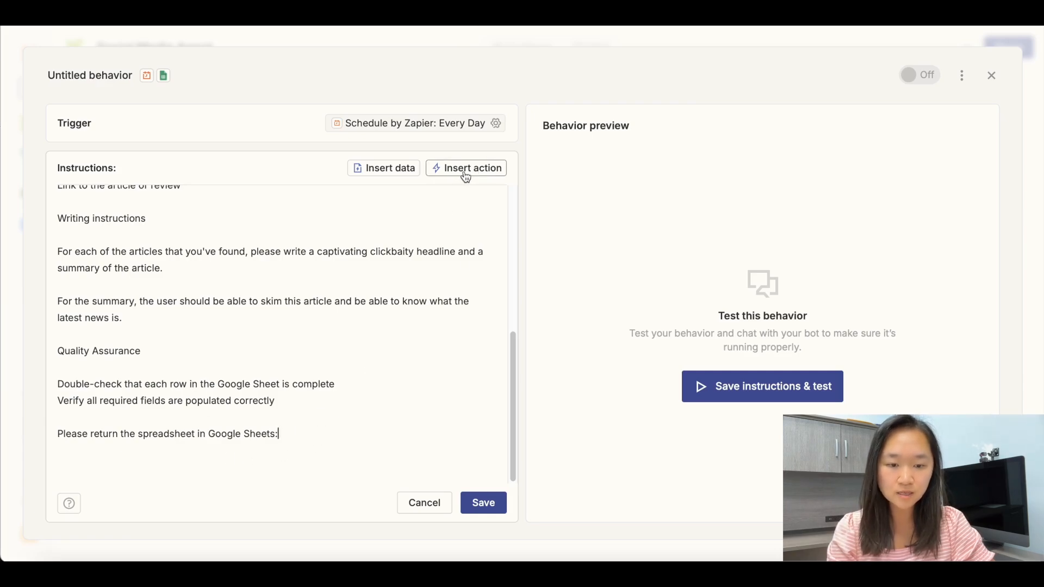
- Insert the Google Sheets Create Spreadsheet Row action into the instructions
click(465, 168)
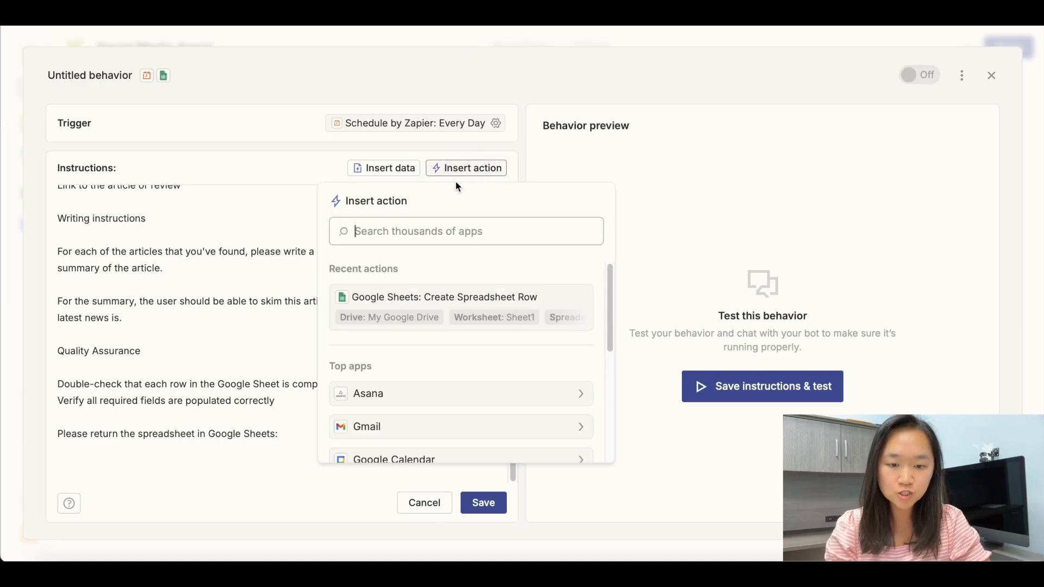
text(google shee)
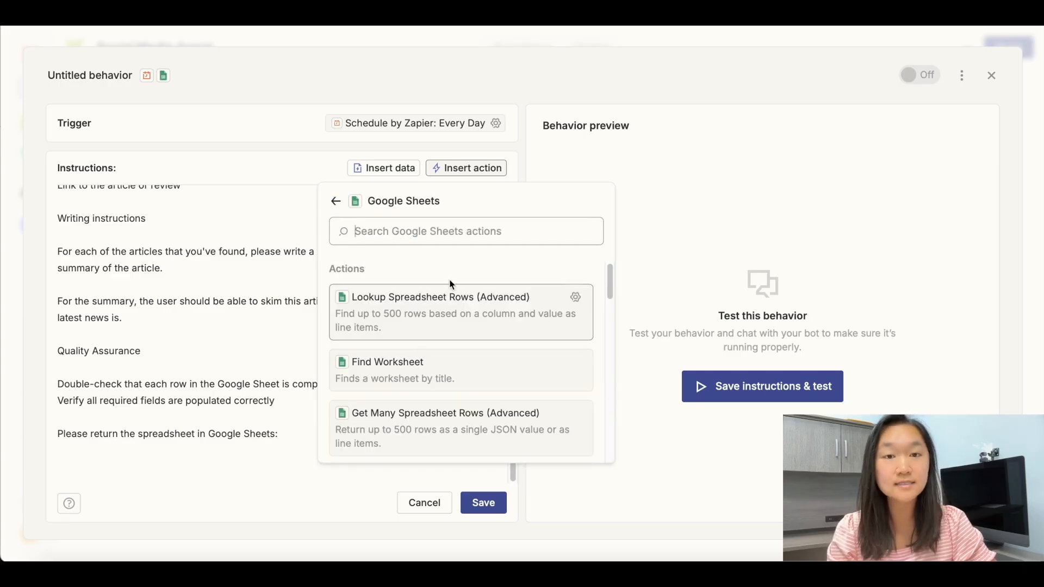
scroll(down, 3)
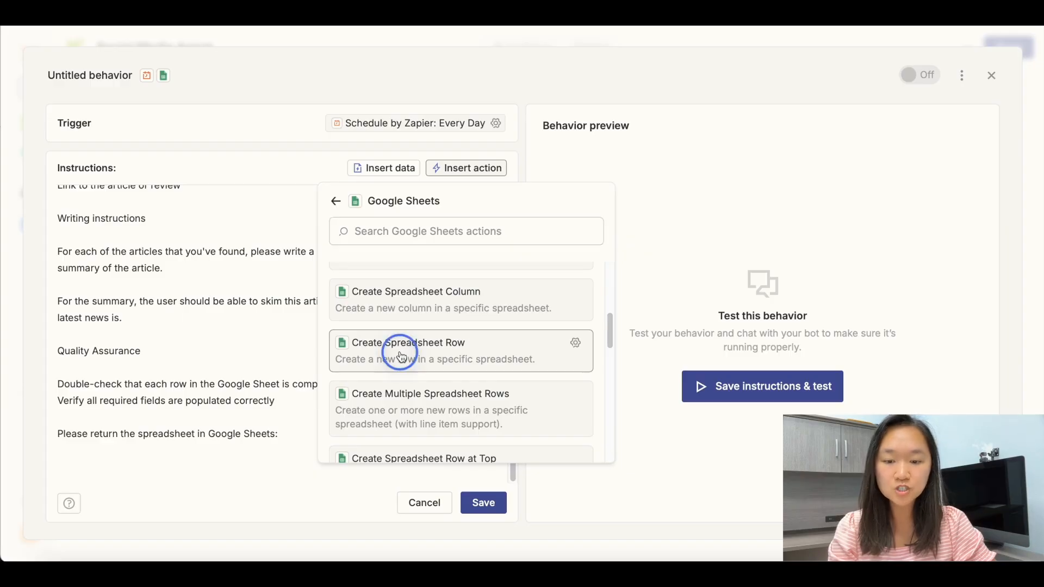
click(407, 342)
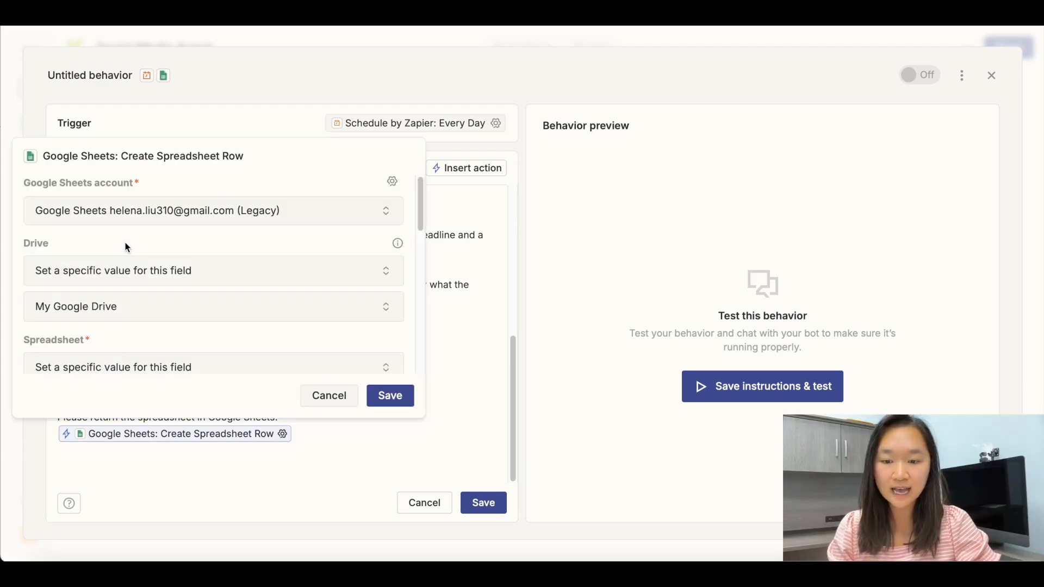
mouse_move(124, 180)
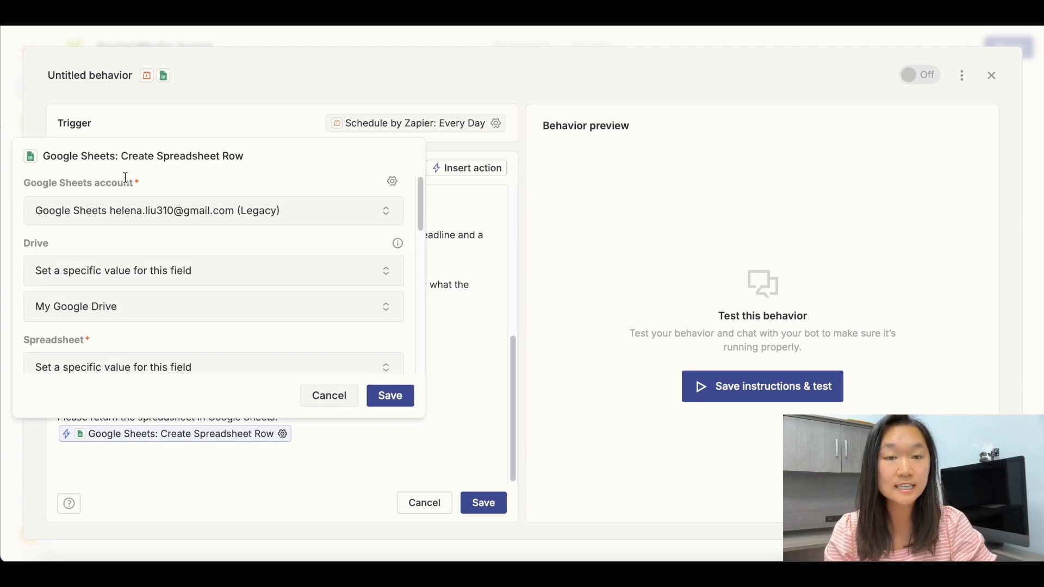
mouse_move(141, 239)
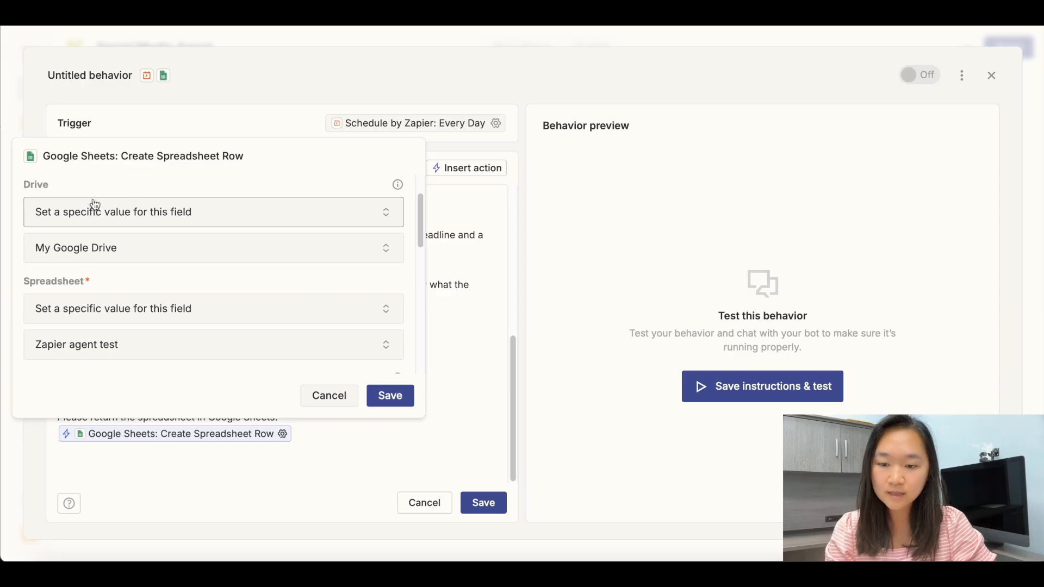
- Keep the Drive at a specific value targeting Zapier agent test Sheet1 and review the row fields
scroll(up, 3)
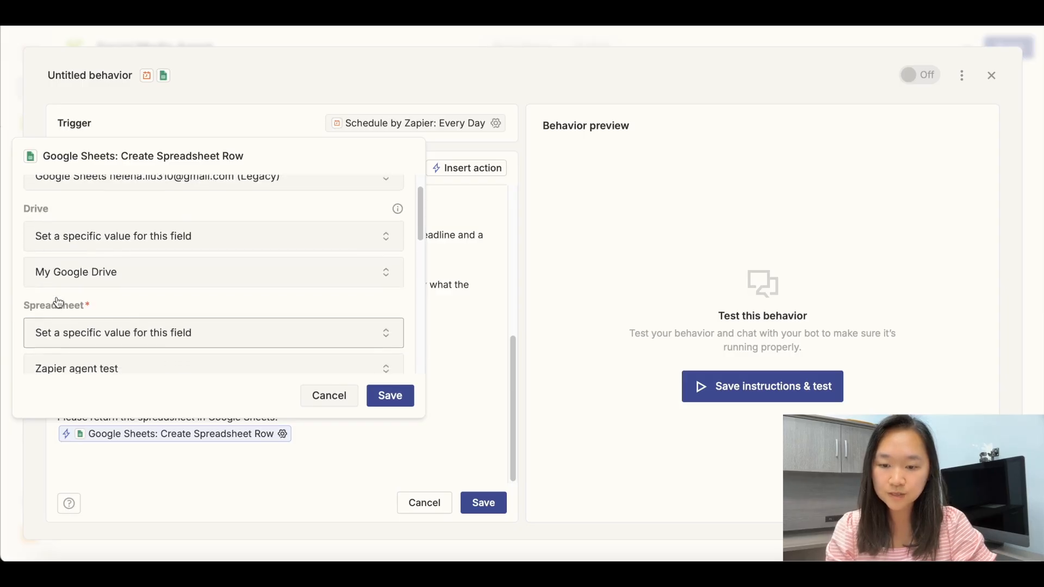
click(213, 242)
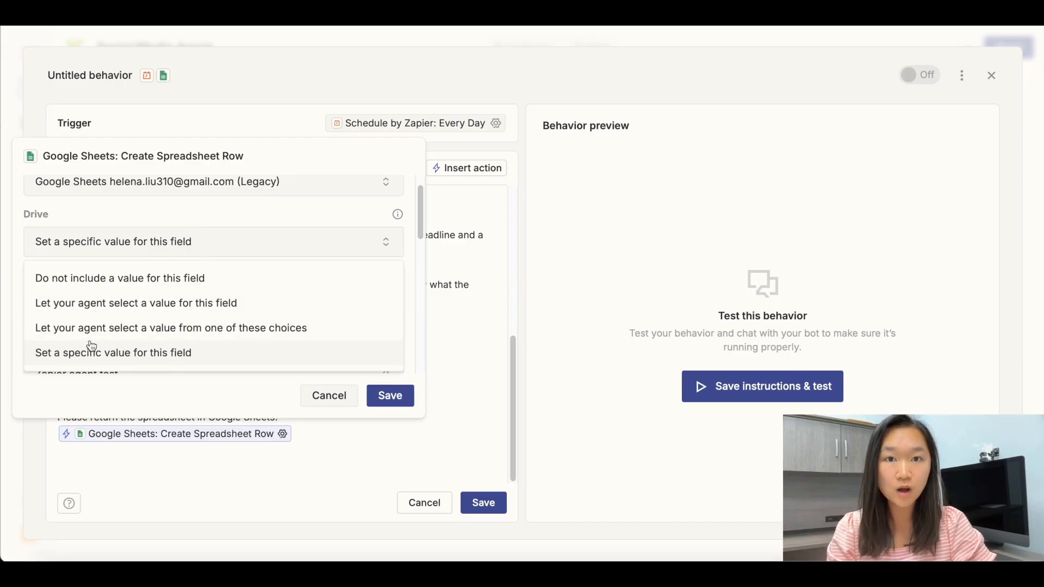
mouse_move(91, 316)
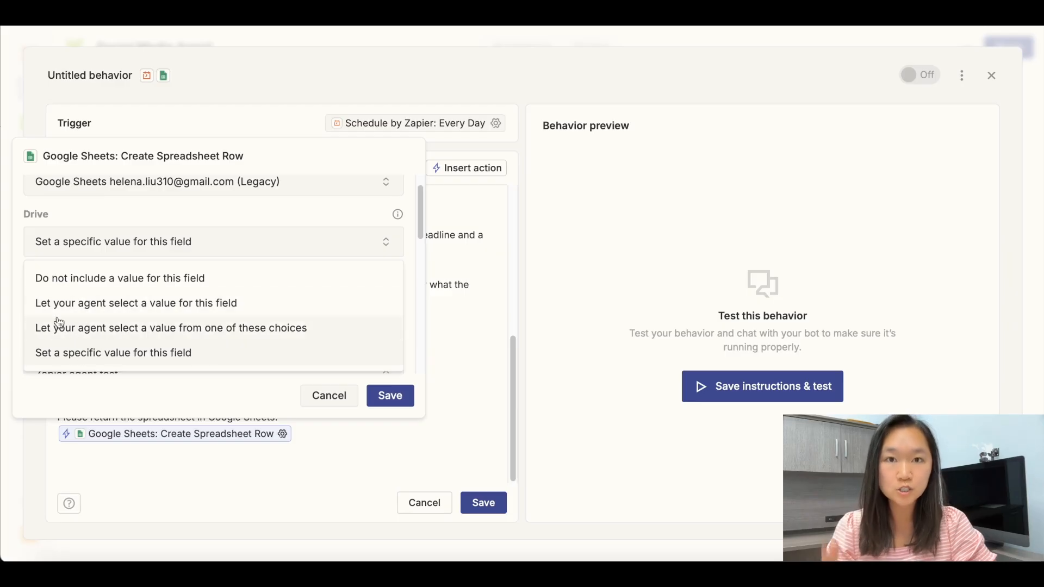
mouse_move(60, 301)
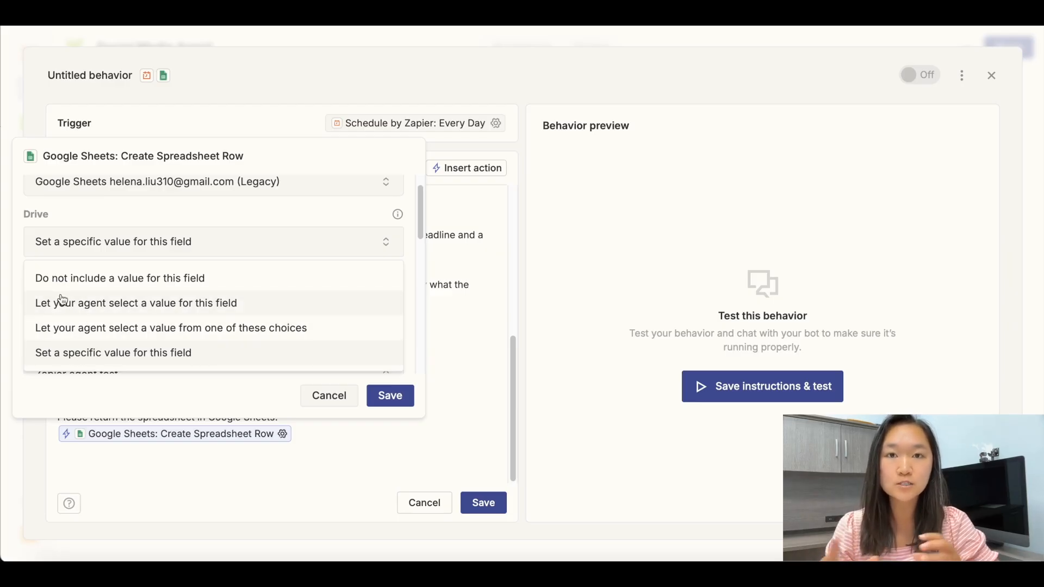
mouse_move(97, 352)
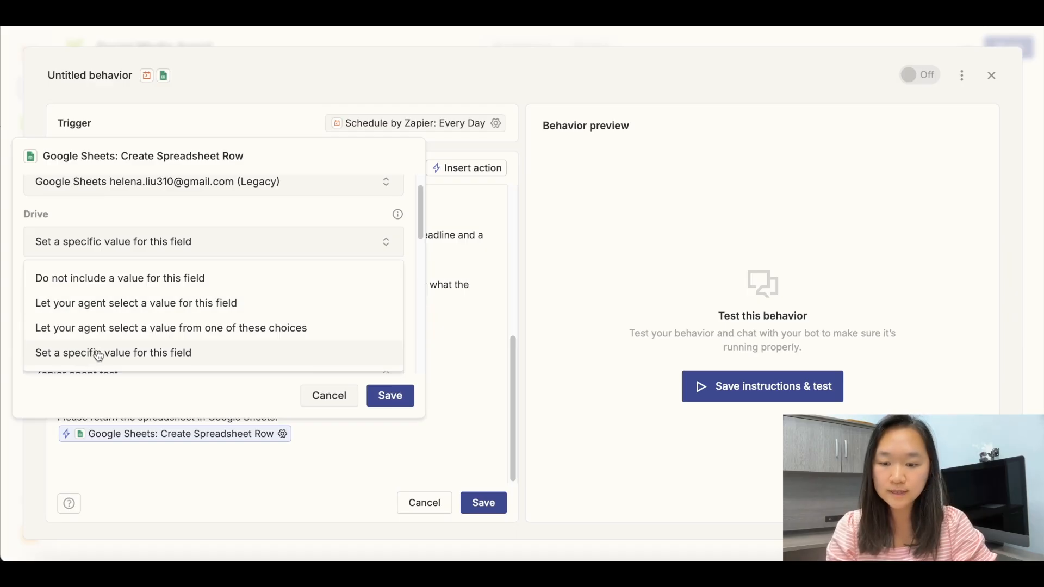
click(113, 353)
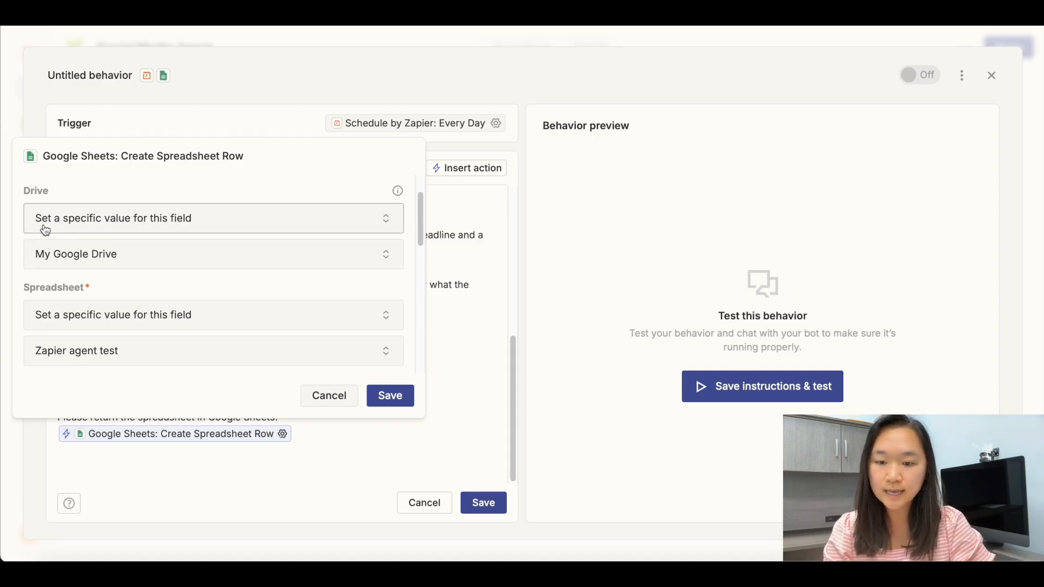
mouse_move(155, 231)
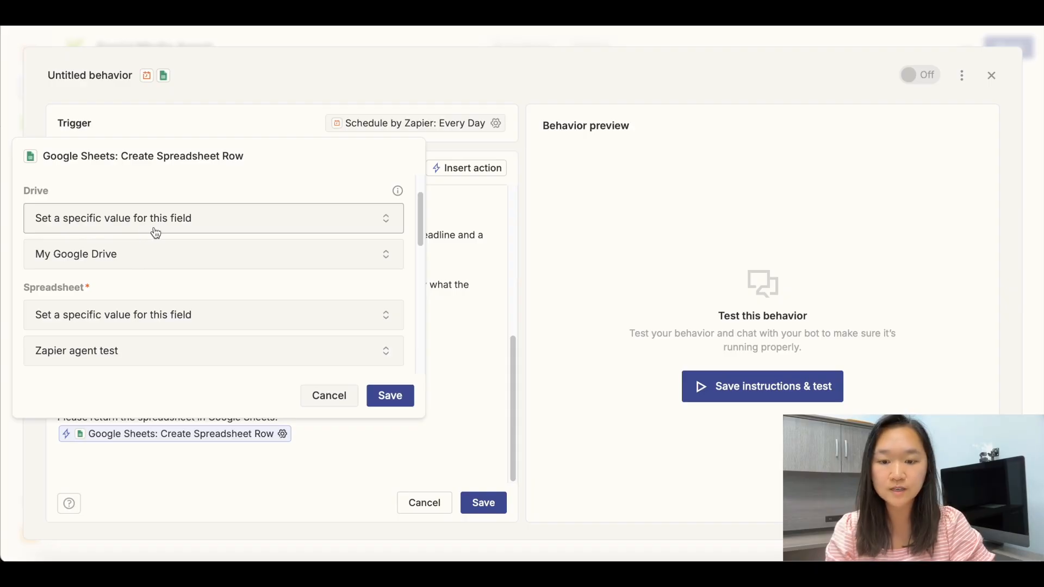
mouse_move(132, 274)
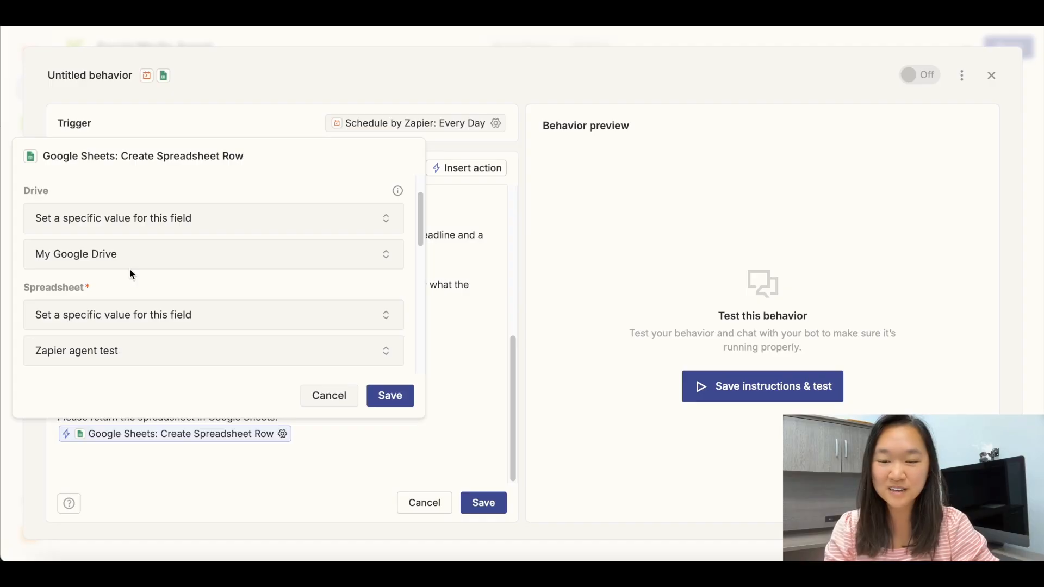
scroll(down, 3)
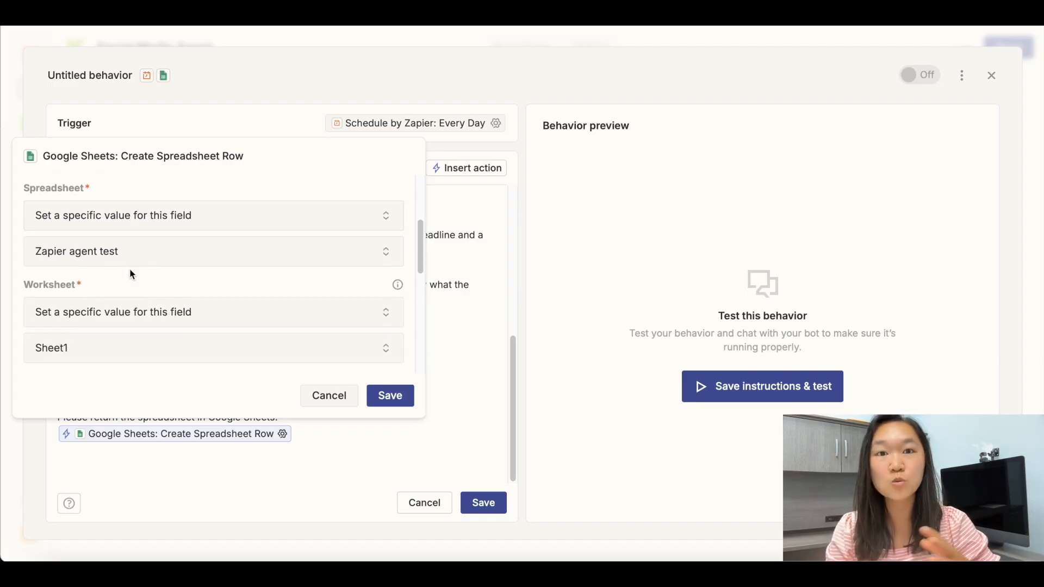
mouse_move(129, 269)
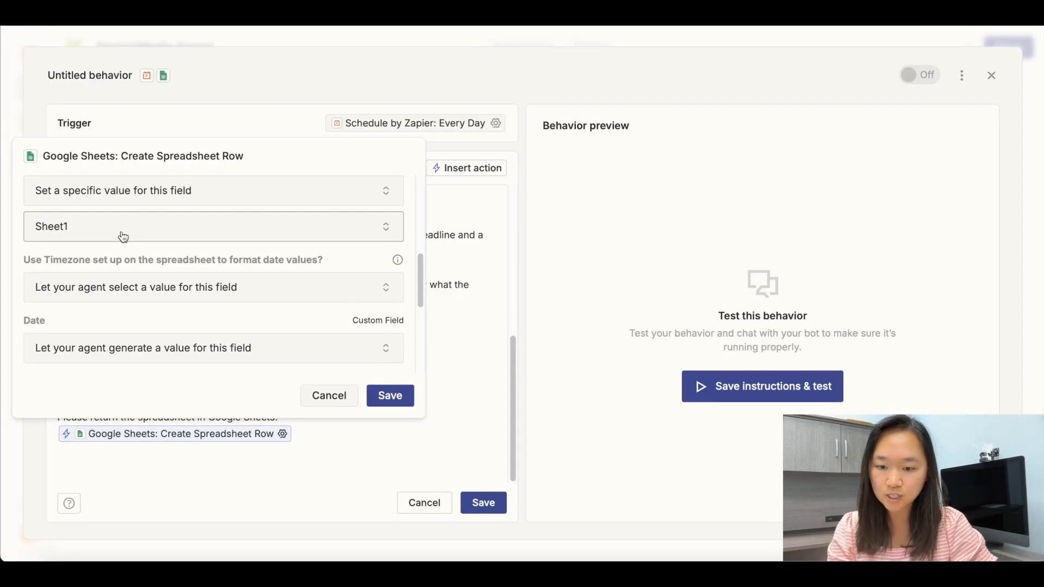
scroll(down, 3)
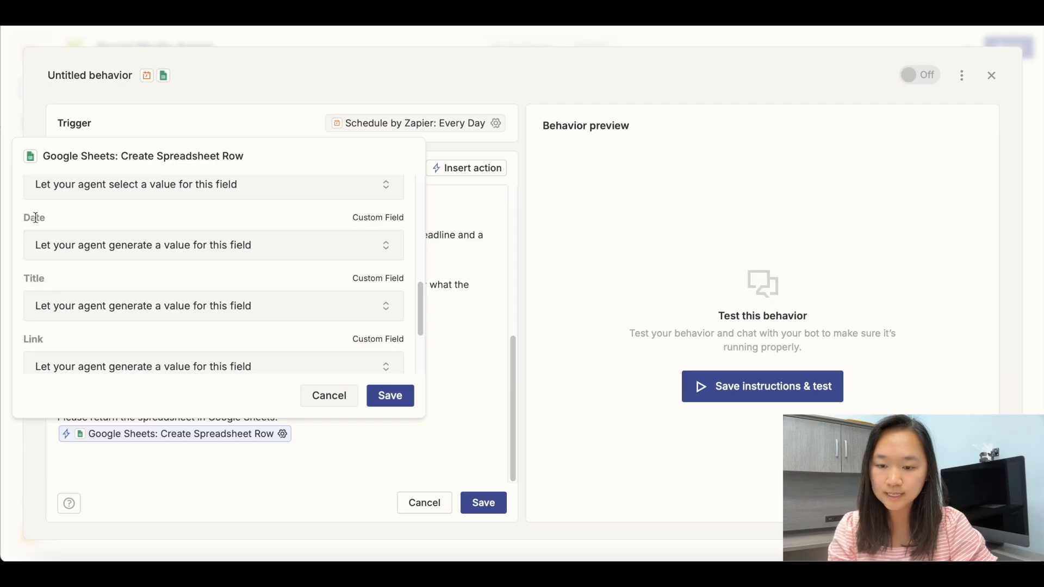
scroll(down, 3)
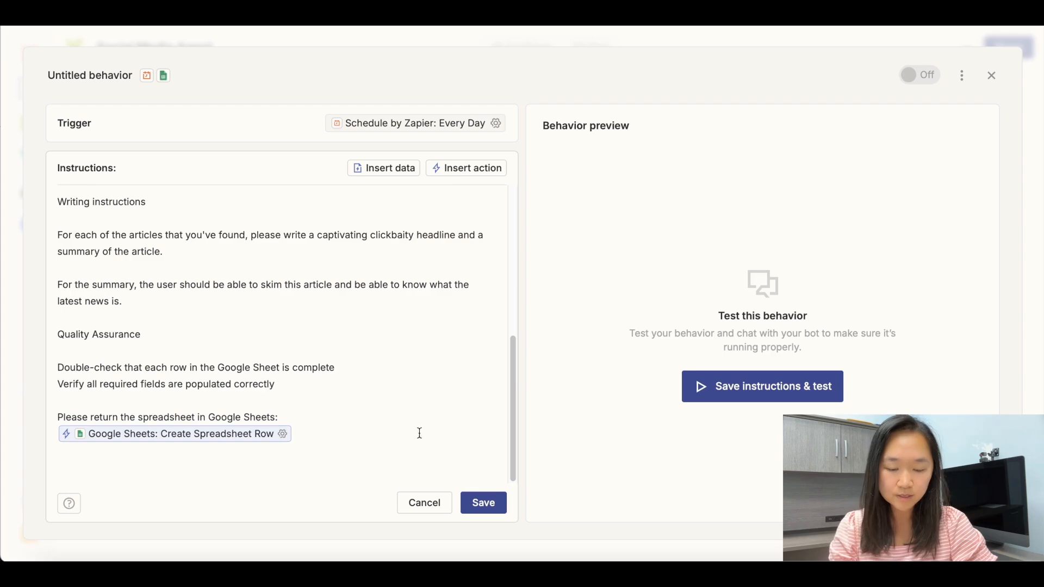
- Save the Daily AI News Tracker instructions, run a test and review the completed Google Search step
click(483, 503)
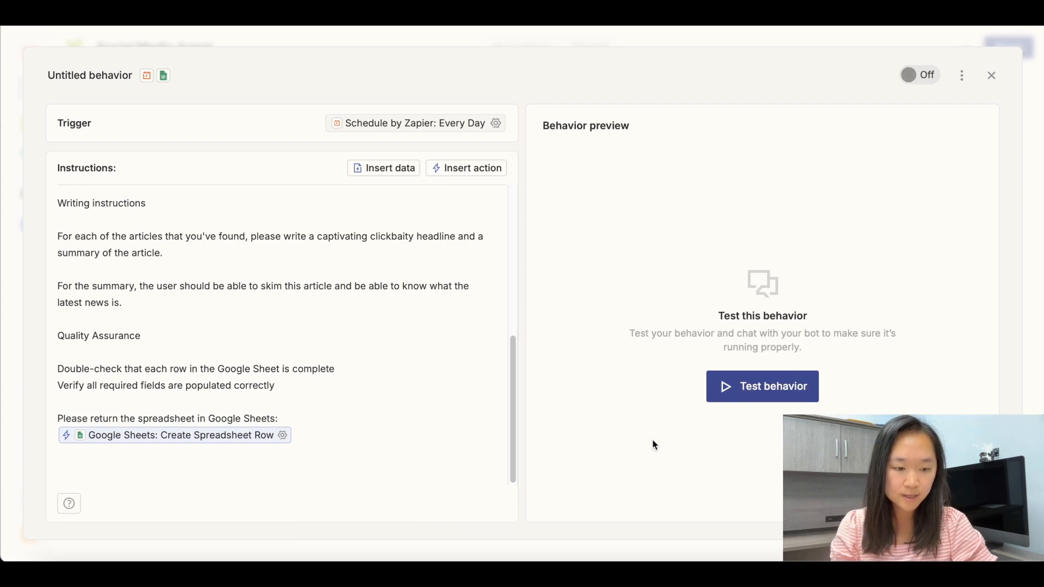
click(761, 386)
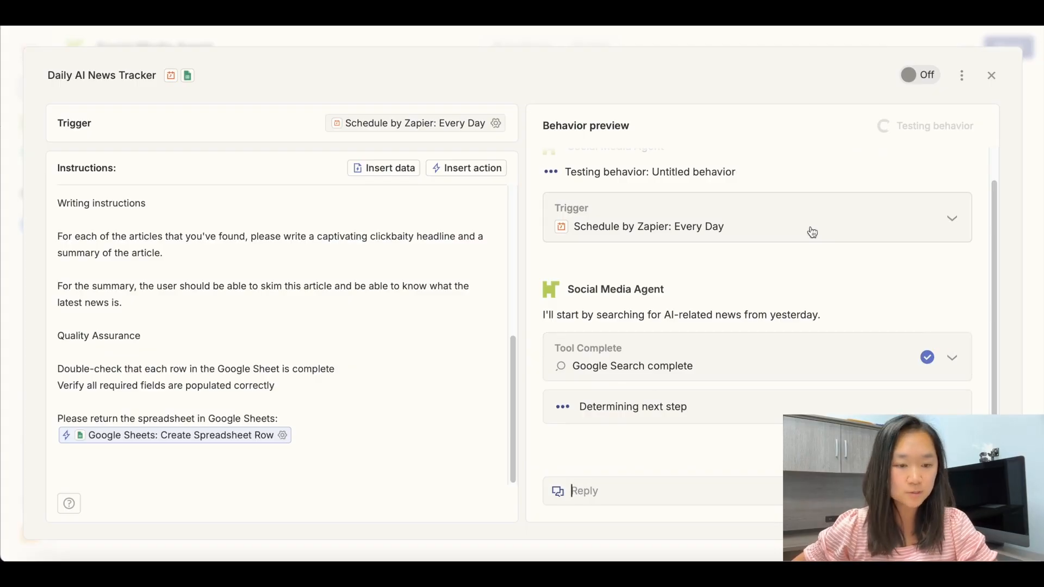
click(952, 357)
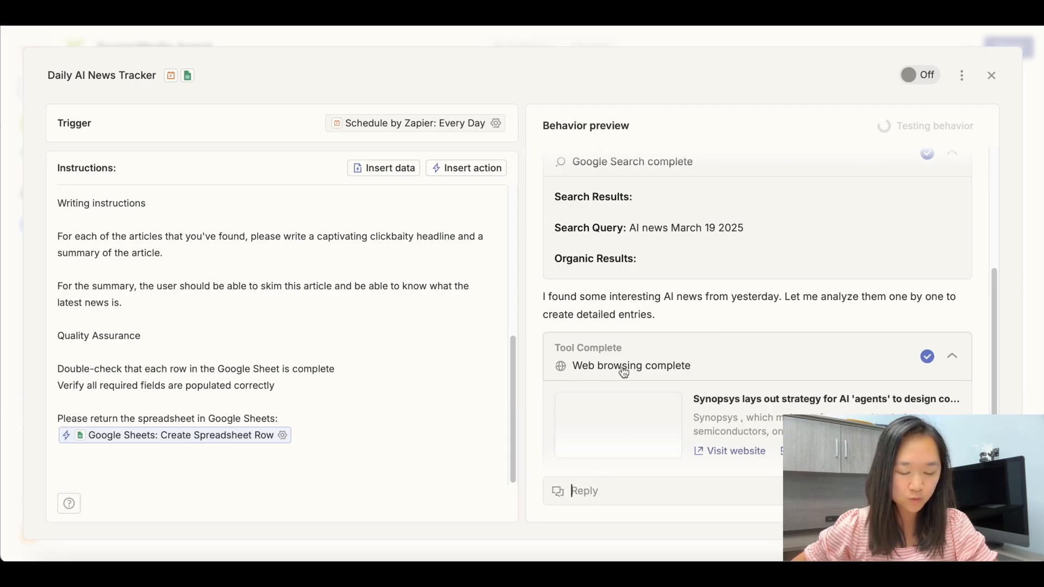
scroll(down, 3)
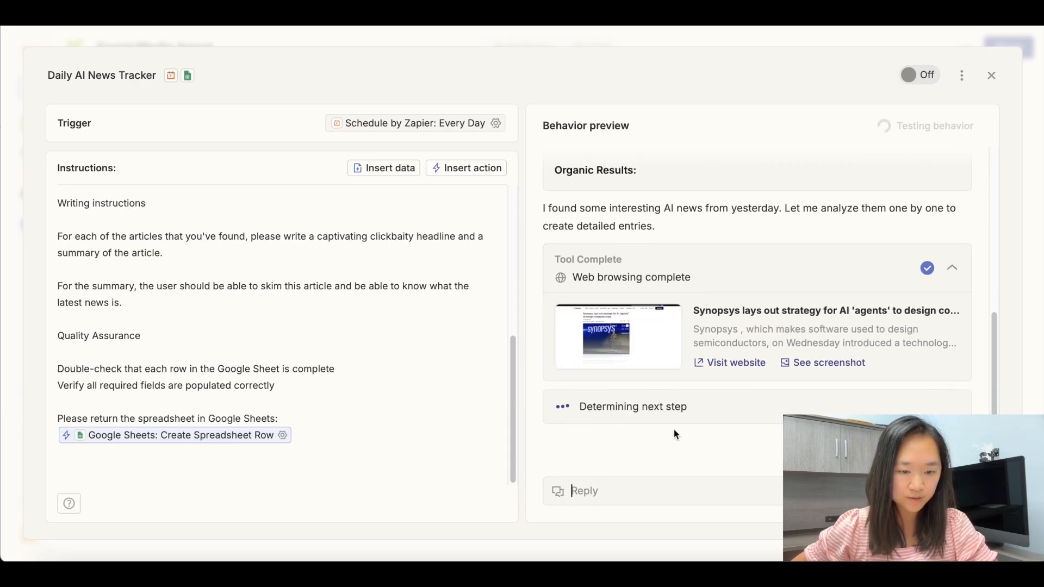
mouse_move(642, 402)
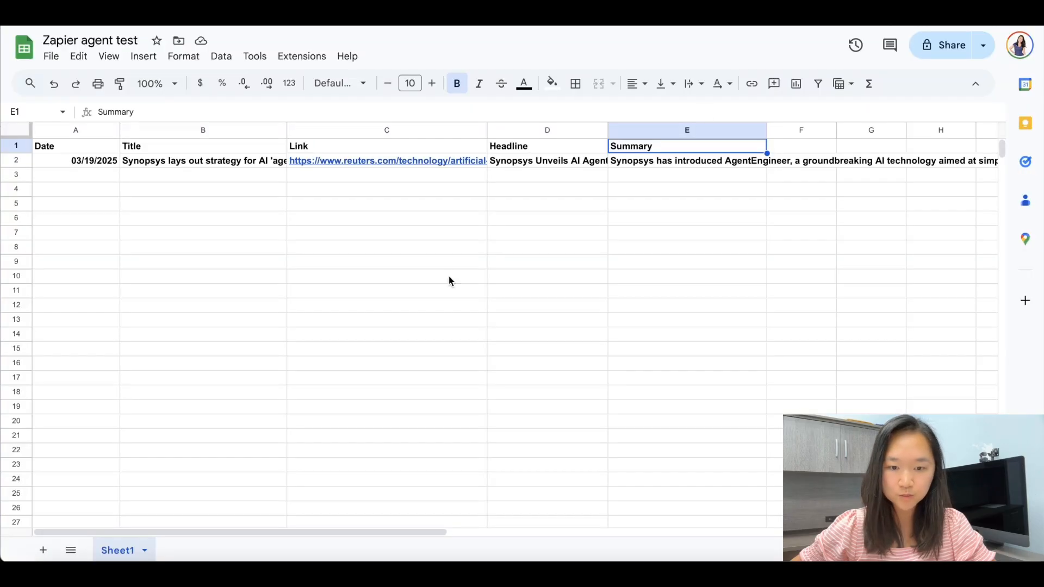
click(75, 188)
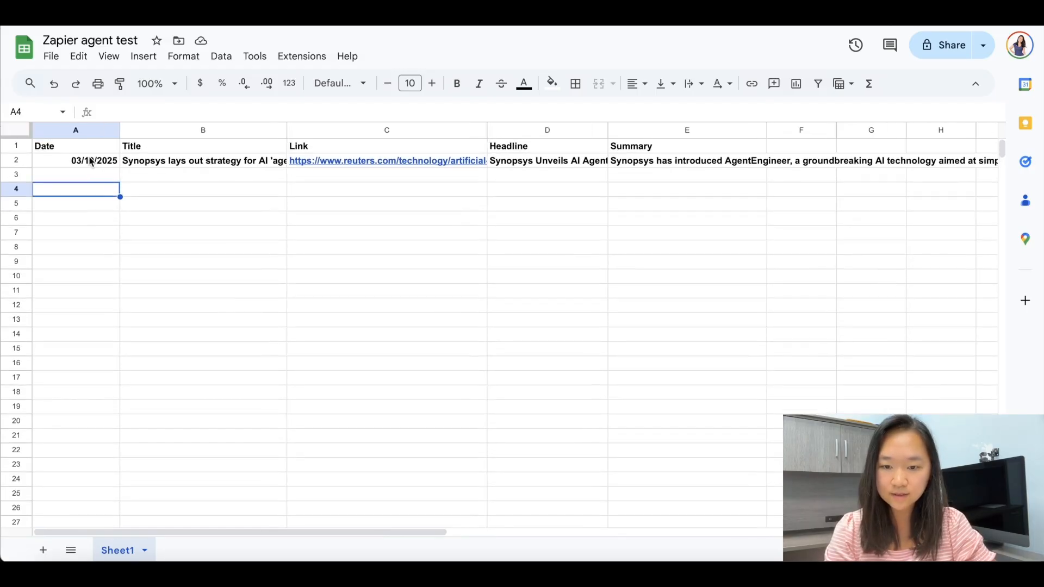
click(387, 161)
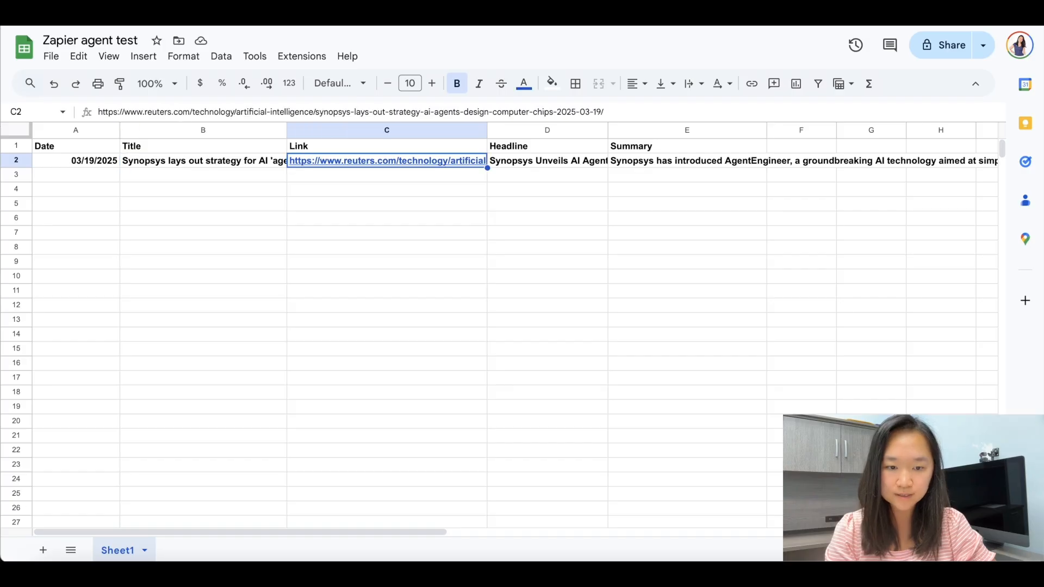
click(686, 161)
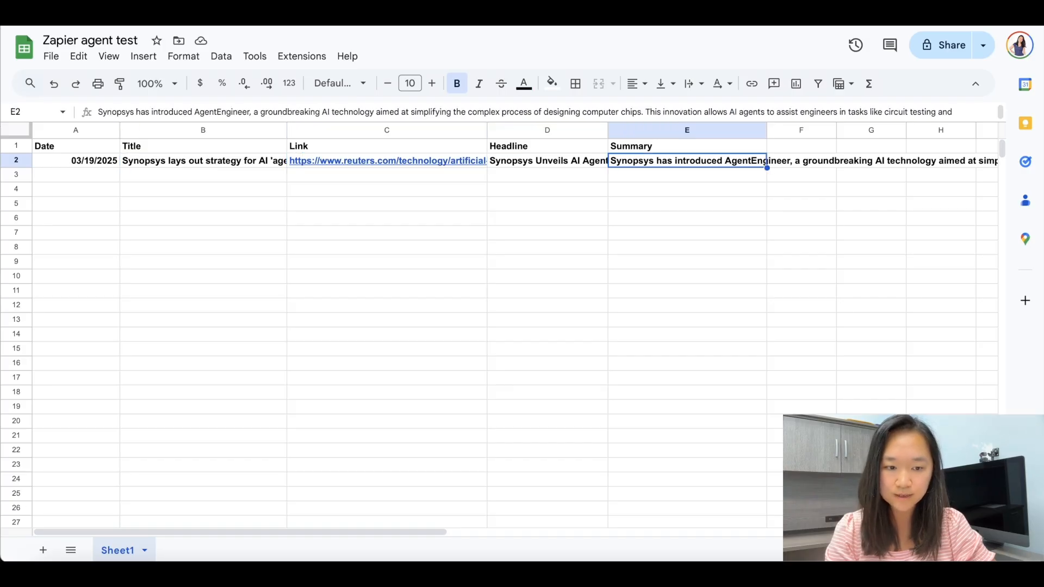
click(75, 161)
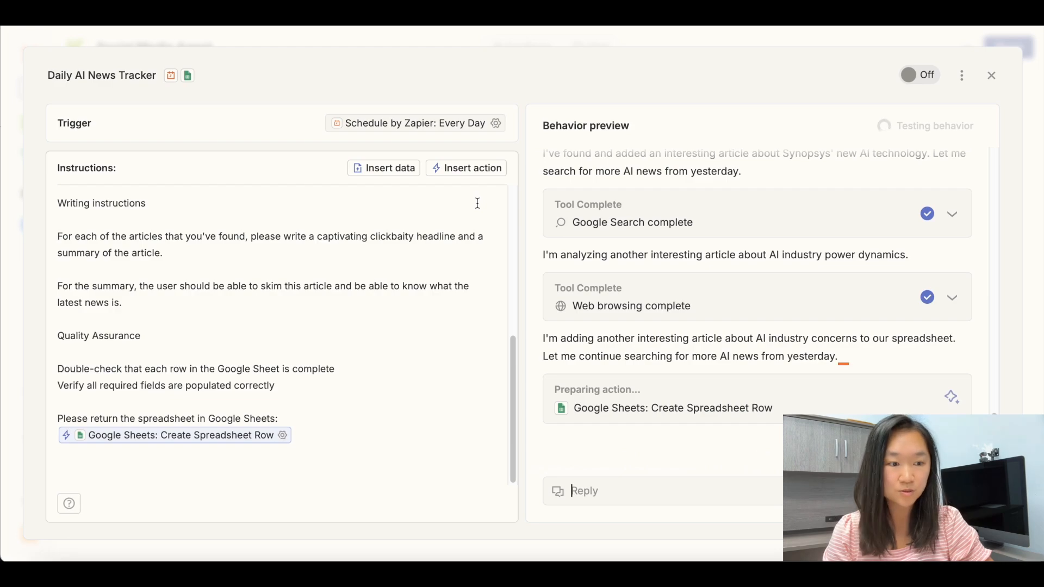
mouse_move(627, 304)
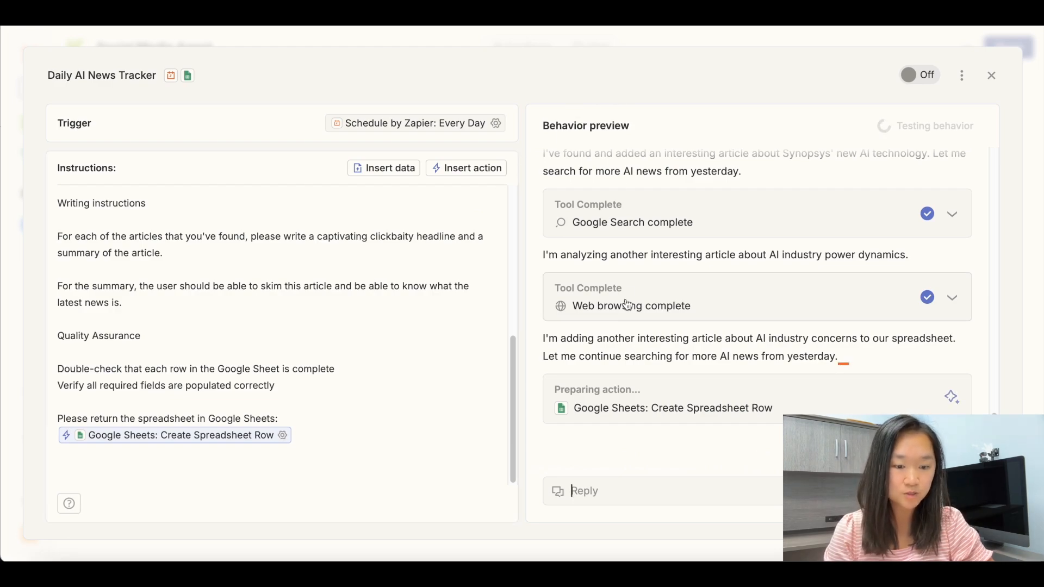
mouse_move(635, 446)
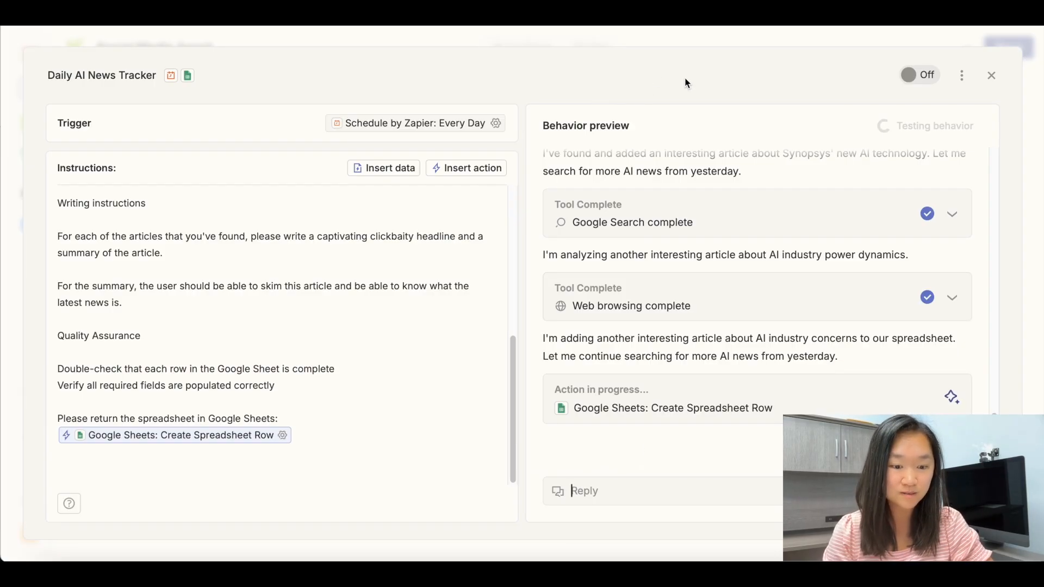
mouse_move(829, 75)
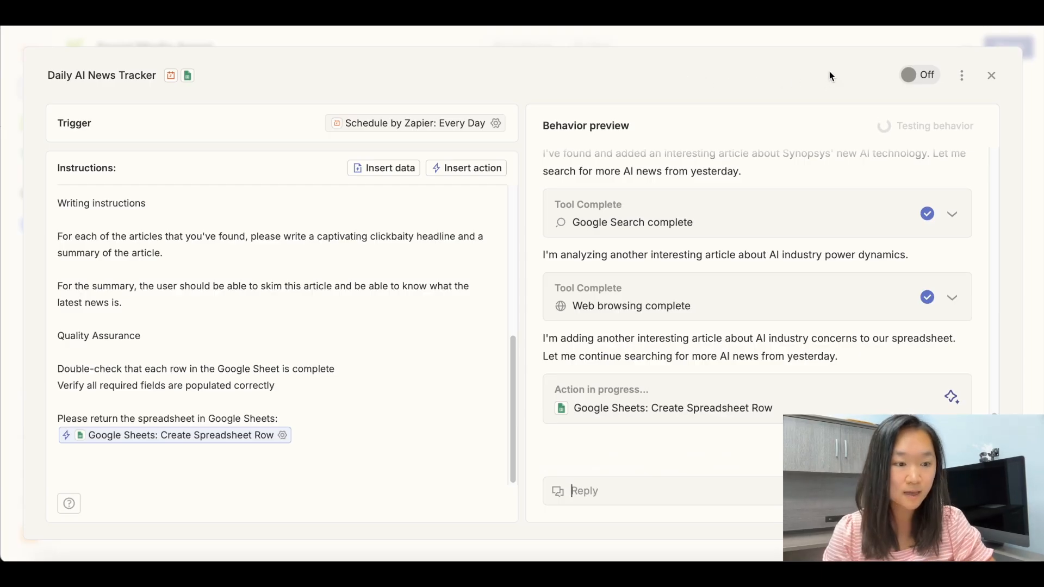
mouse_move(919, 75)
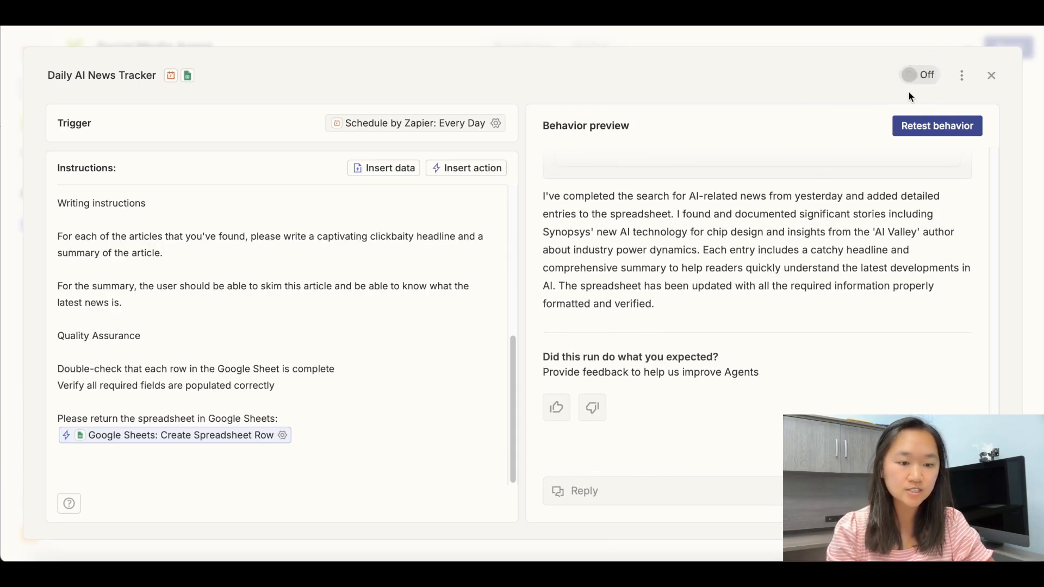
- Switch Daily AI News Tracker on and close its editor to return to the agent's settings
click(919, 74)
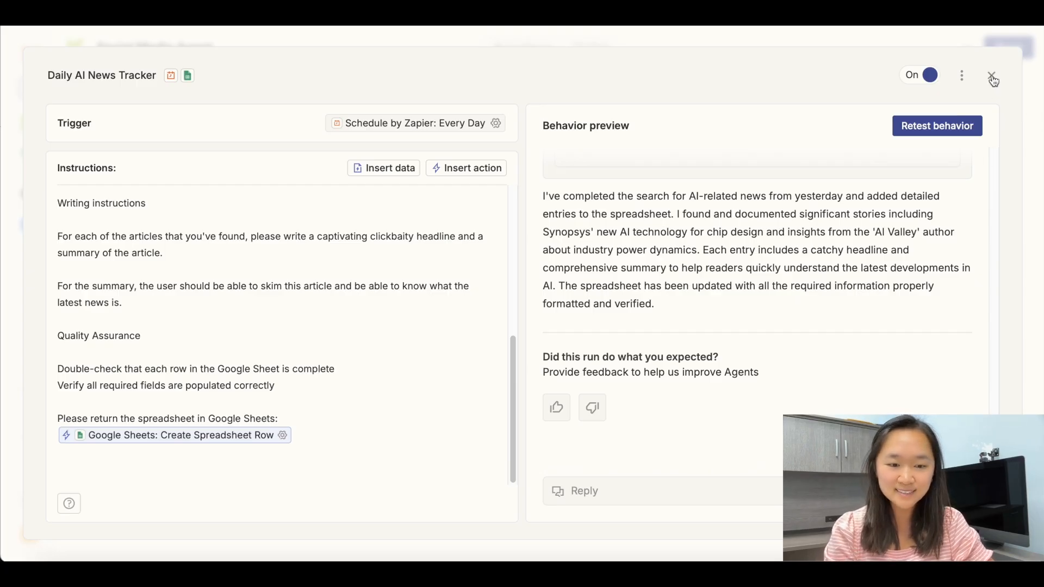
click(993, 75)
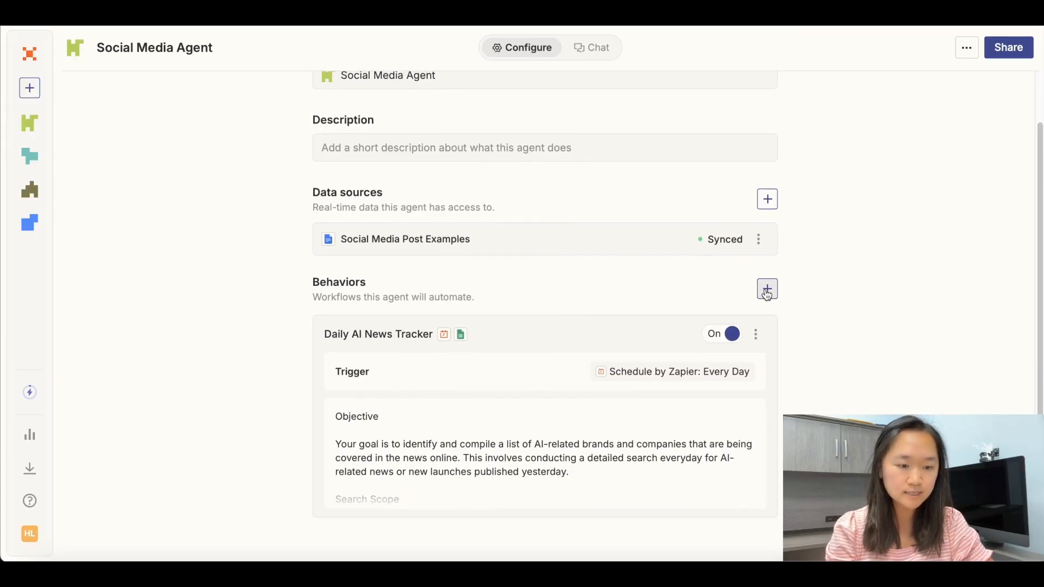
- Add a second behavior to the Social Media Agent and browse its trigger choices
click(767, 289)
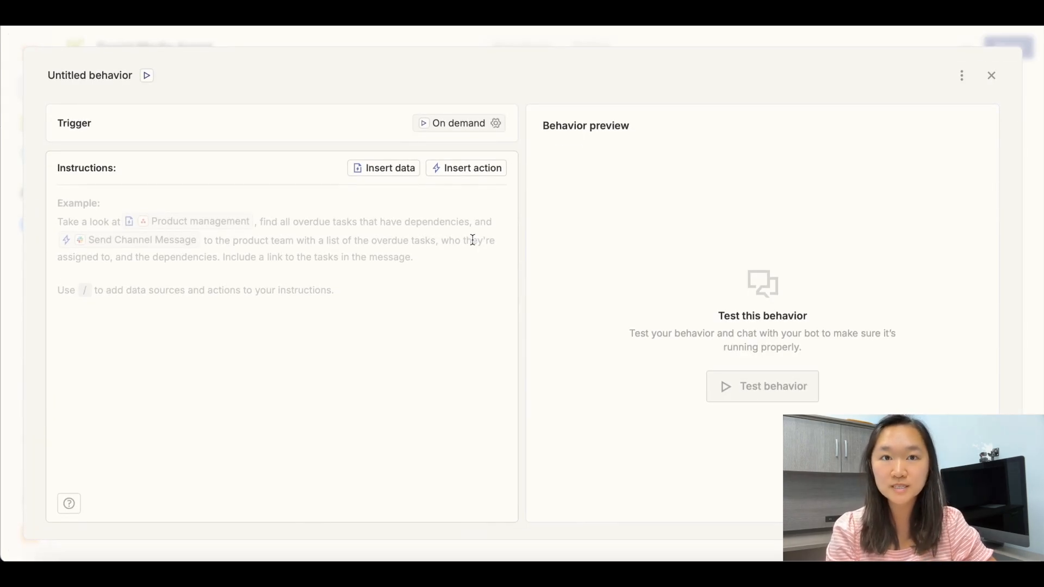
mouse_move(75, 135)
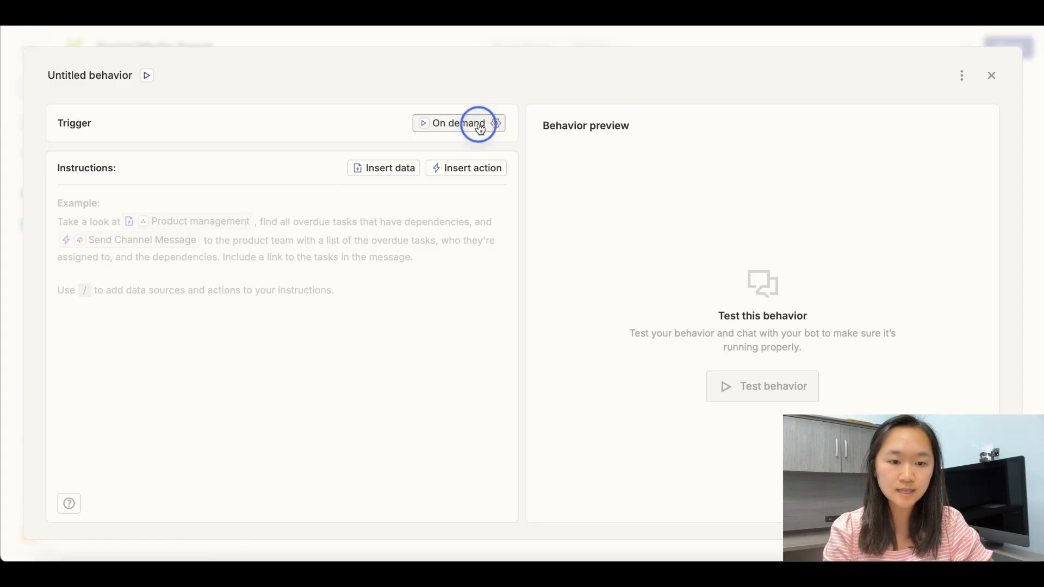
click(458, 123)
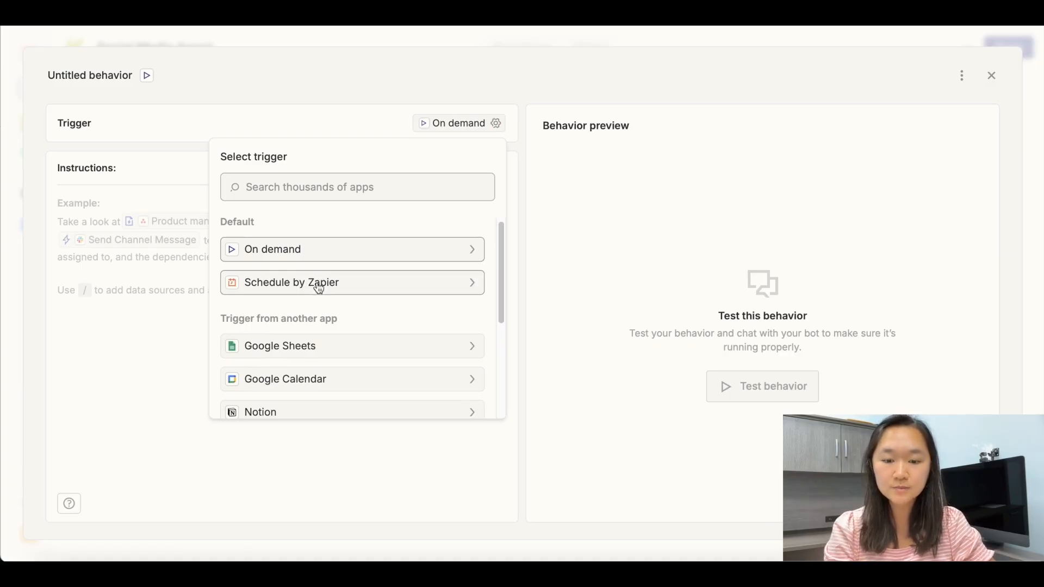
scroll(down, 3)
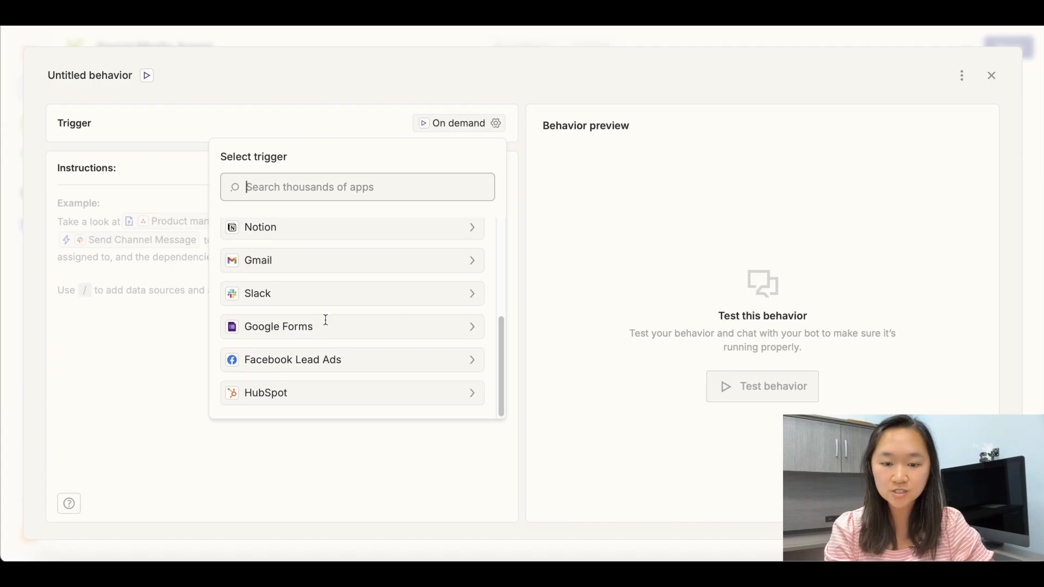
scroll(up, 3)
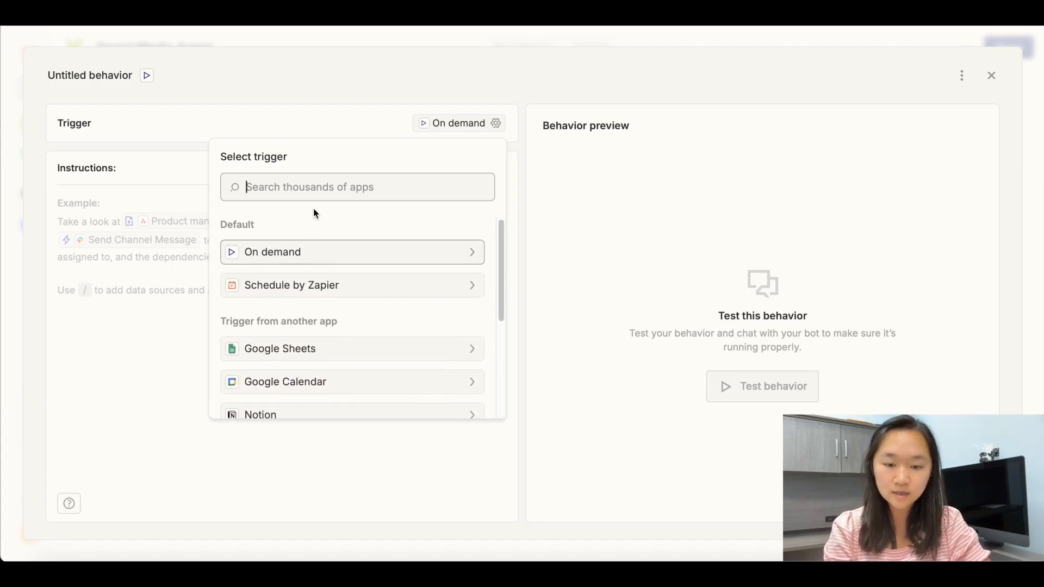
- Search 'google sheets' and choose Google Sheets as the new behavior's trigger app
text(google she)
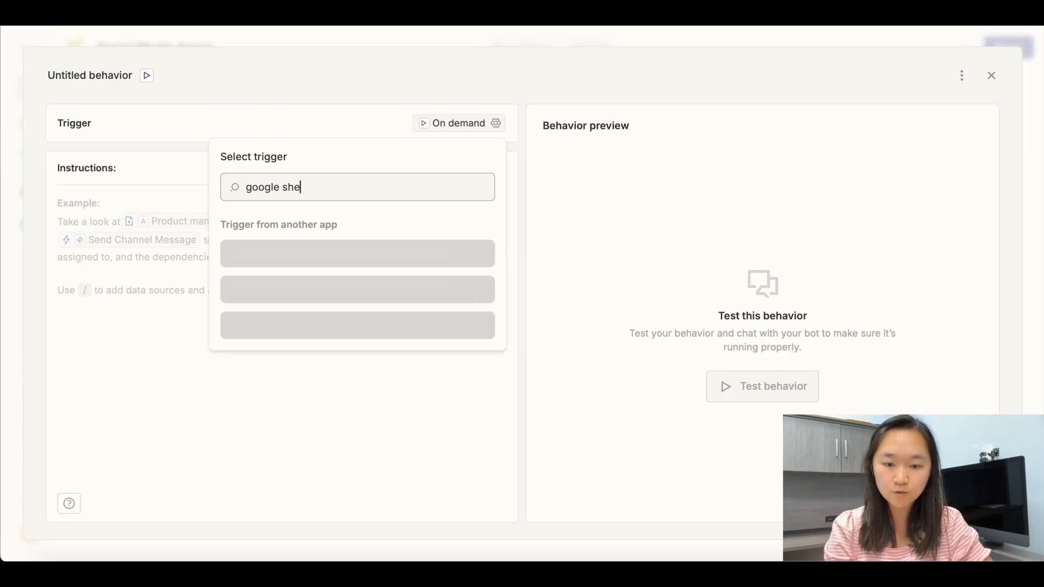
click(358, 254)
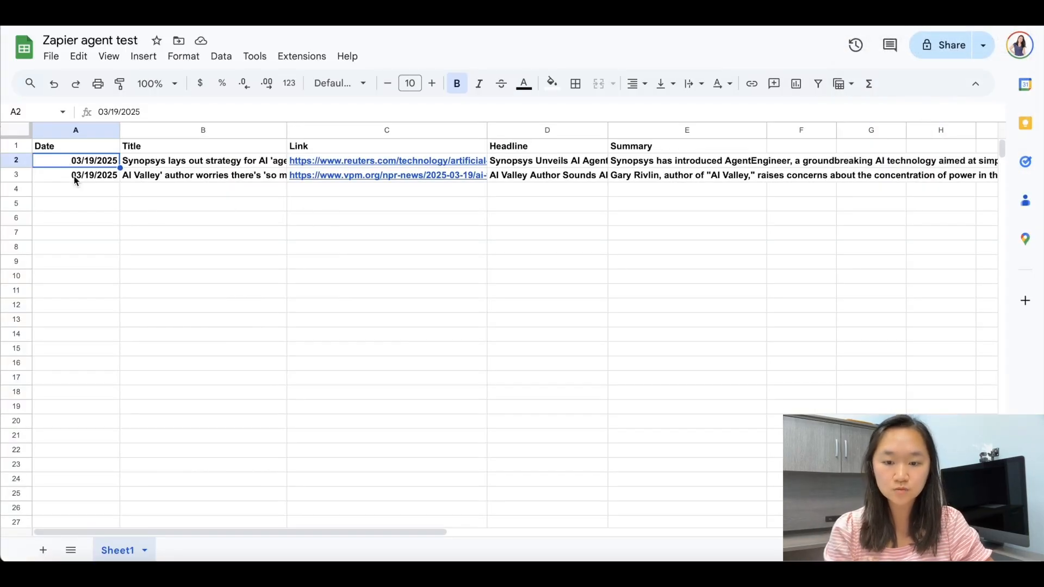
click(386, 261)
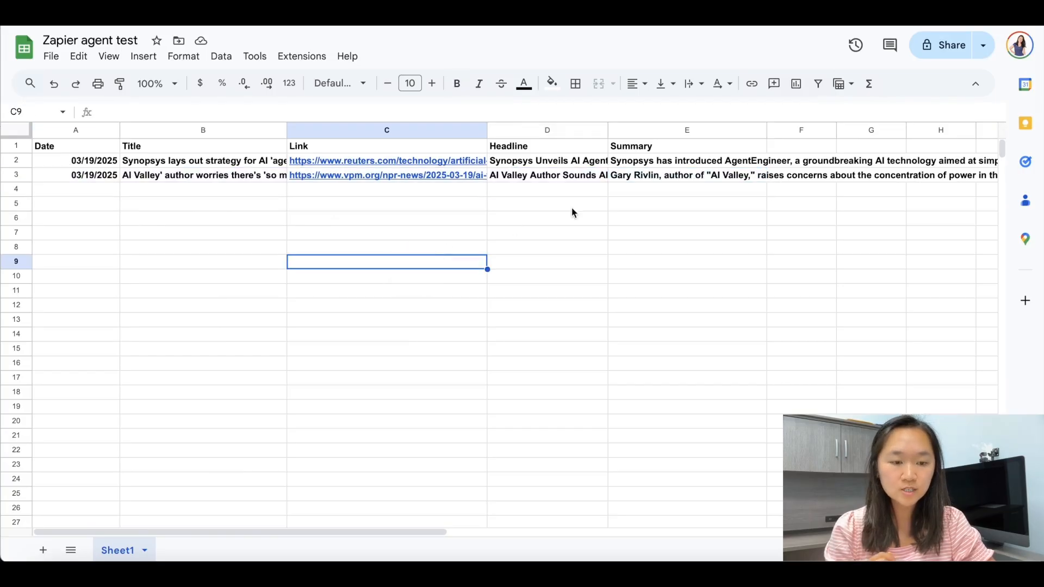
click(75, 175)
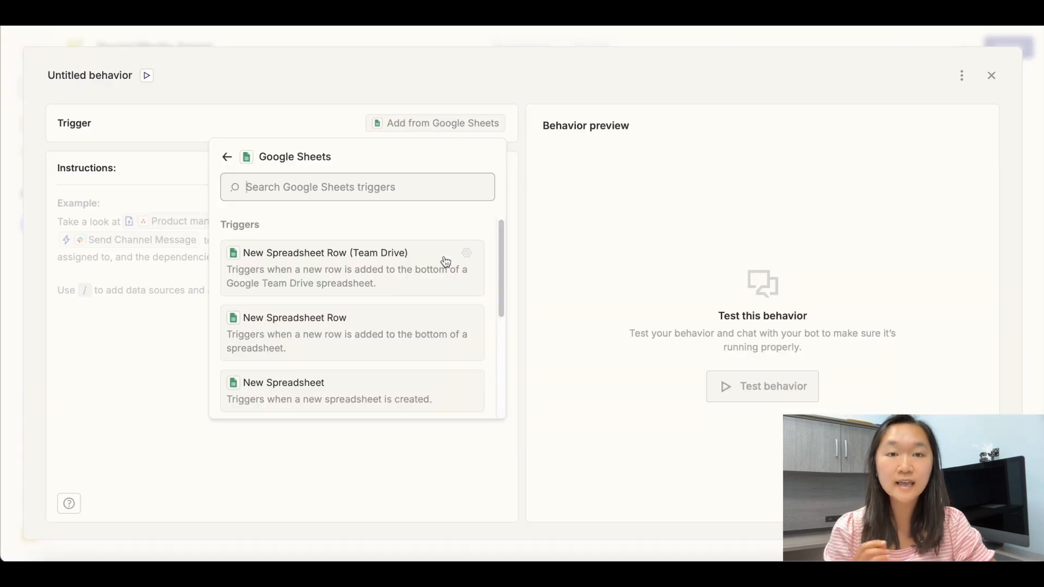
mouse_move(439, 278)
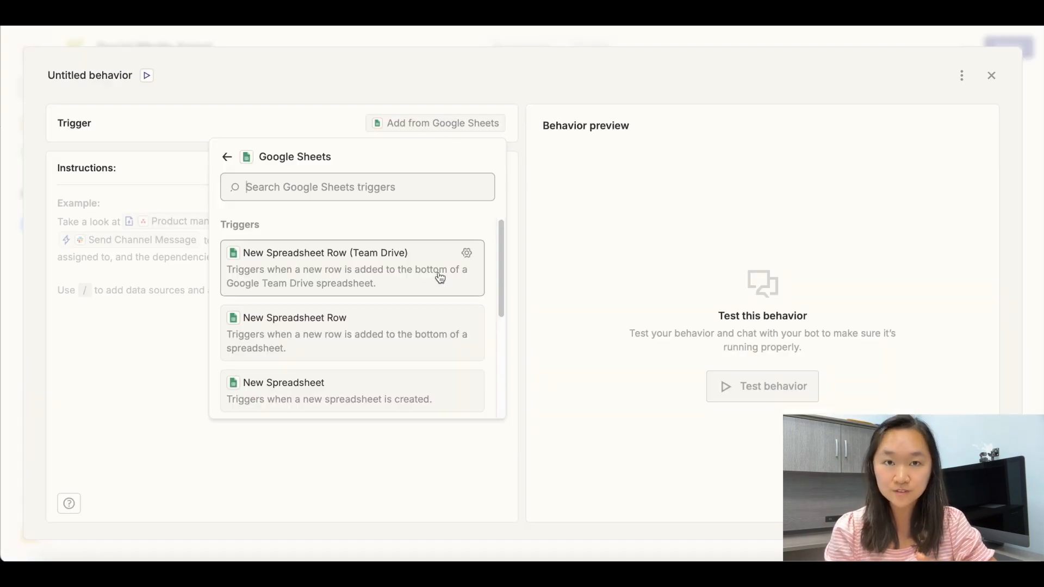
mouse_move(427, 211)
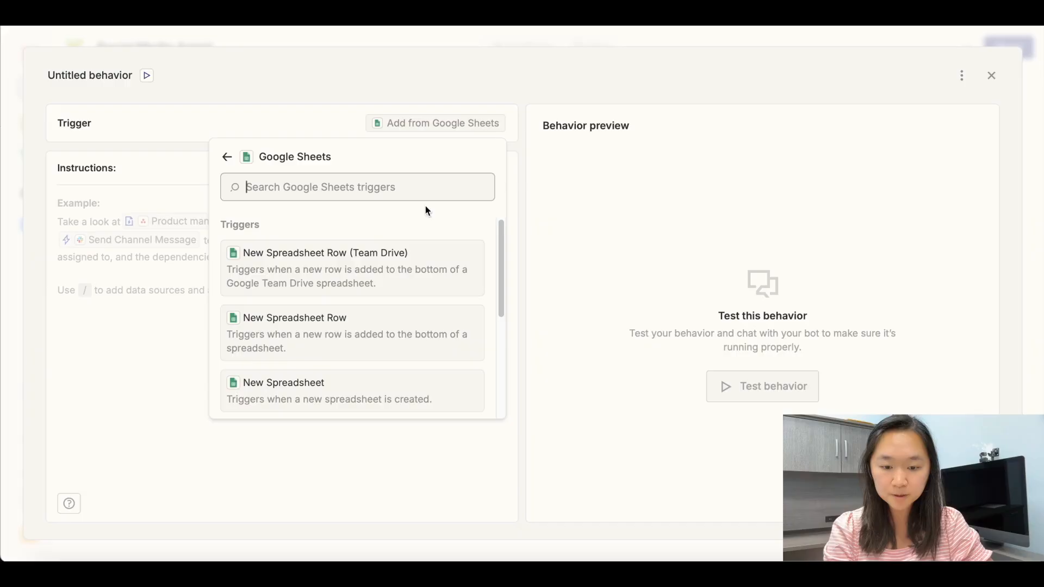
- Look through the Google Sheets trigger options for the New Spreadsheet Row trigger
scroll(down, 3)
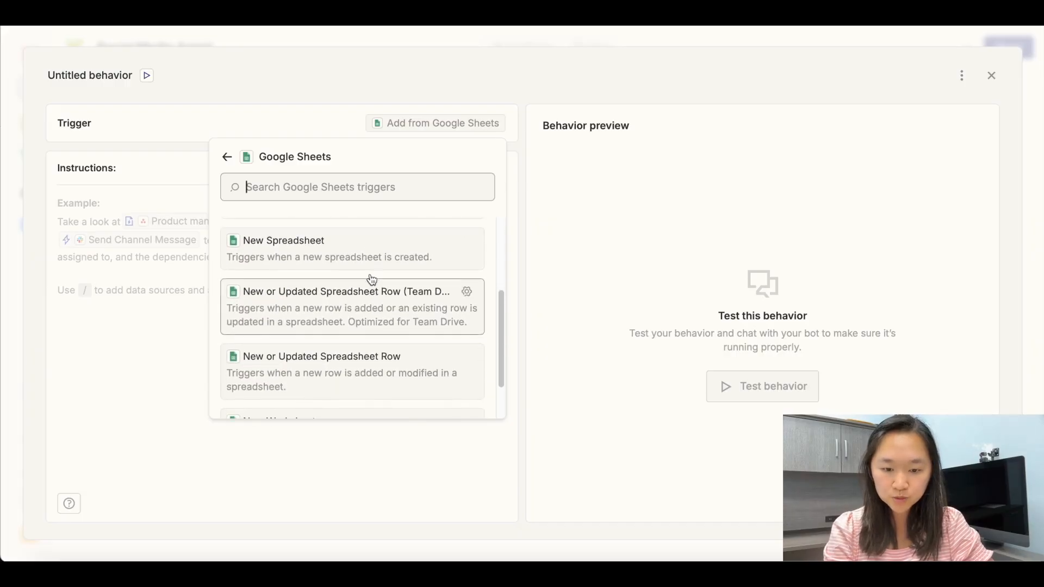
scroll(up, 3)
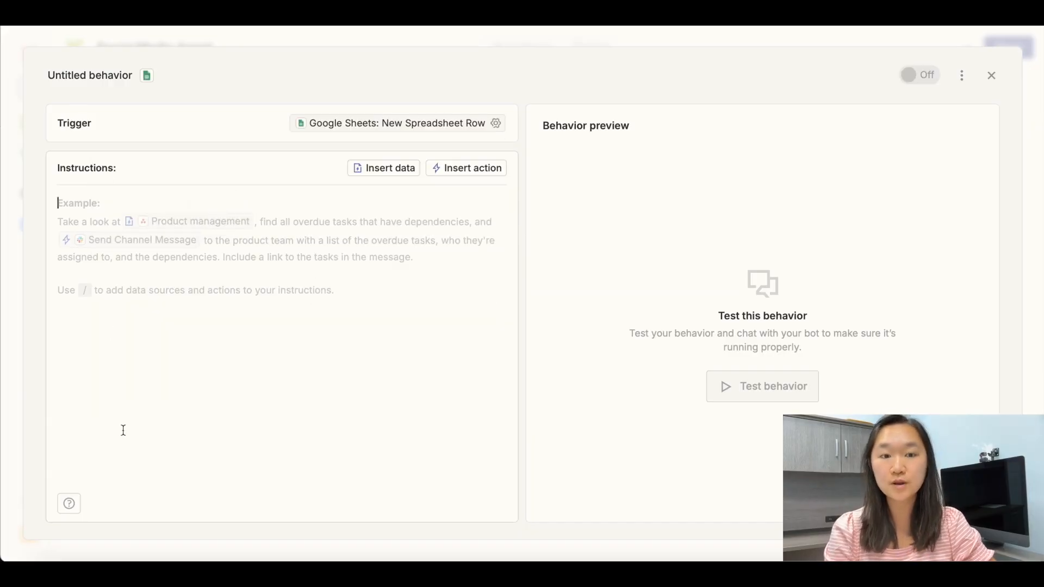
mouse_move(364, 46)
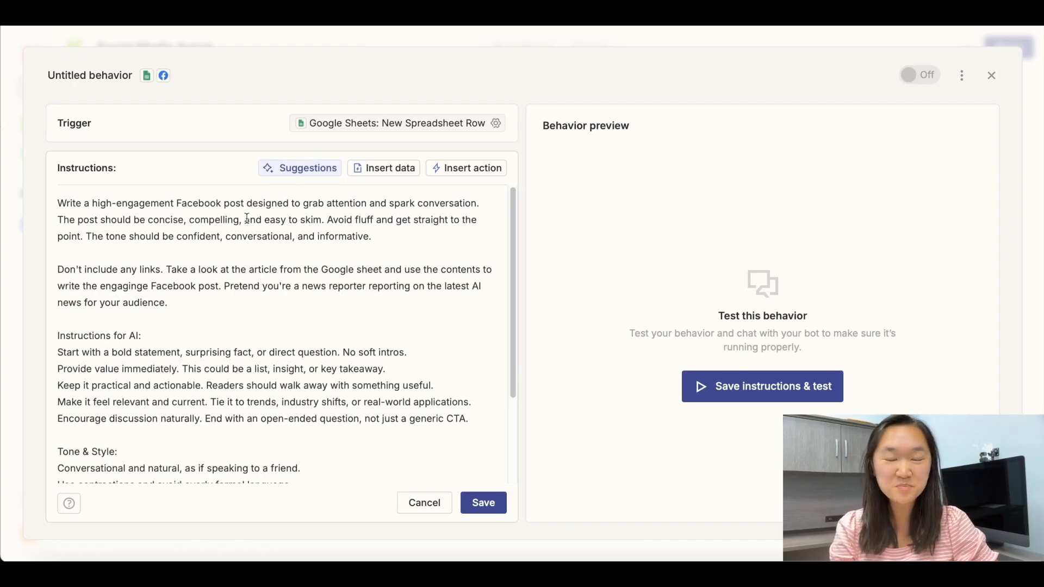
mouse_move(208, 156)
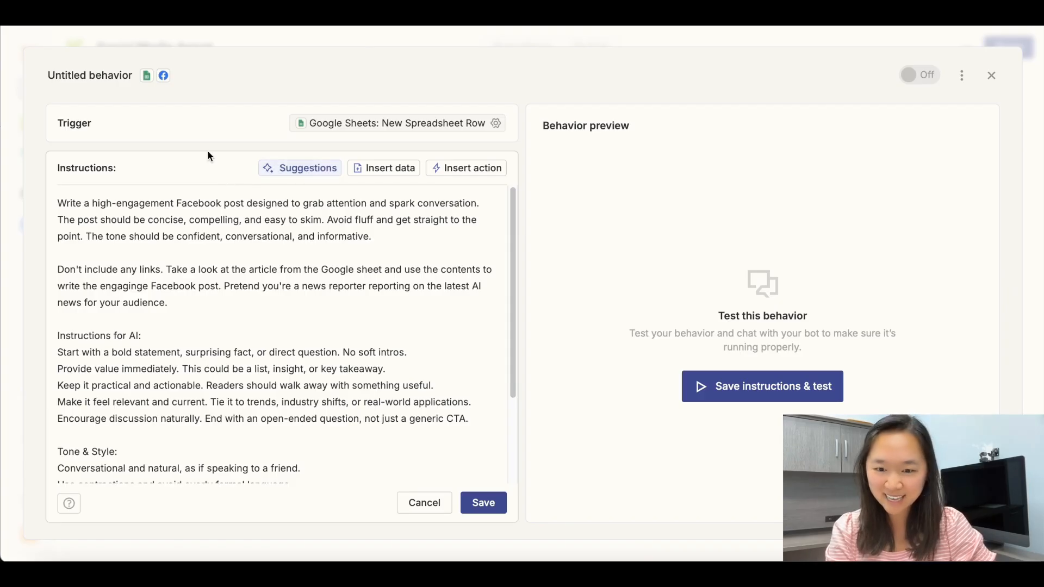
- Review the Facebook post instructions and correct 'engaginge' to 'engaging'
click(148, 203)
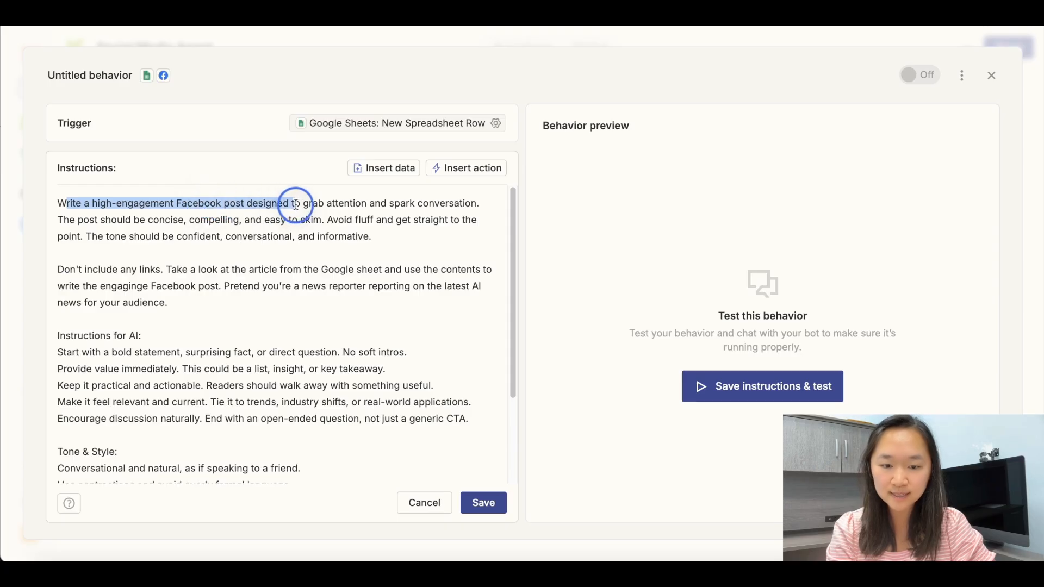
scroll(down, 3)
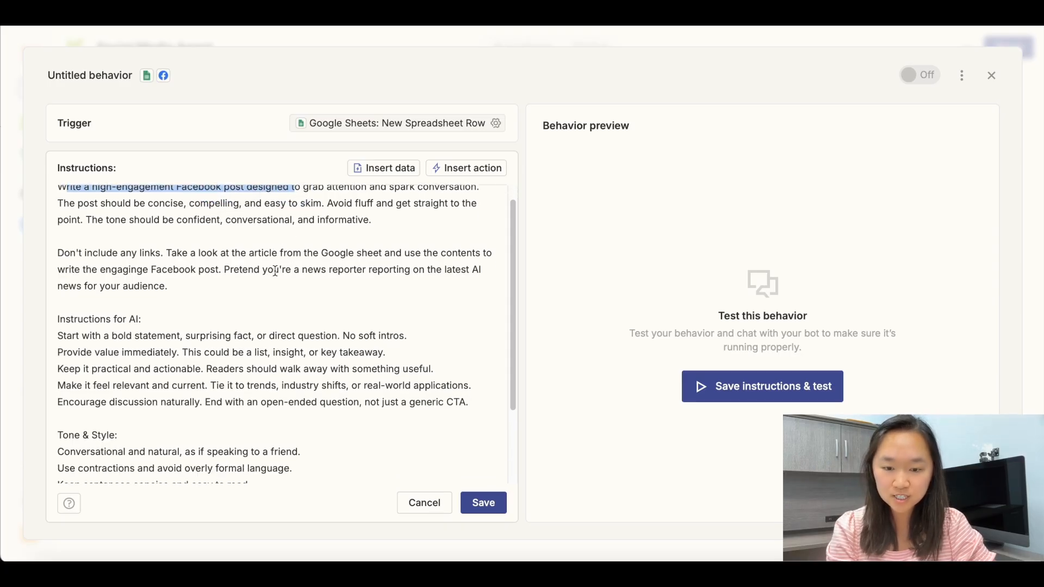
scroll(down, 3)
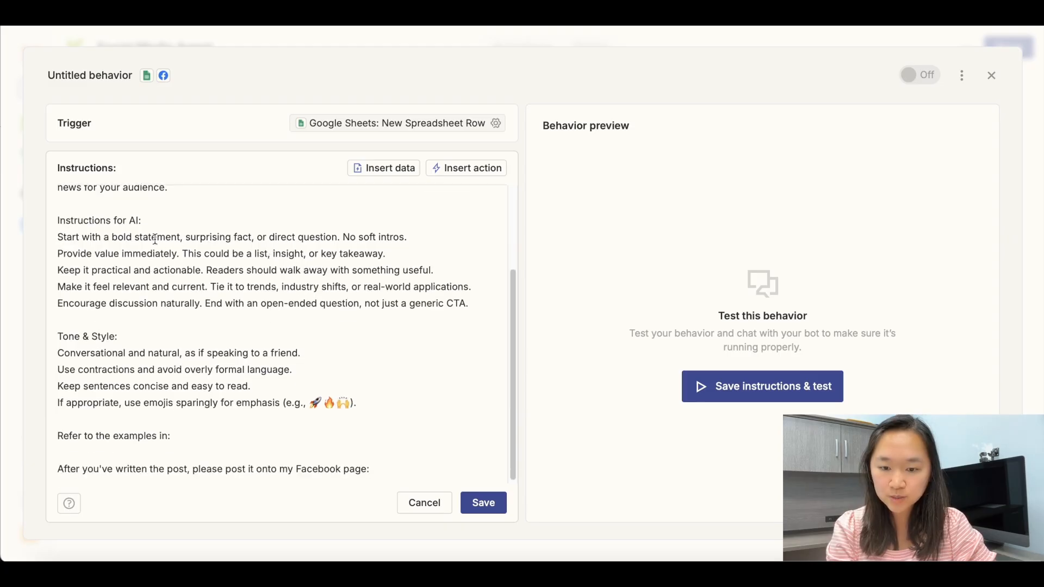
scroll(up, 3)
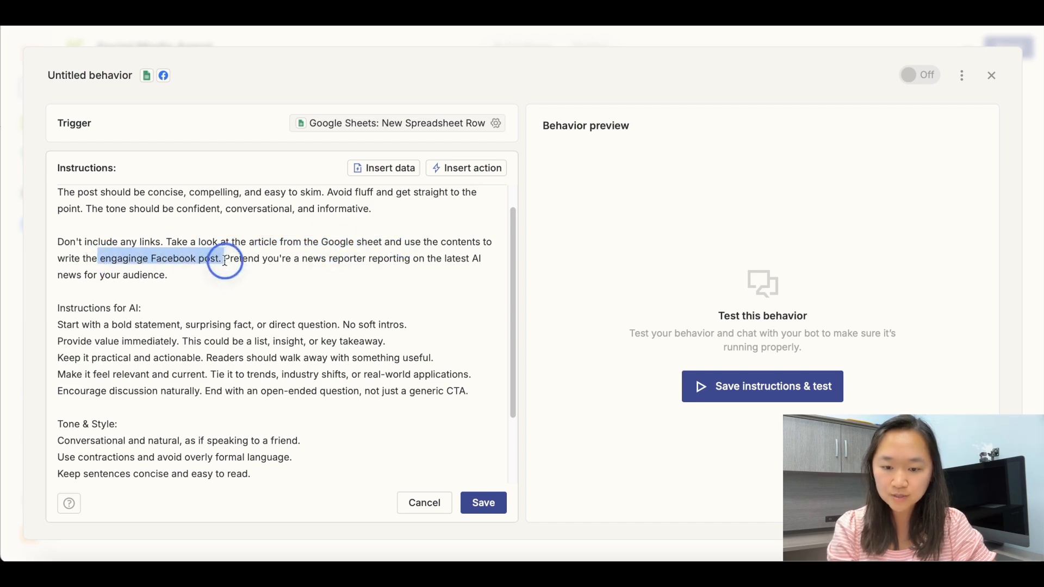
scroll(down, 3)
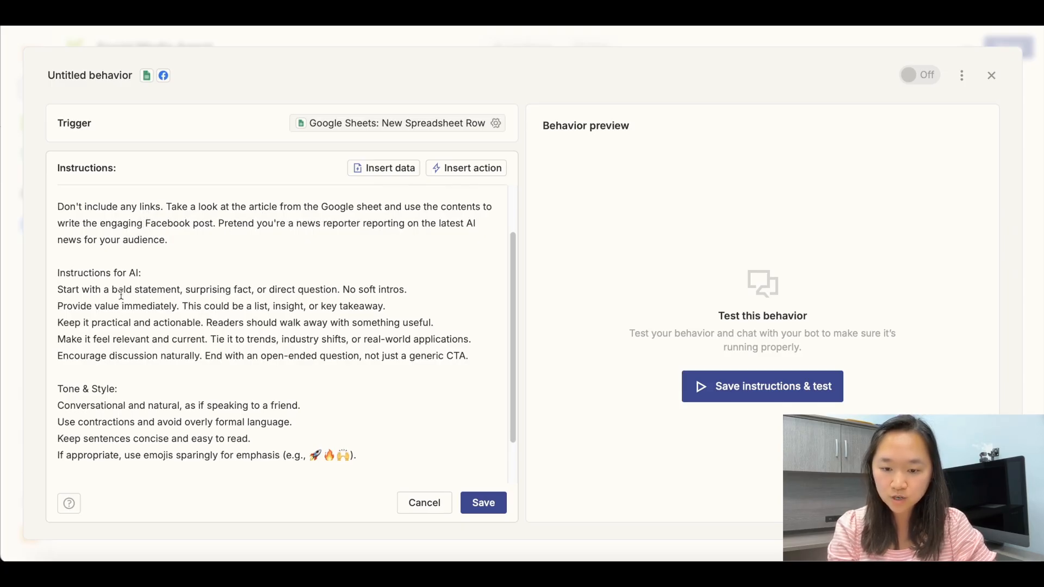
scroll(down, 3)
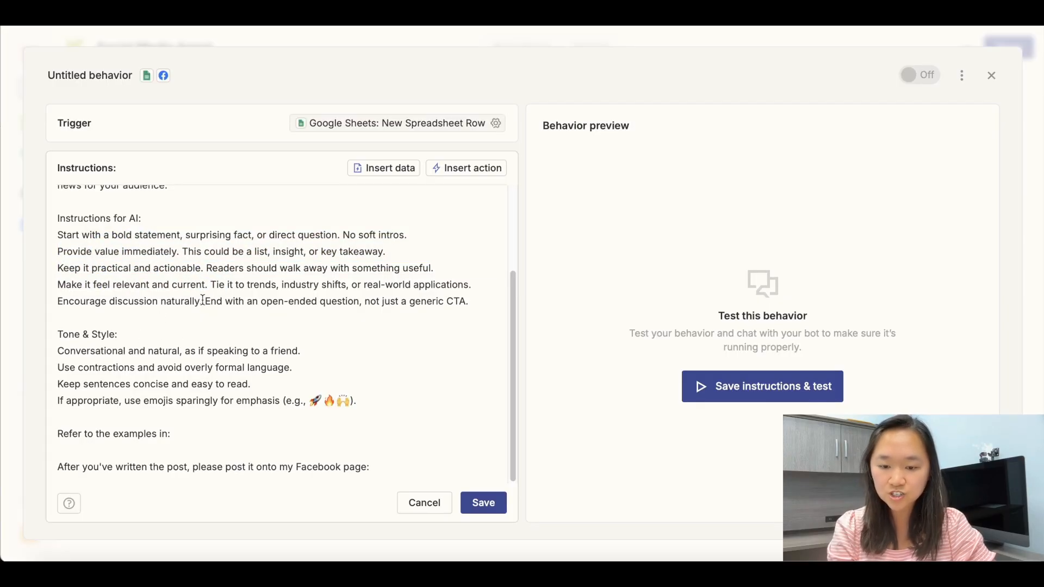
click(222, 417)
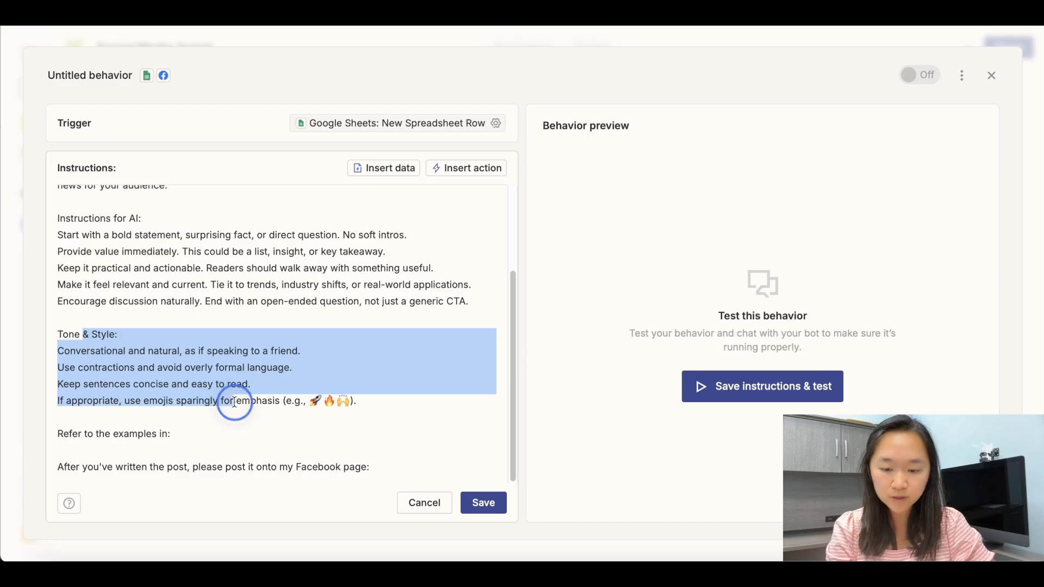
click(172, 434)
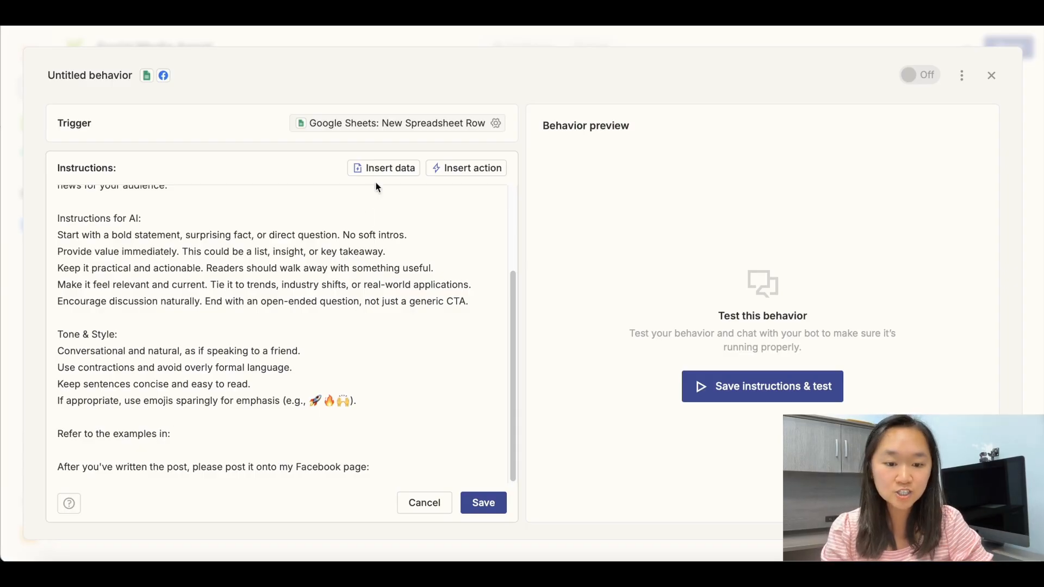
mouse_move(383, 167)
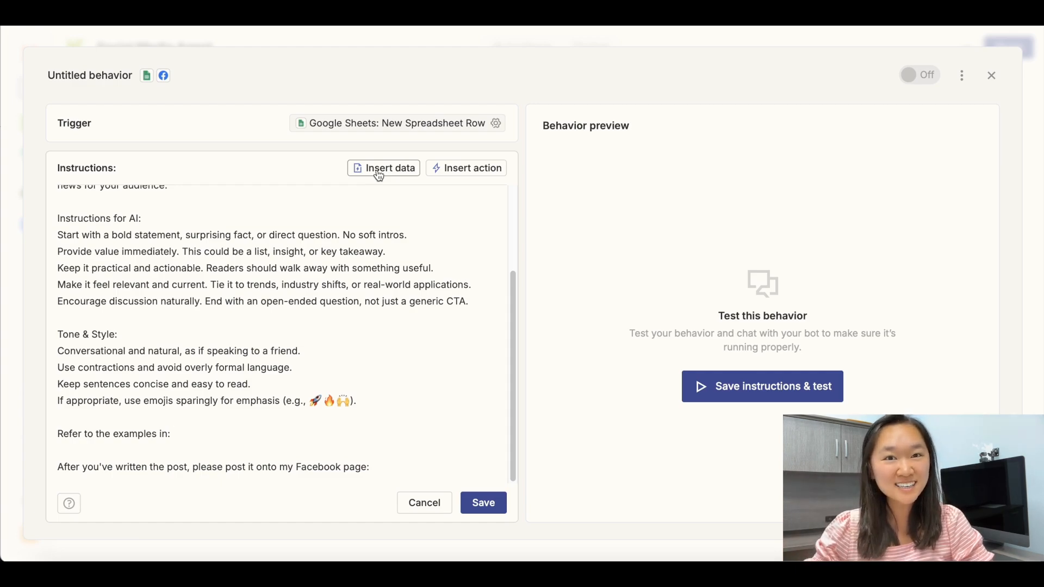
- Insert the Social Media Post Examples document after 'Refer to the examples in:' in the instructions
click(173, 434)
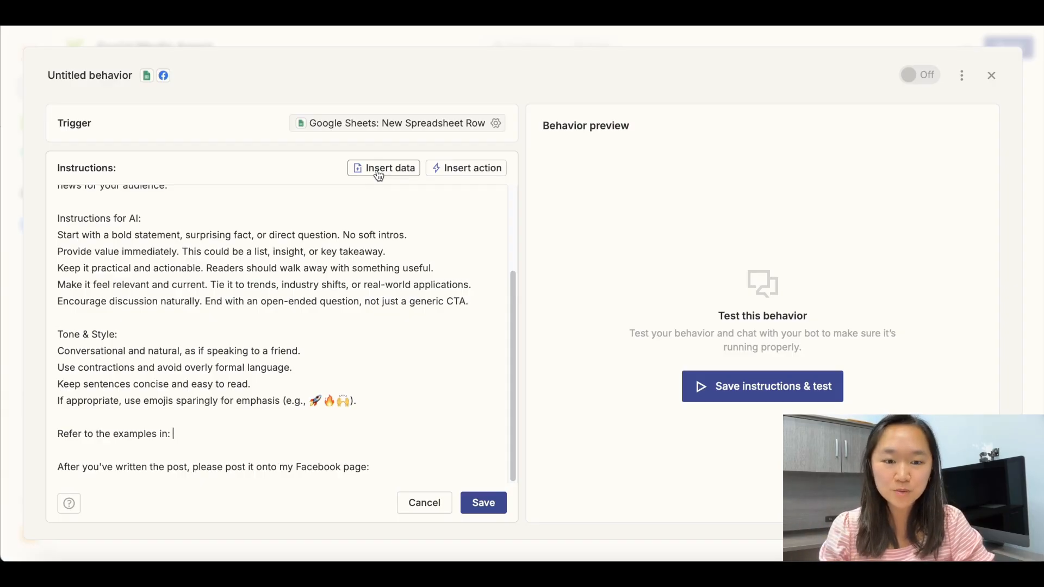
click(389, 168)
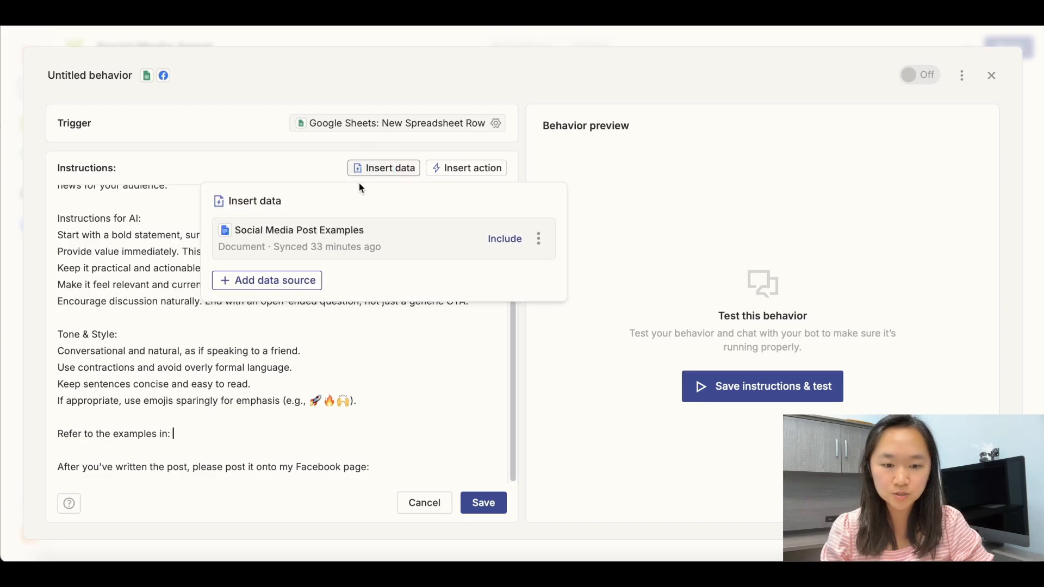
mouse_move(369, 189)
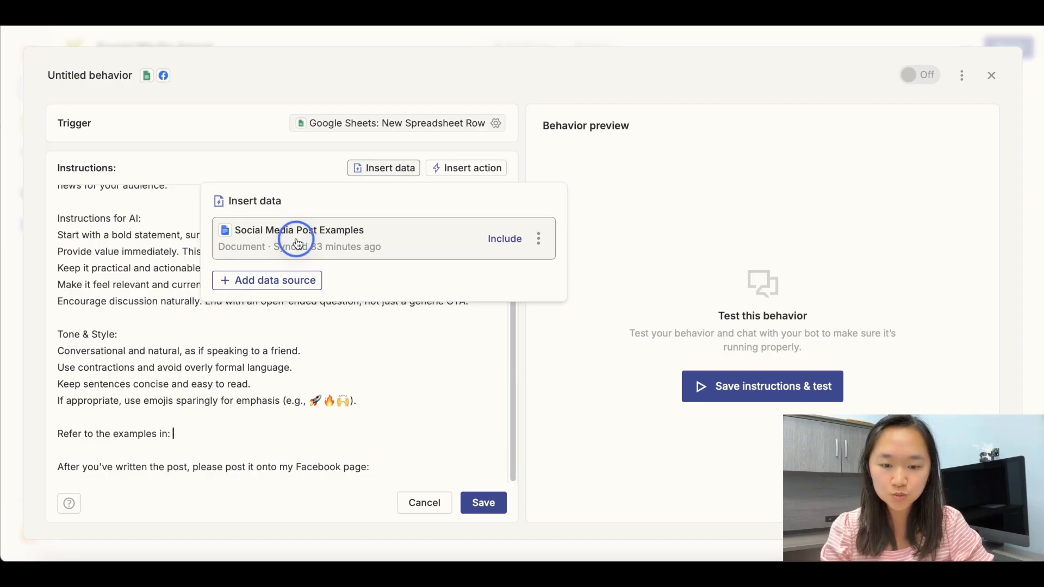
click(503, 238)
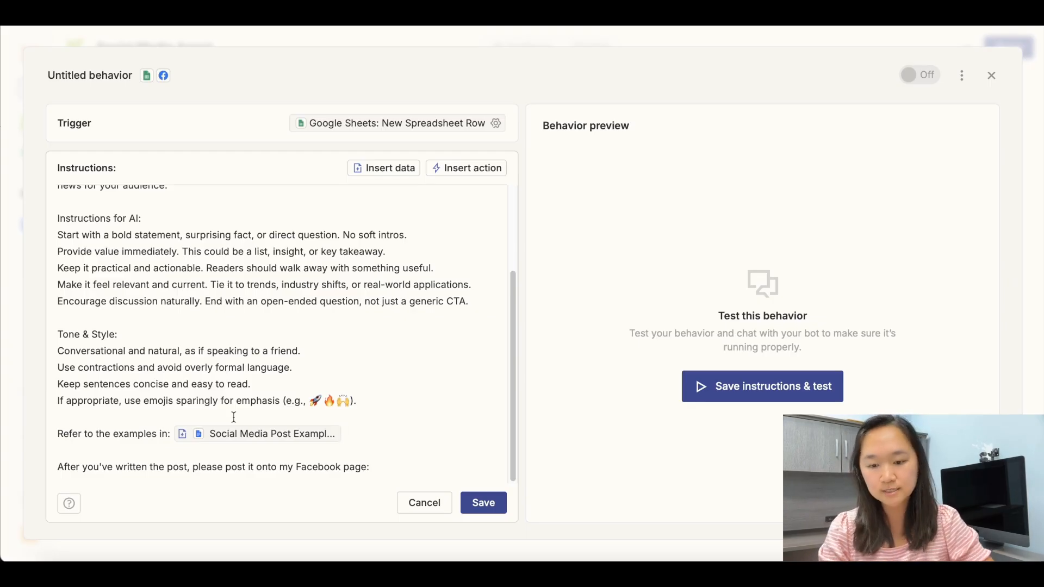
scroll(up, 3)
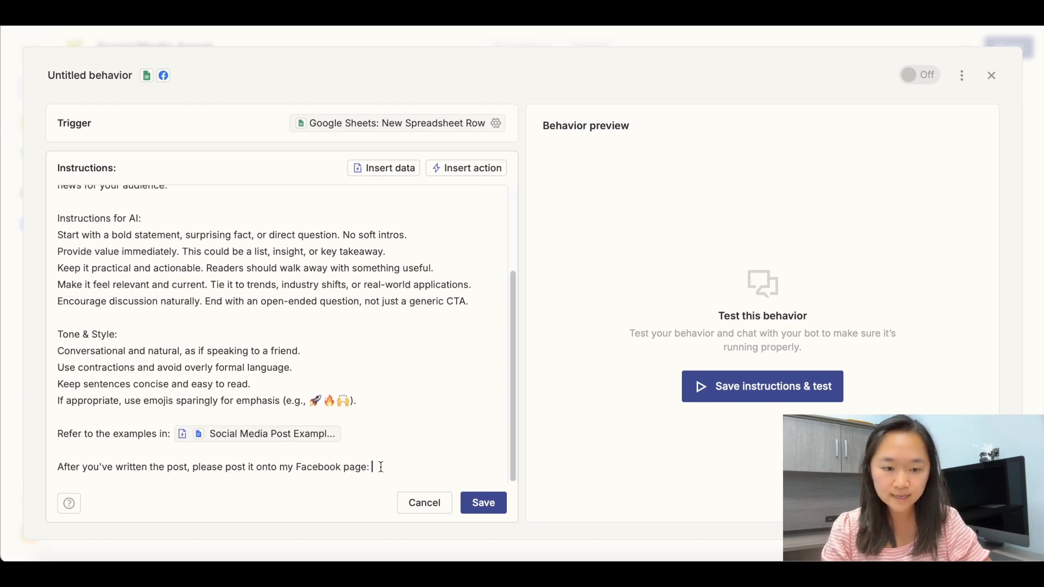
mouse_move(278, 483)
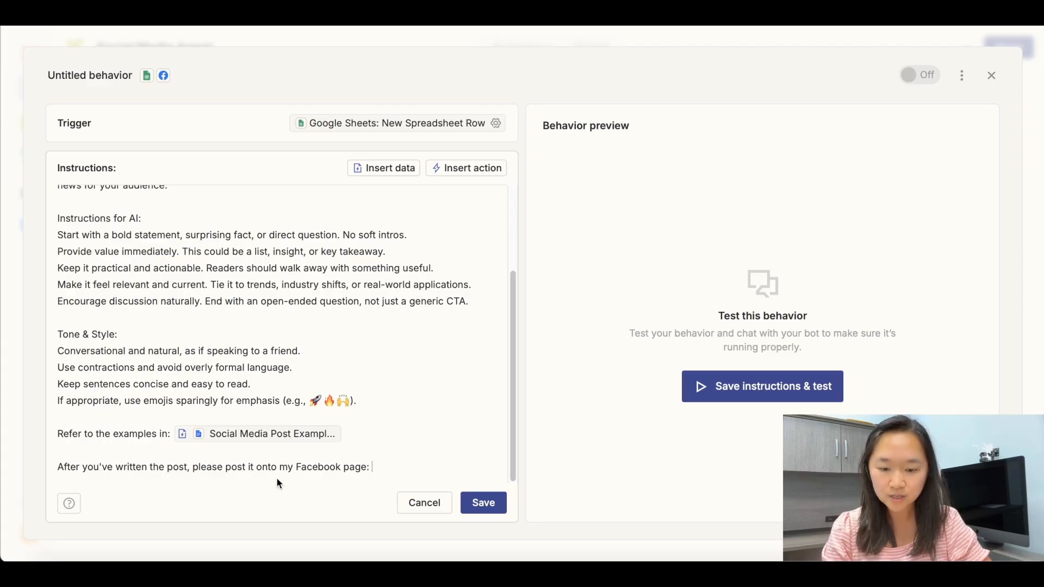
mouse_move(335, 455)
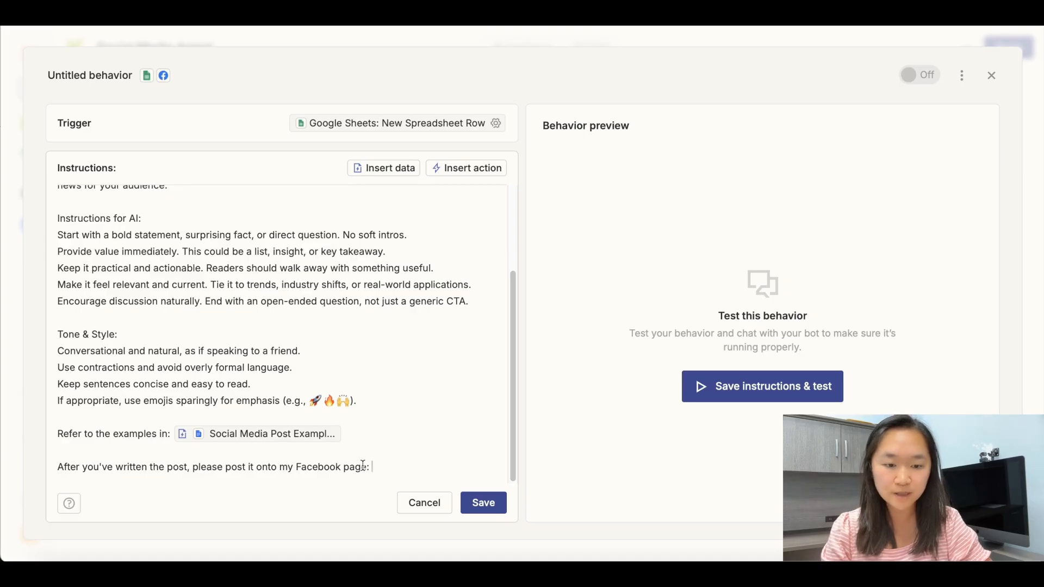
mouse_move(423, 431)
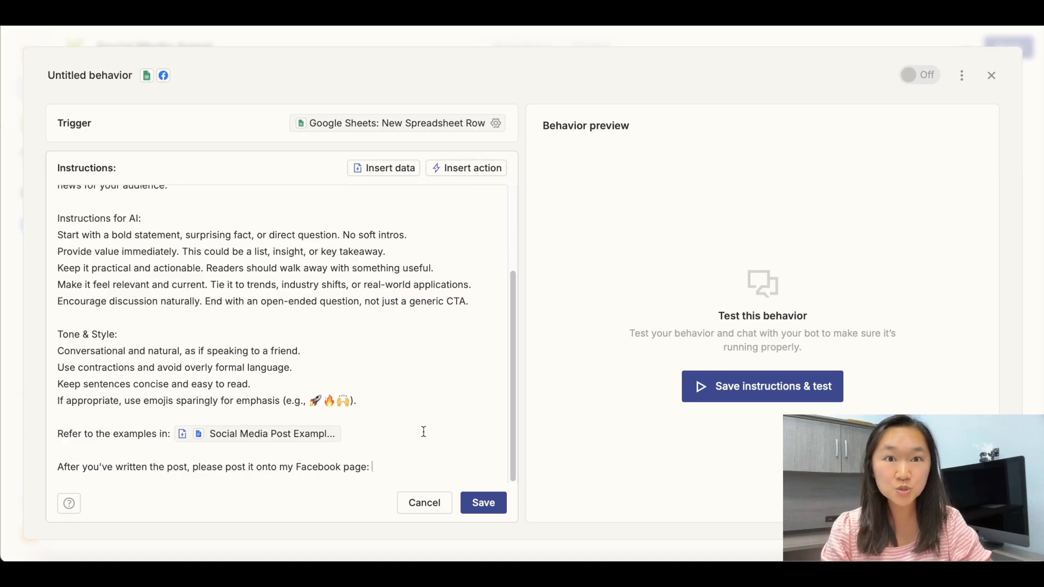
- Insert a Facebook Pages Create Page Post action found by searching 'facebook'
click(473, 168)
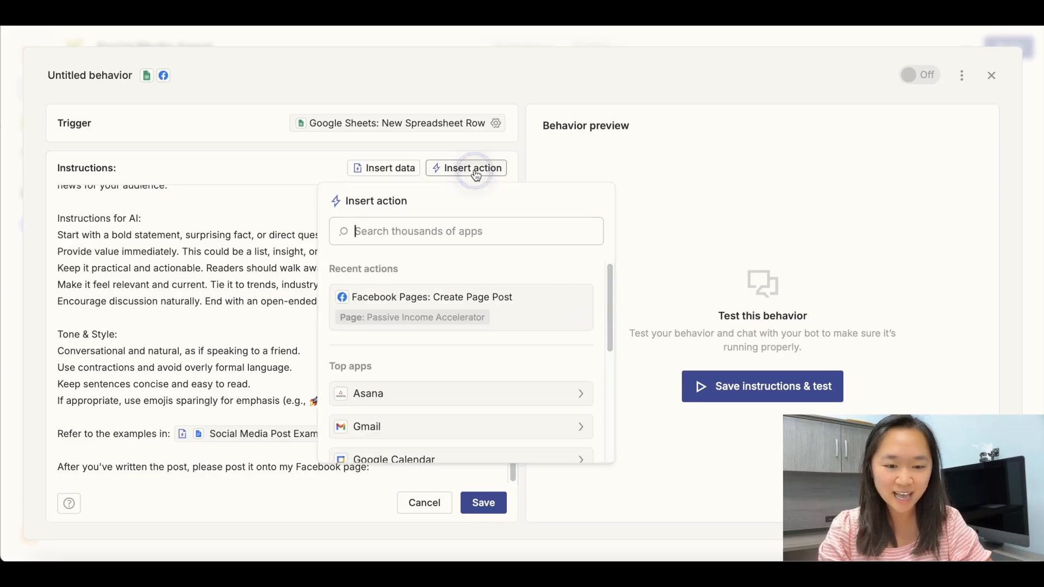
text(facebook)
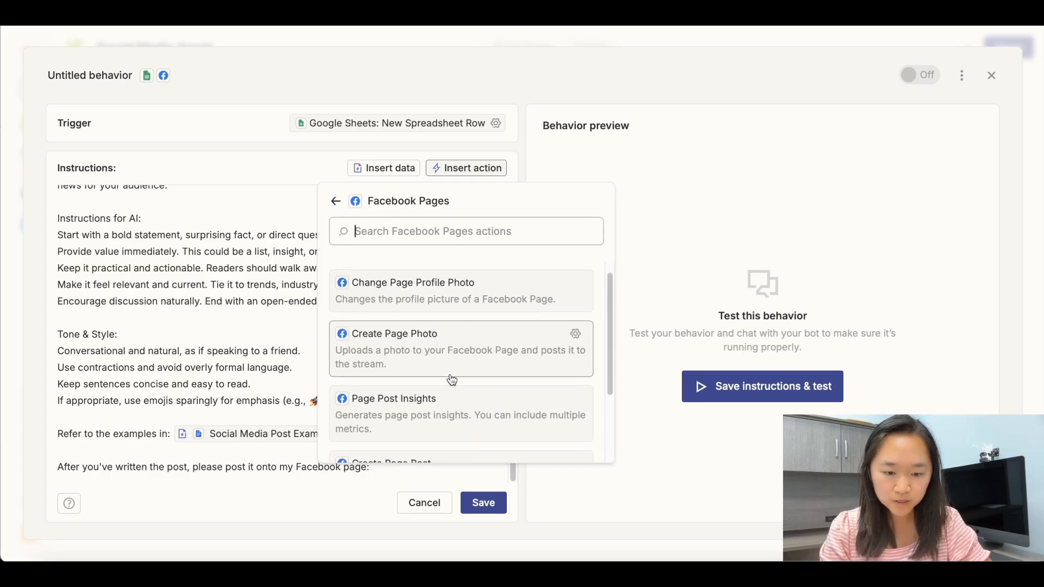
scroll(down, 3)
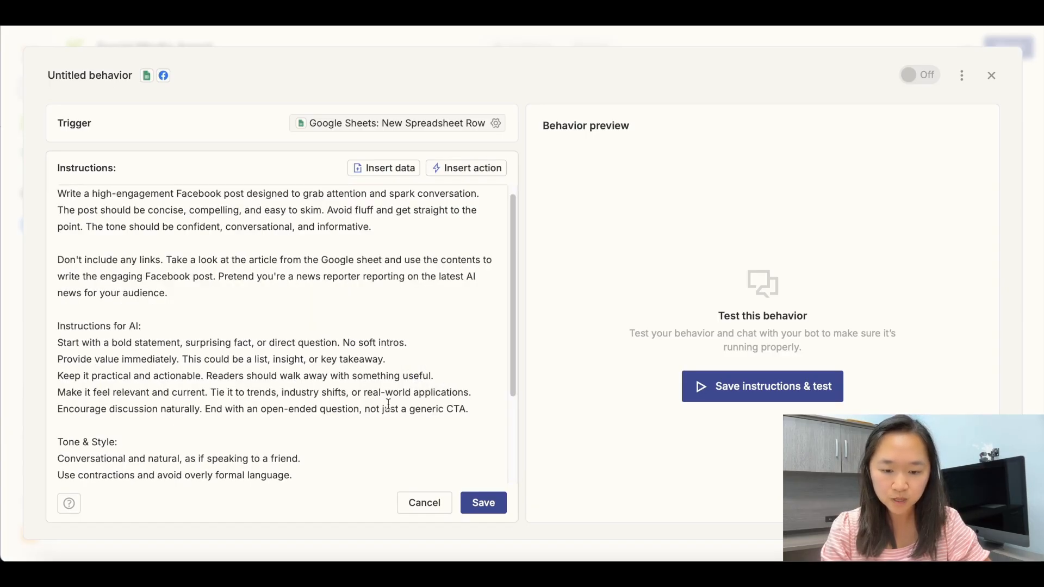
scroll(down, 3)
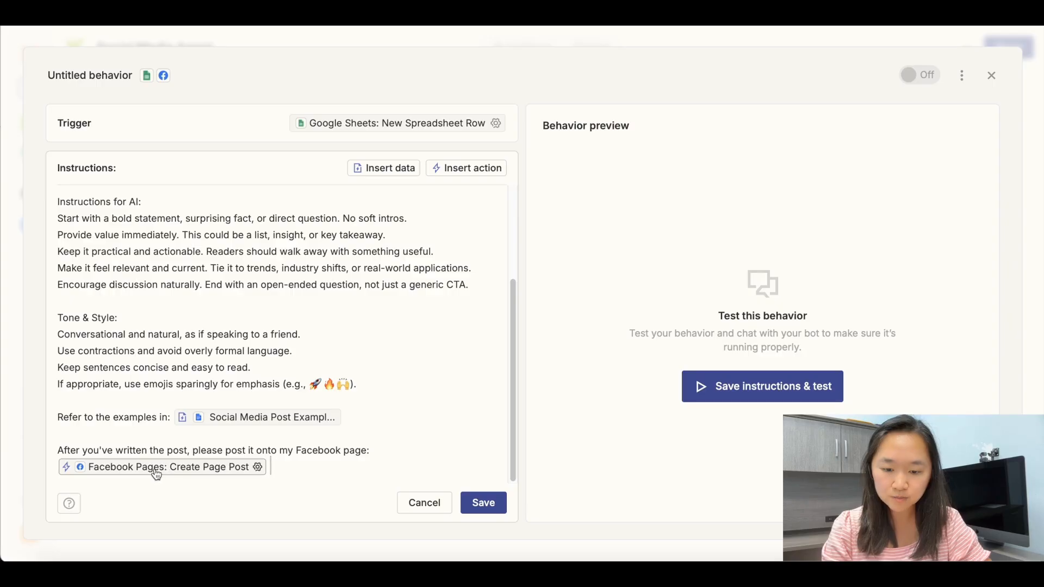
- Set the action to post to the Passive Income Accelerator page with an agent-generated message and save it
click(162, 467)
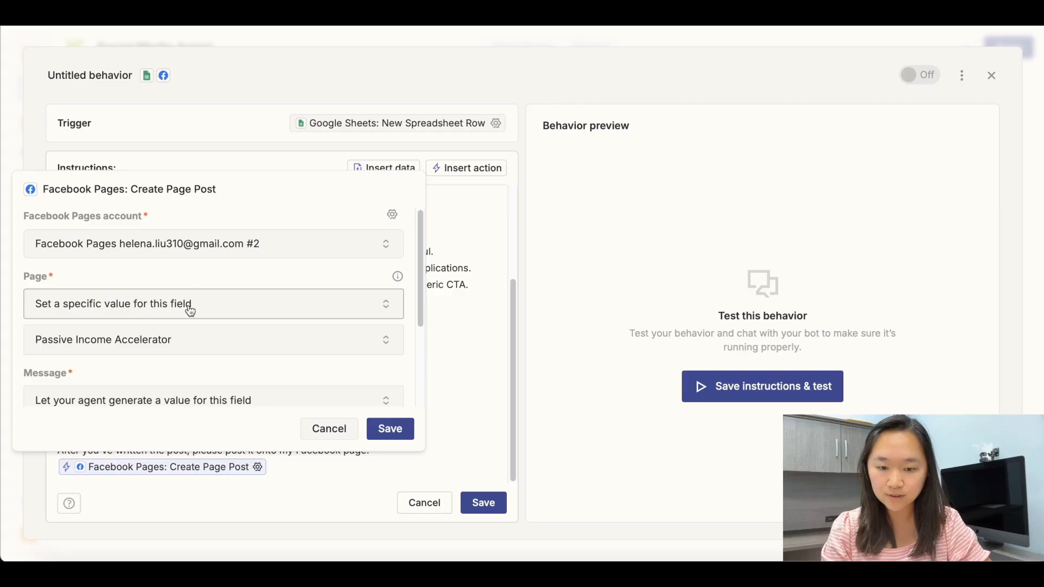
scroll(down, 3)
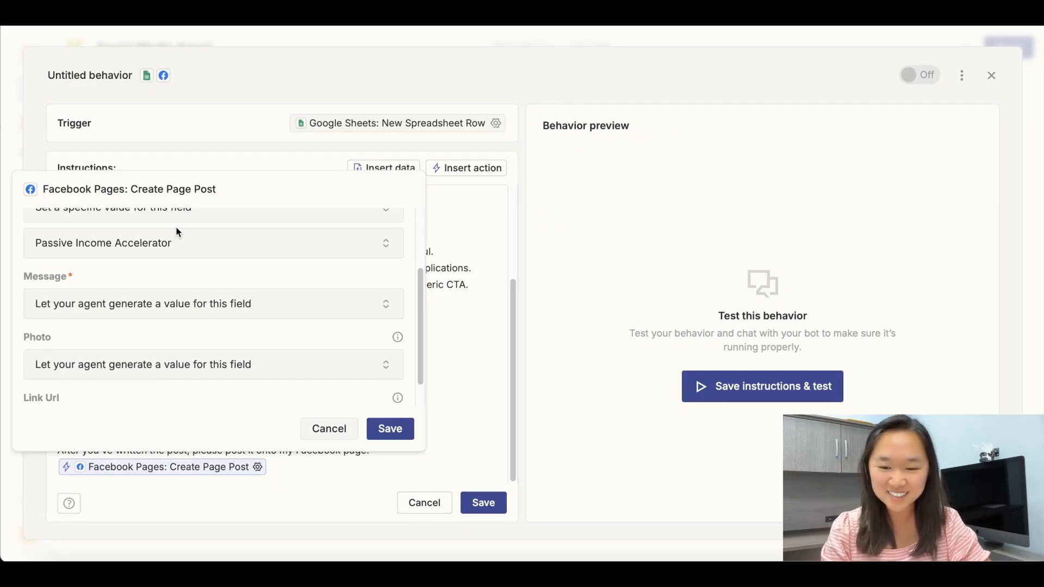
scroll(down, 3)
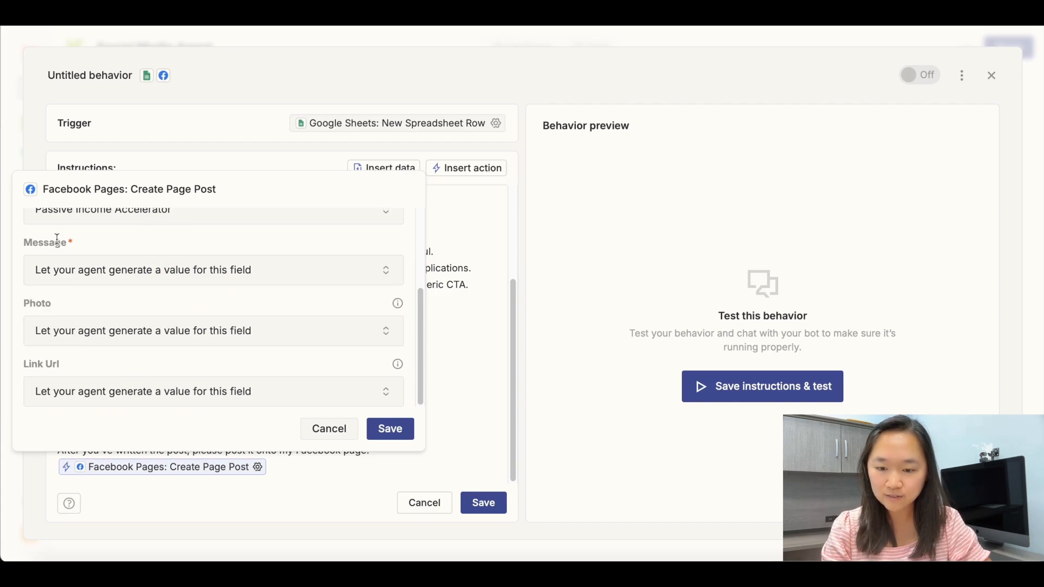
mouse_move(90, 385)
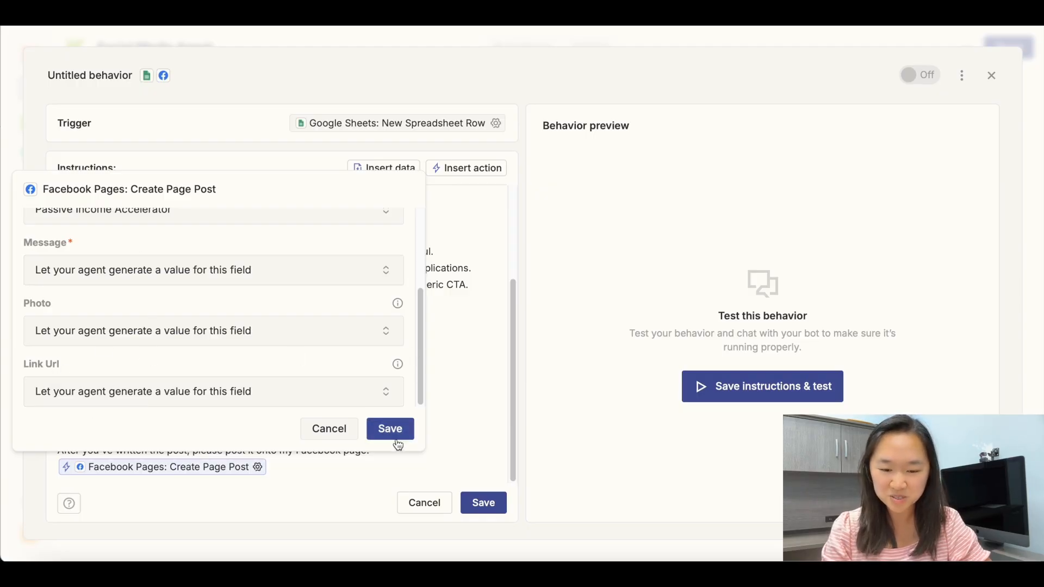
click(390, 428)
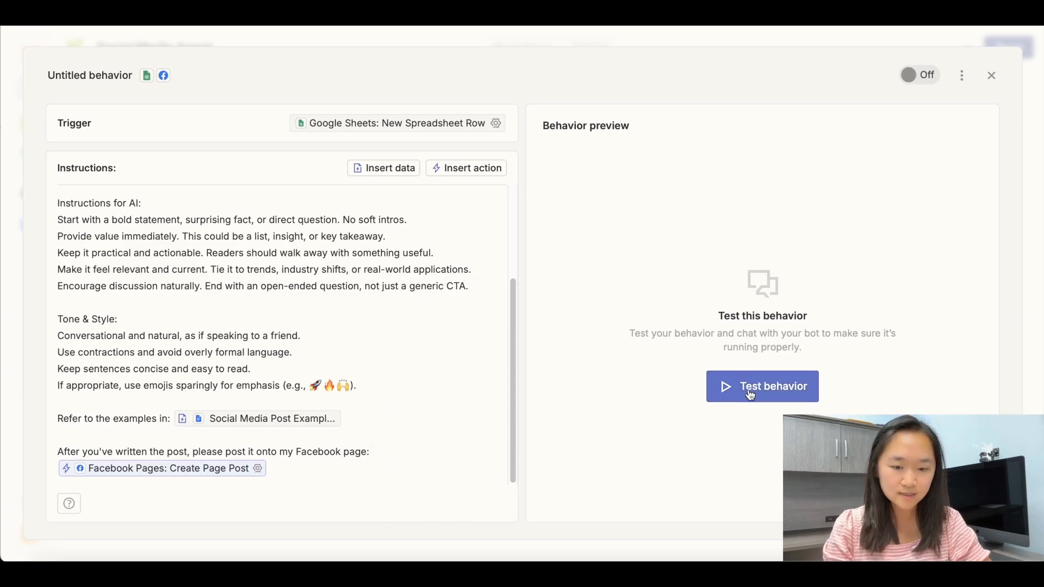
- Run a test of AI News Engagement Booster and review the completed Create Page Post fields
click(761, 386)
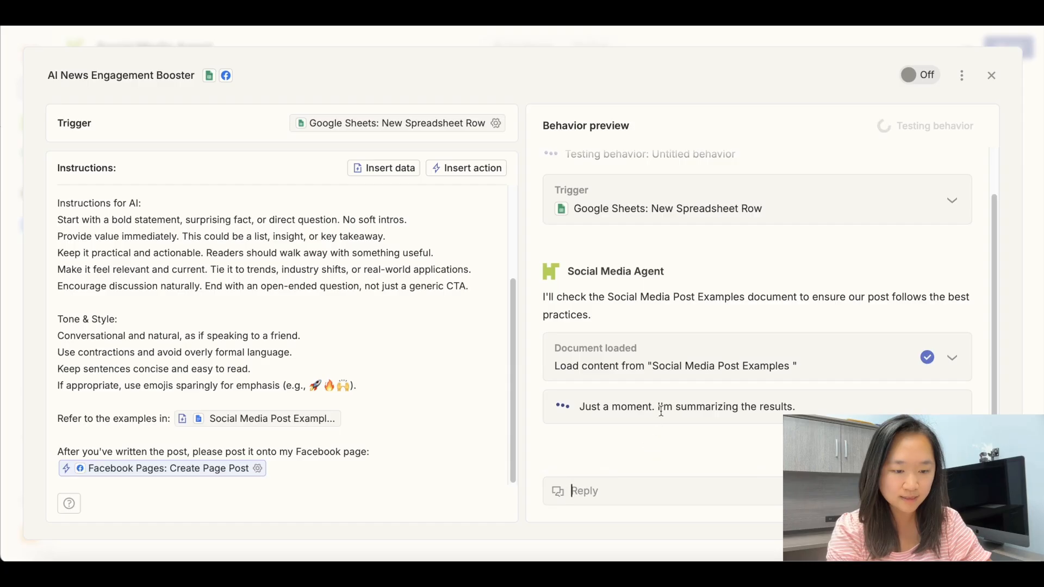
mouse_move(693, 420)
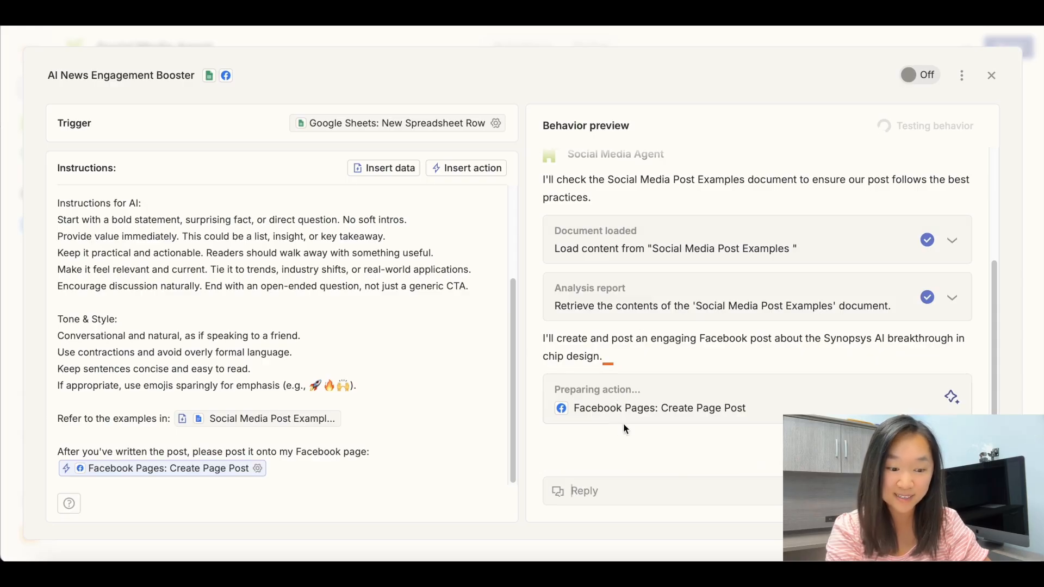
mouse_move(600, 382)
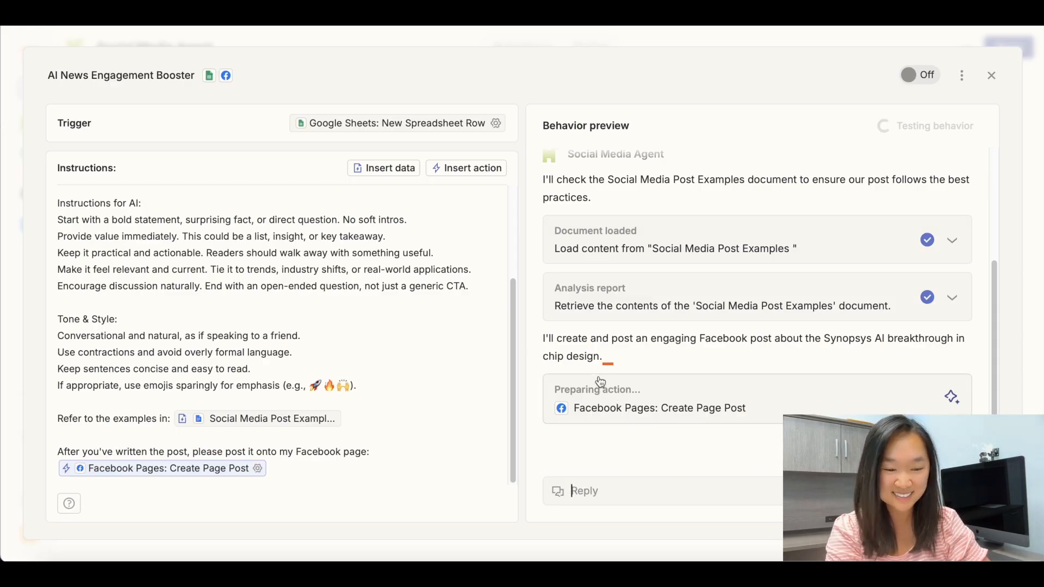
mouse_move(635, 427)
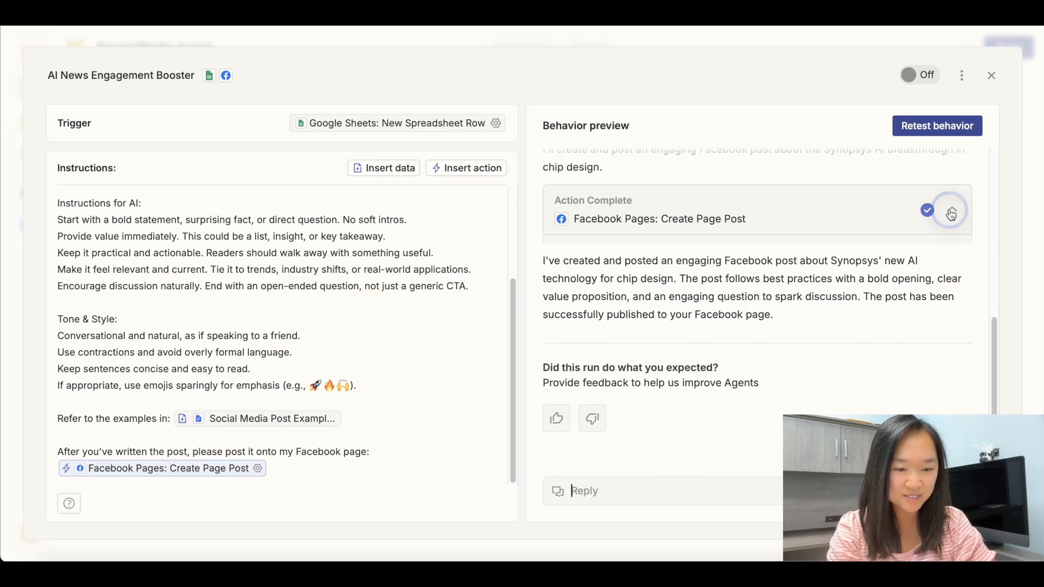
click(950, 210)
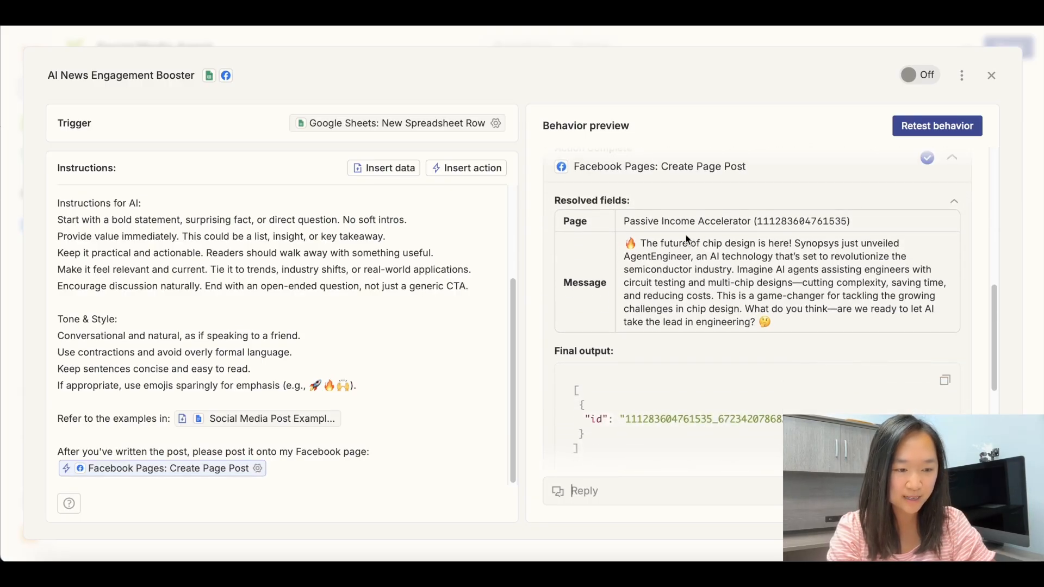
scroll(down, 3)
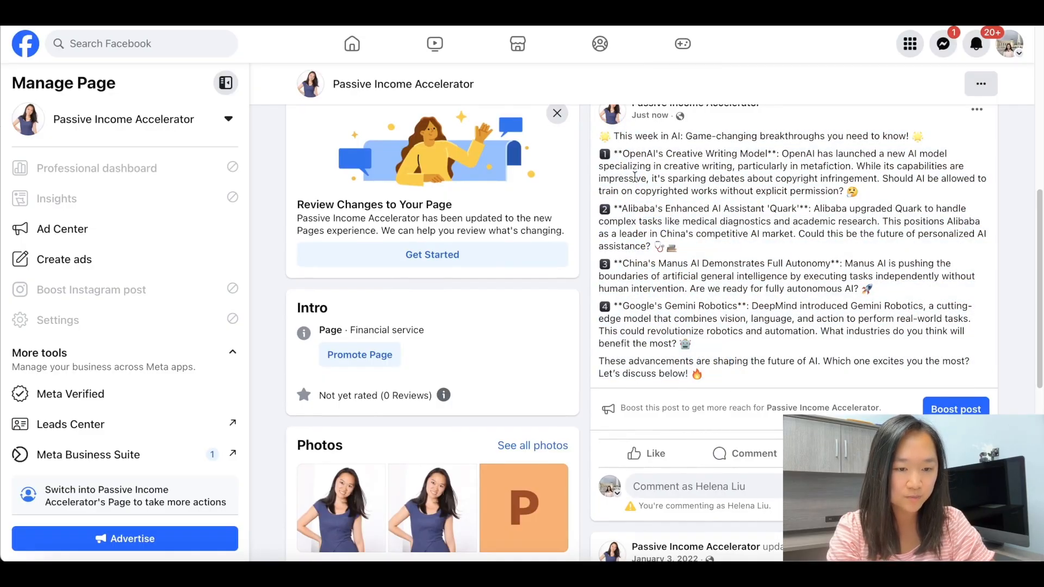
- Check the newly published post on the Passive Income Accelerator Facebook page
double_click(663, 209)
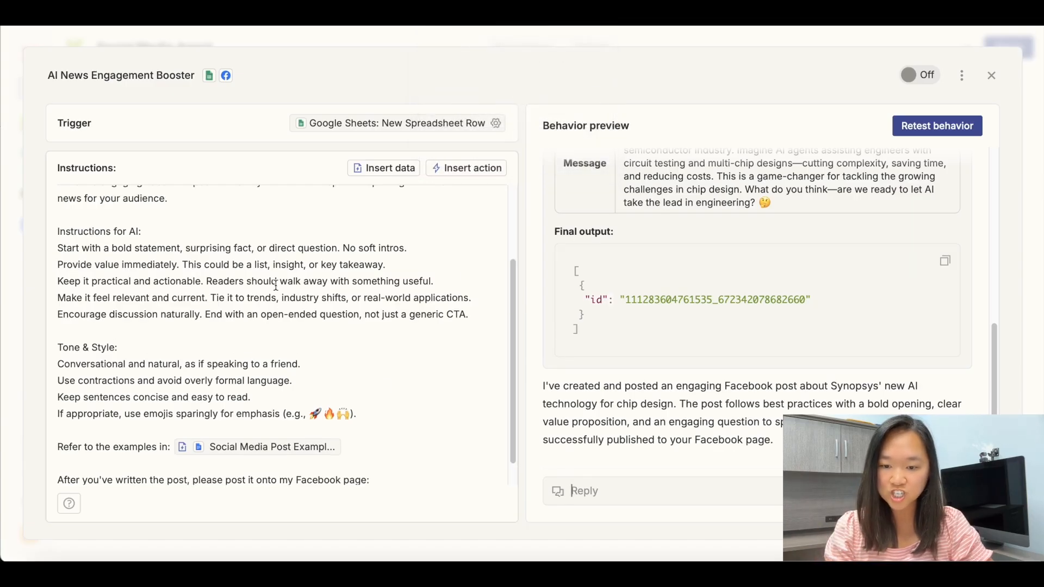
- Review the test output and switch the AI News Engagement Booster behavior on
scroll(up, 3)
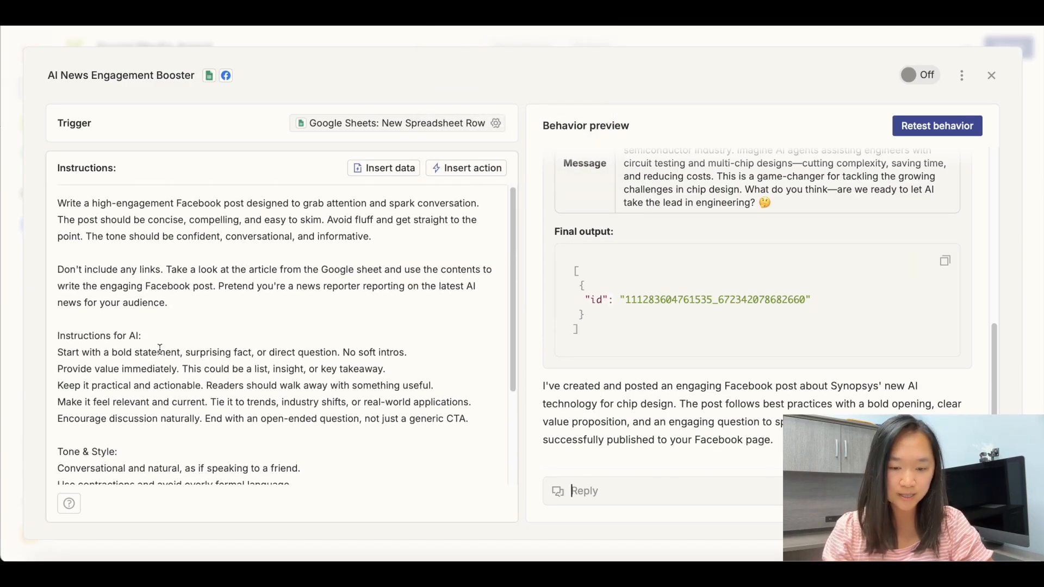
scroll(down, 3)
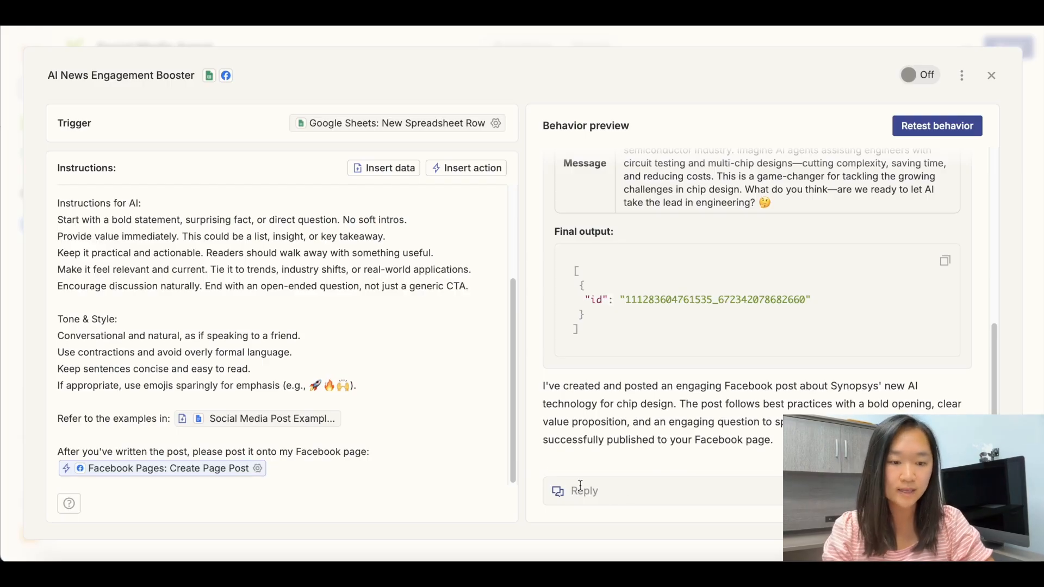
scroll(down, 3)
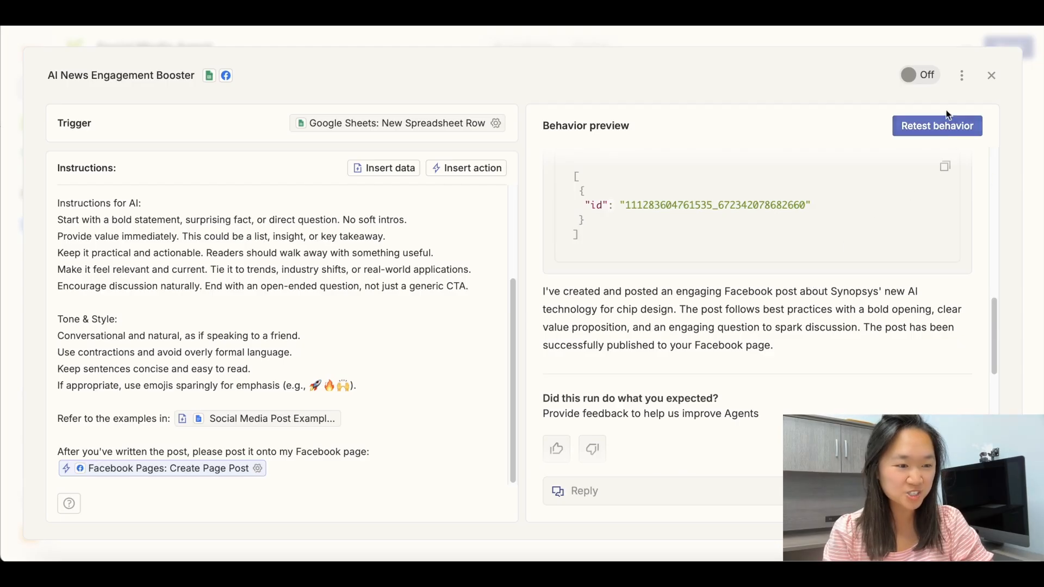
click(917, 74)
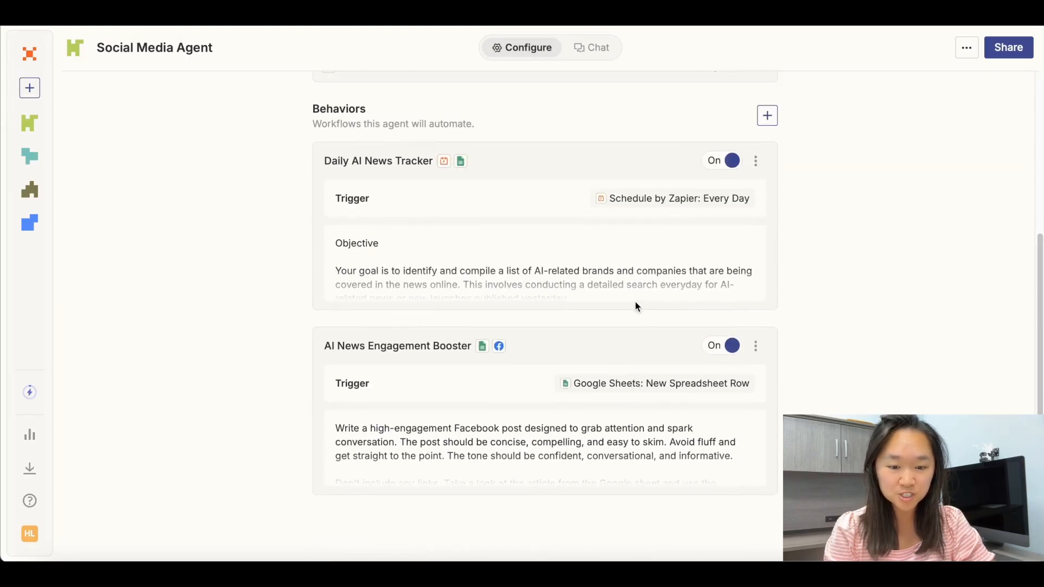
- Name the behavior 'Linkedin posting', trigger it on new Google Sheets rows, and begin its LinkedIn strategist instructions
scroll(up, 3)
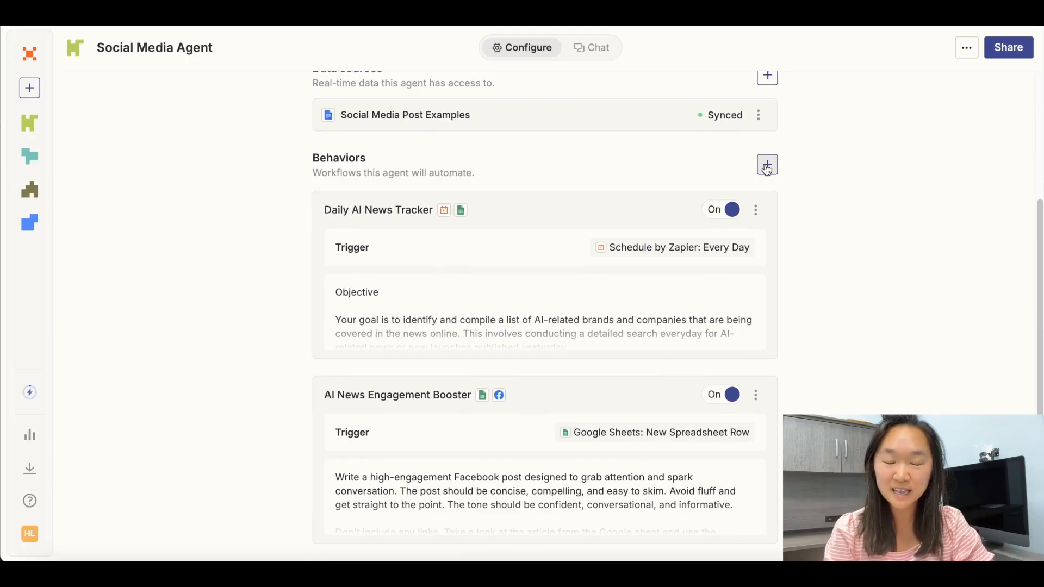
mouse_move(691, 175)
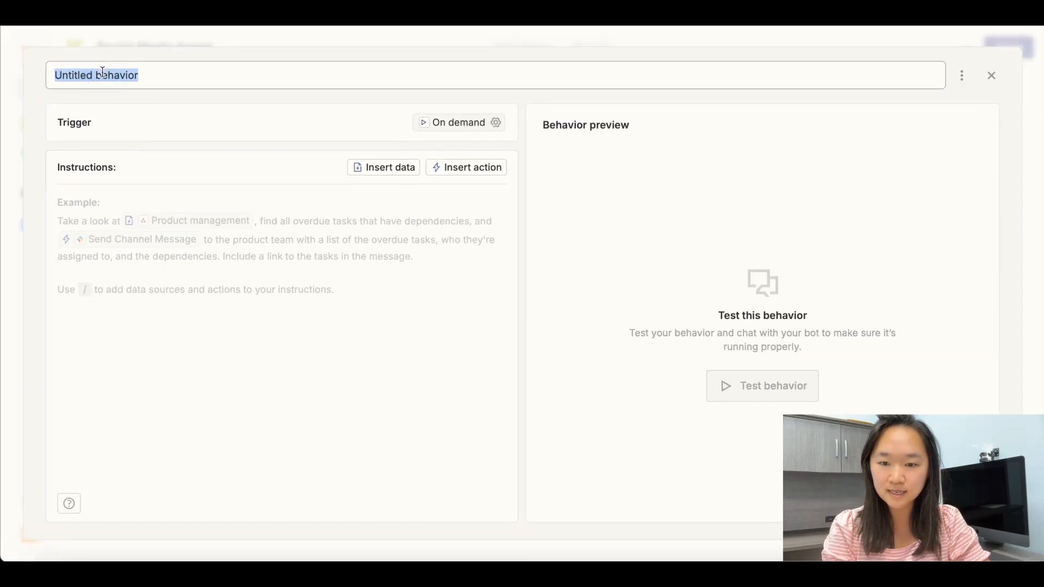
text(Linkedin postin)
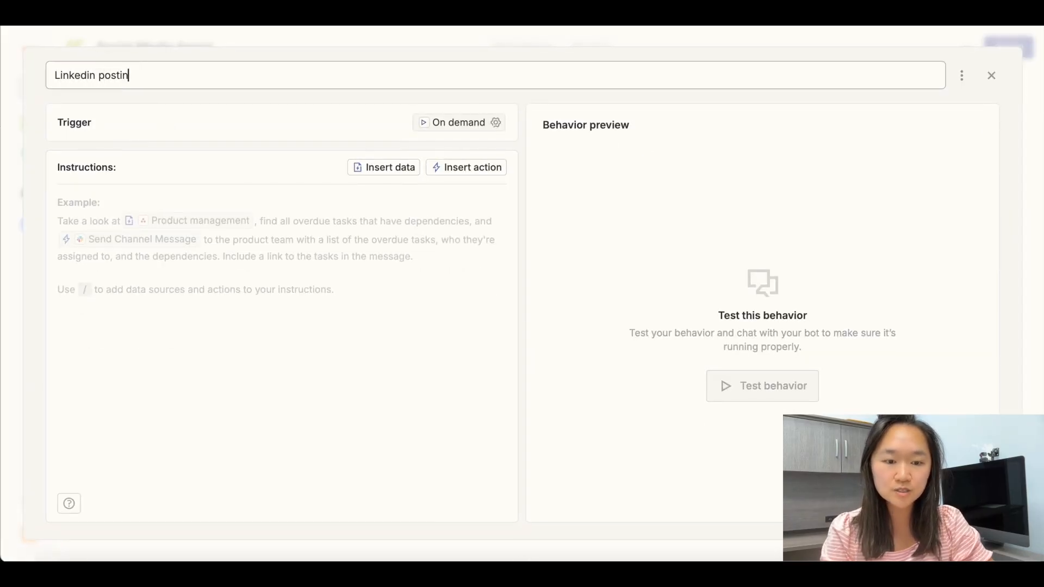
click(457, 123)
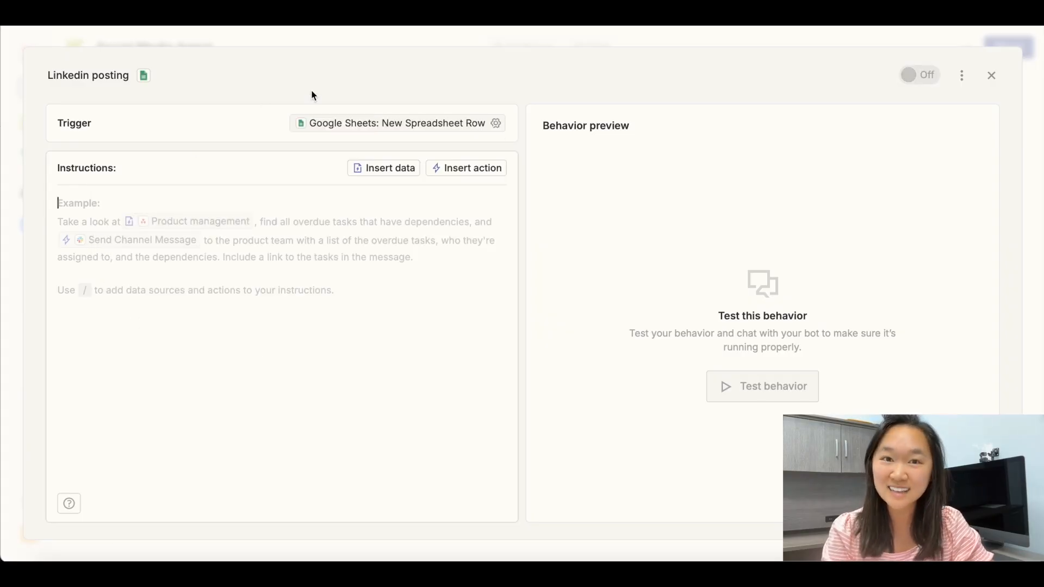
mouse_move(320, 64)
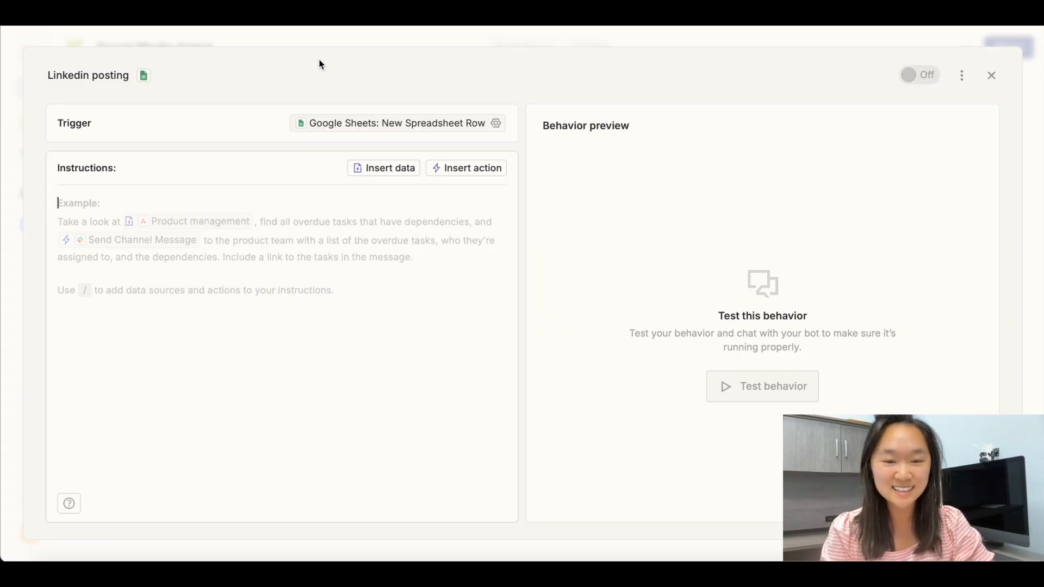
text(You are a skilled LinkedIn content strategist...)
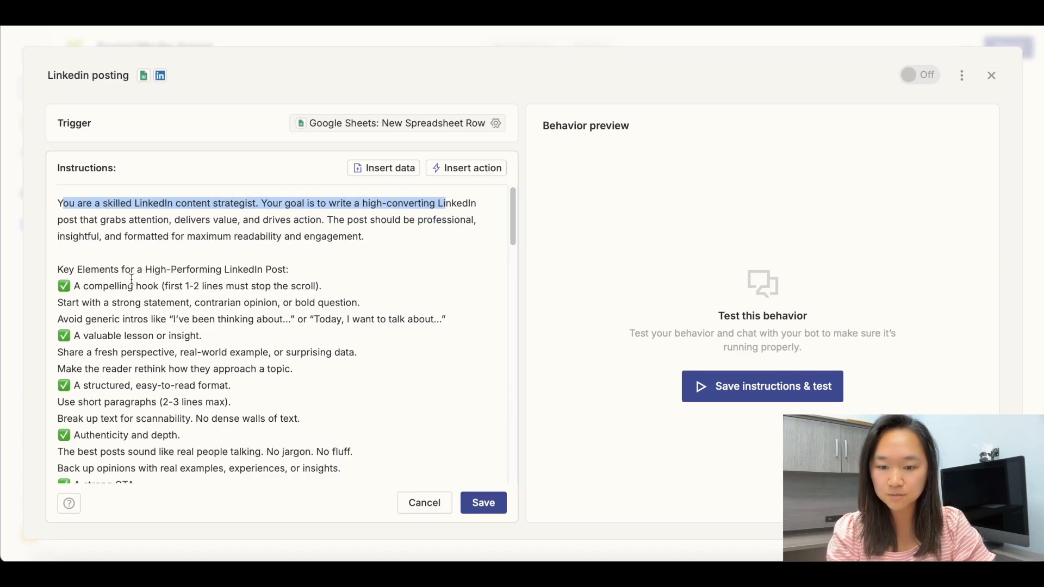
- Review the pasted strategist prompt and place the cursor after 'Linkedin account:' to insert an action
click(221, 223)
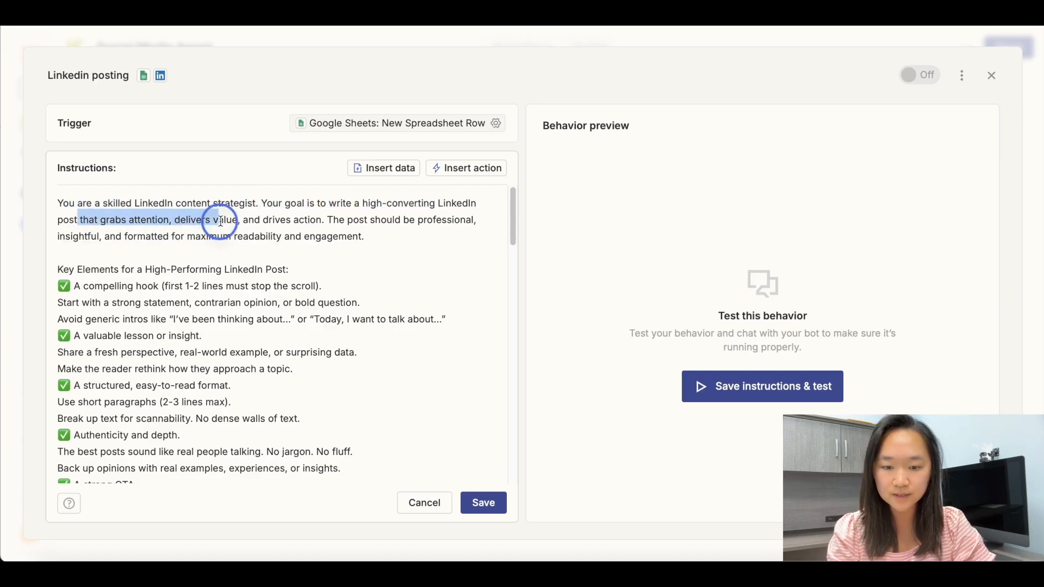
scroll(down, 3)
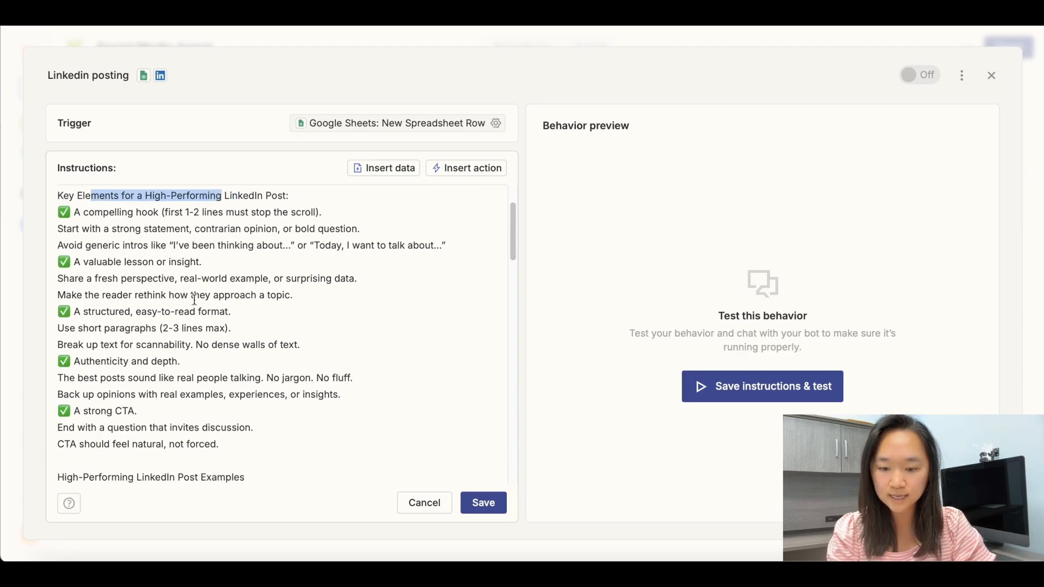
scroll(down, 3)
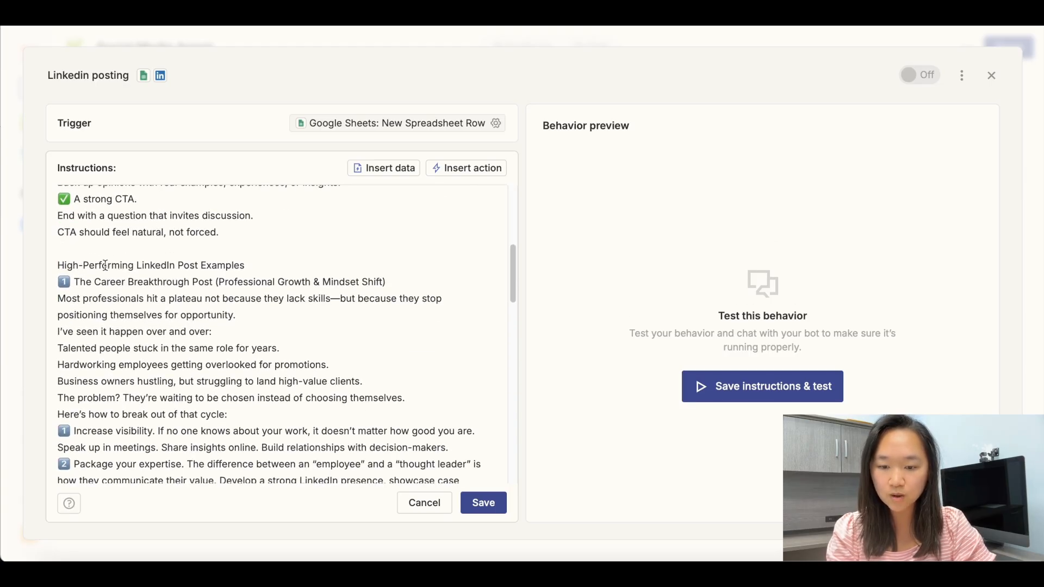
scroll(down, 3)
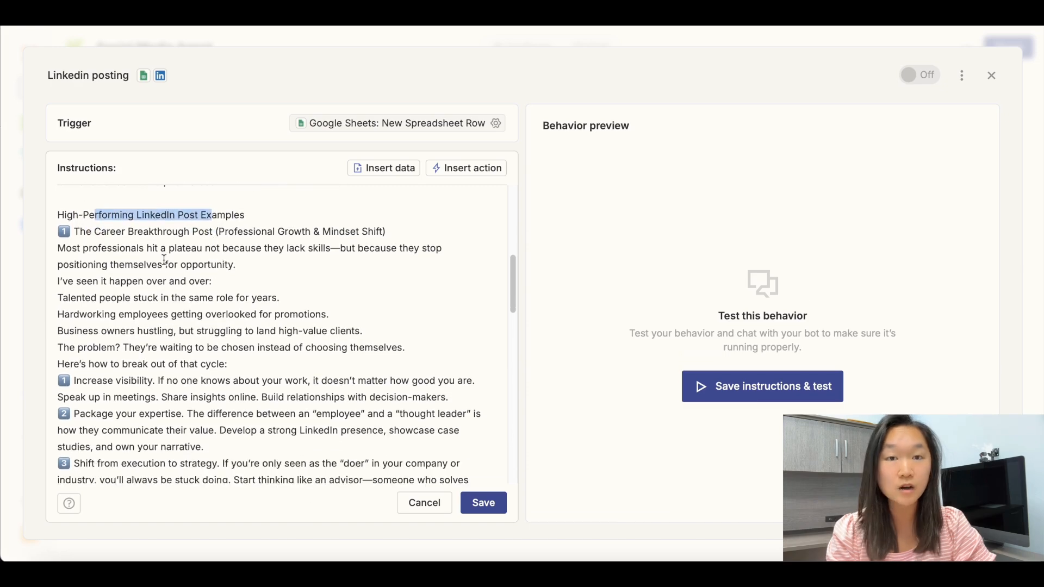
scroll(down, 3)
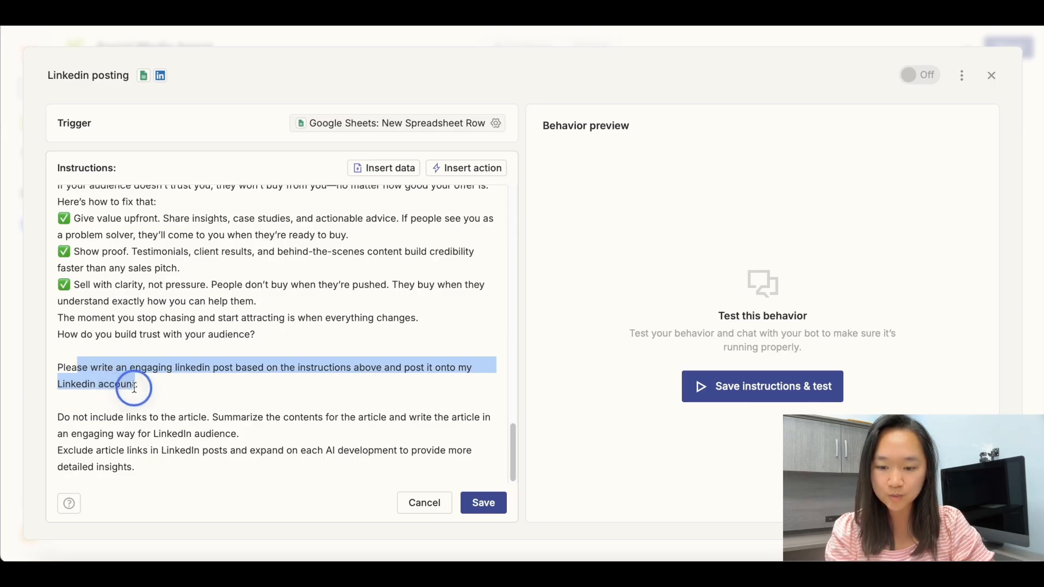
click(138, 384)
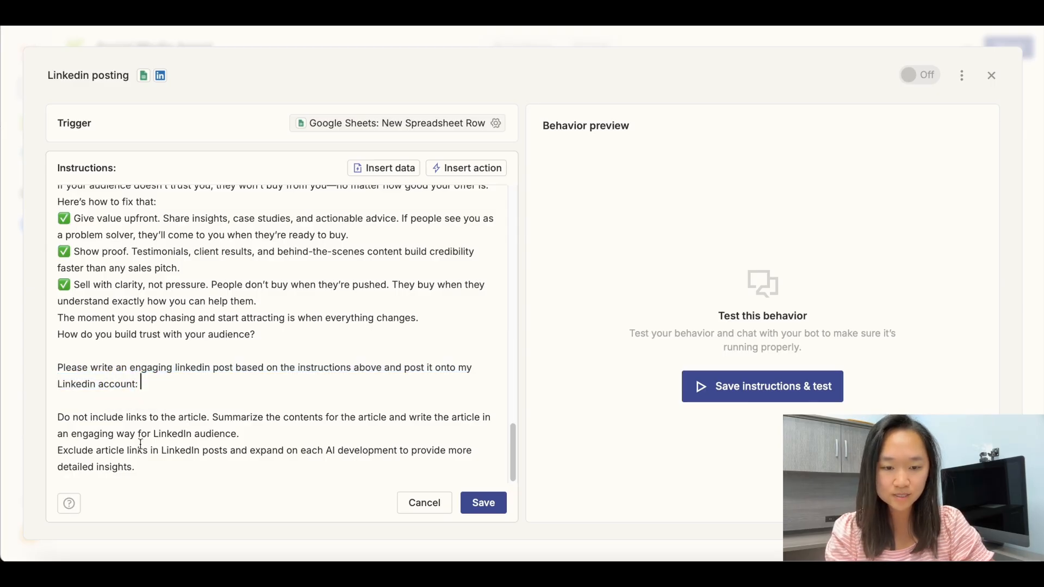
click(473, 167)
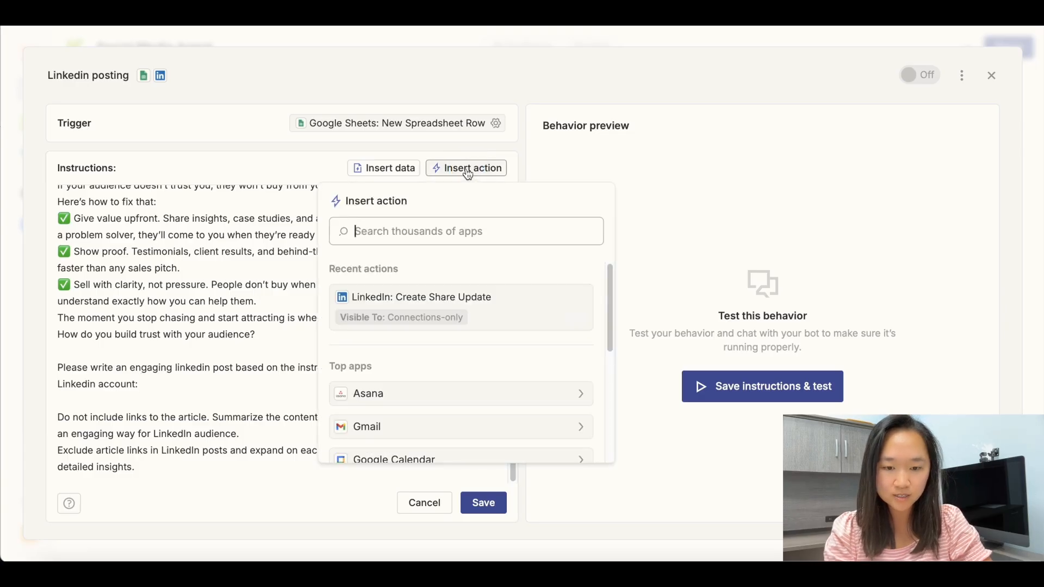
- Insert the LinkedIn Create Share Update action into the instructions
text(linked)
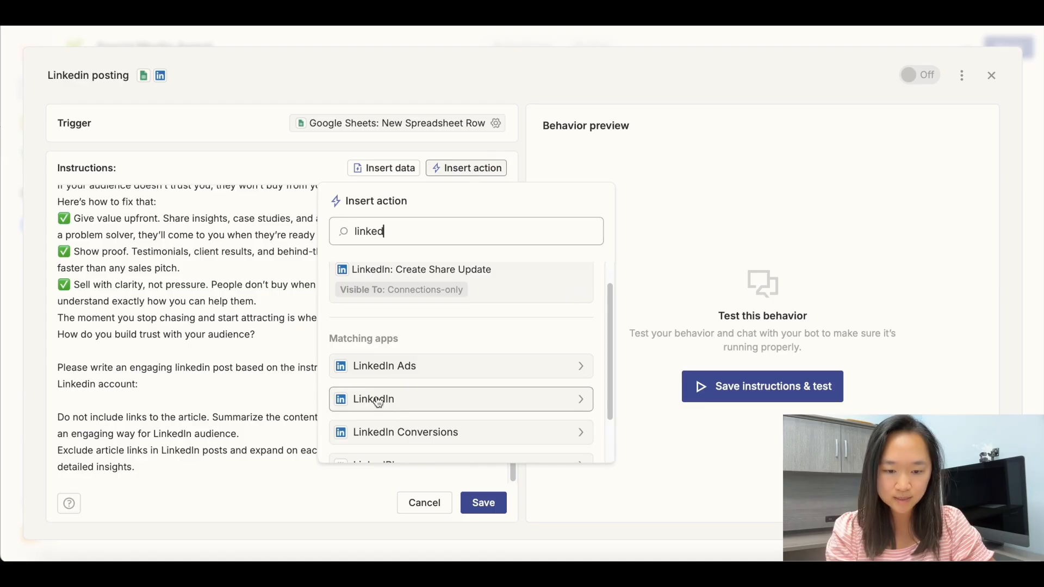
click(373, 399)
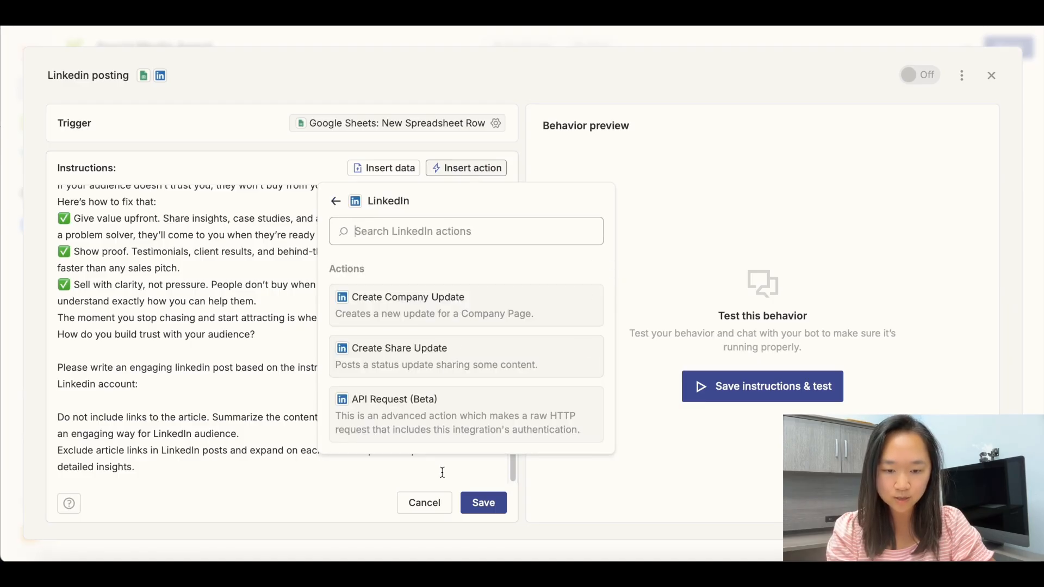
click(399, 348)
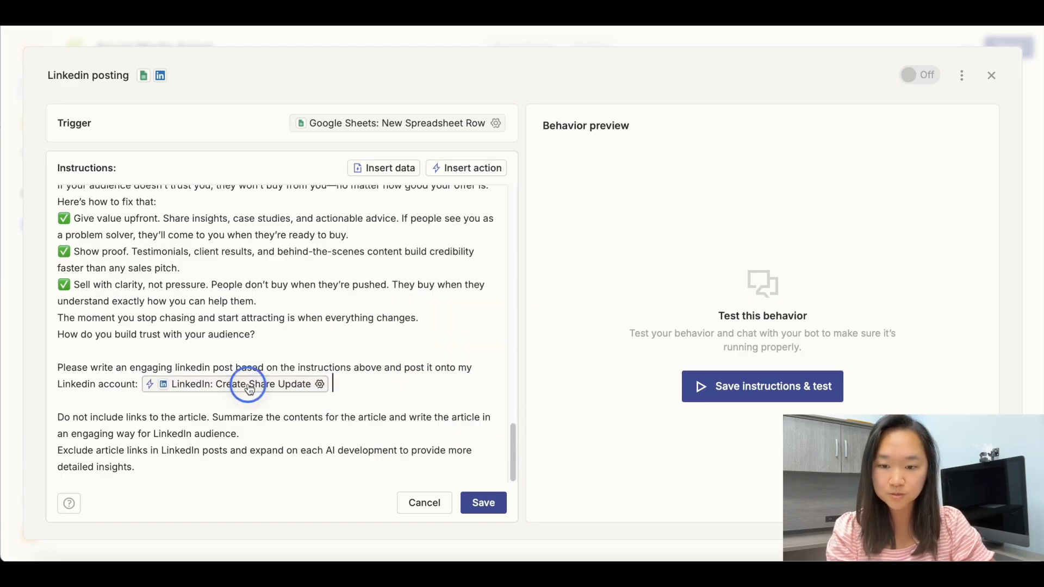
click(234, 384)
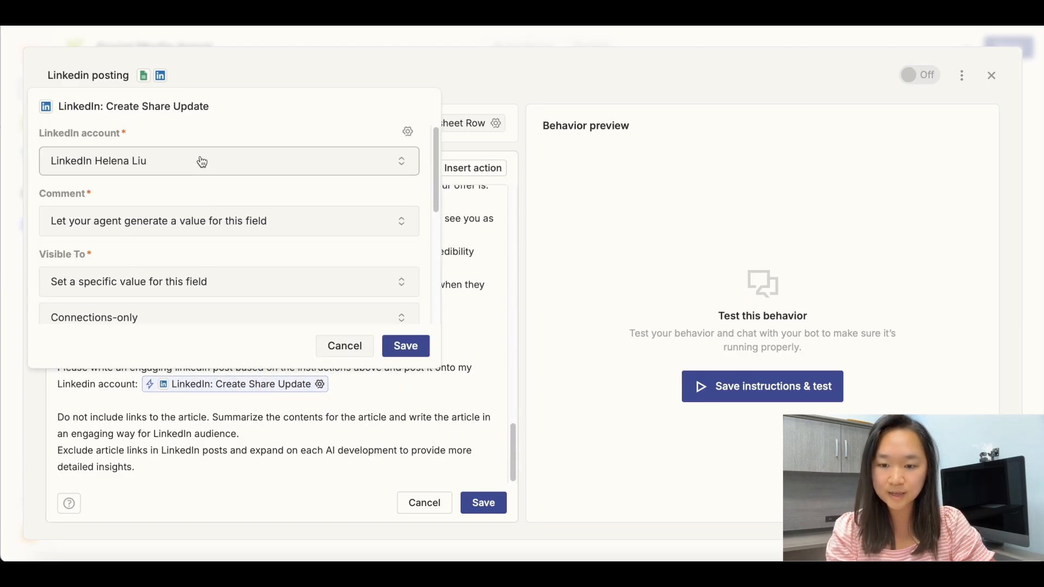
- Keep the action's Visible To field on Connections-only and confirm its settings
scroll(down, 3)
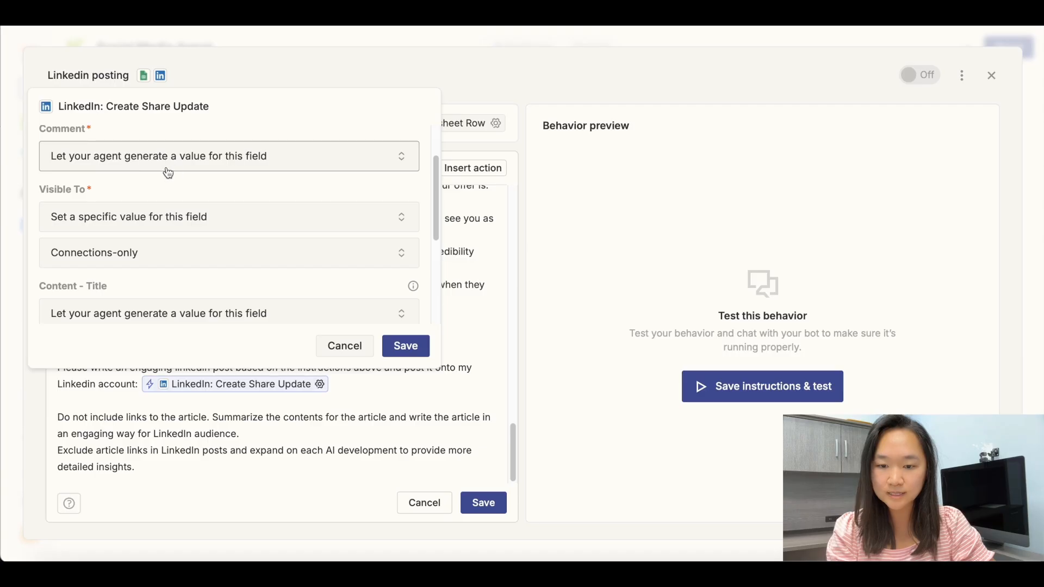
mouse_move(186, 184)
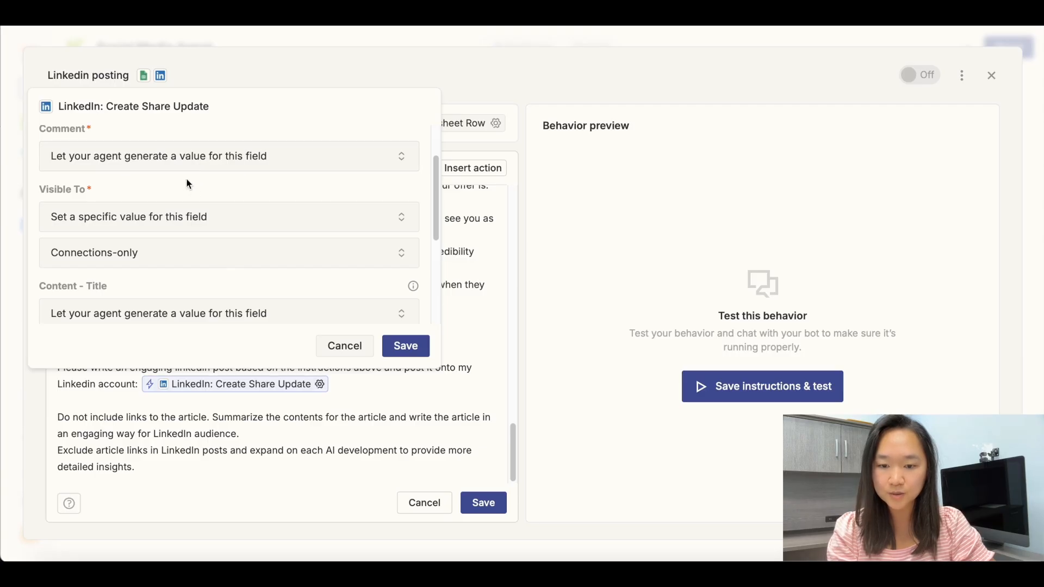
mouse_move(173, 201)
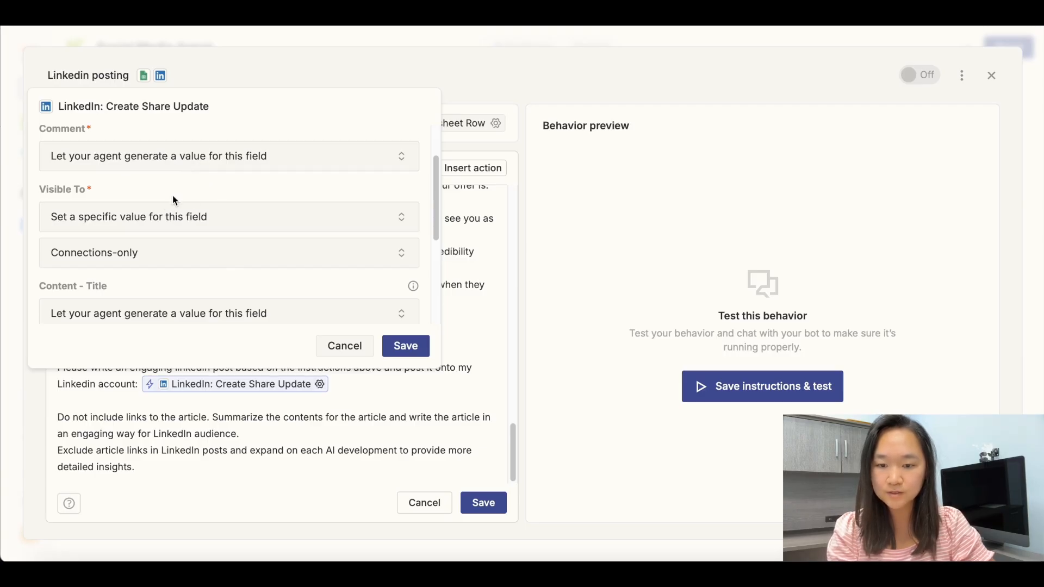
click(229, 216)
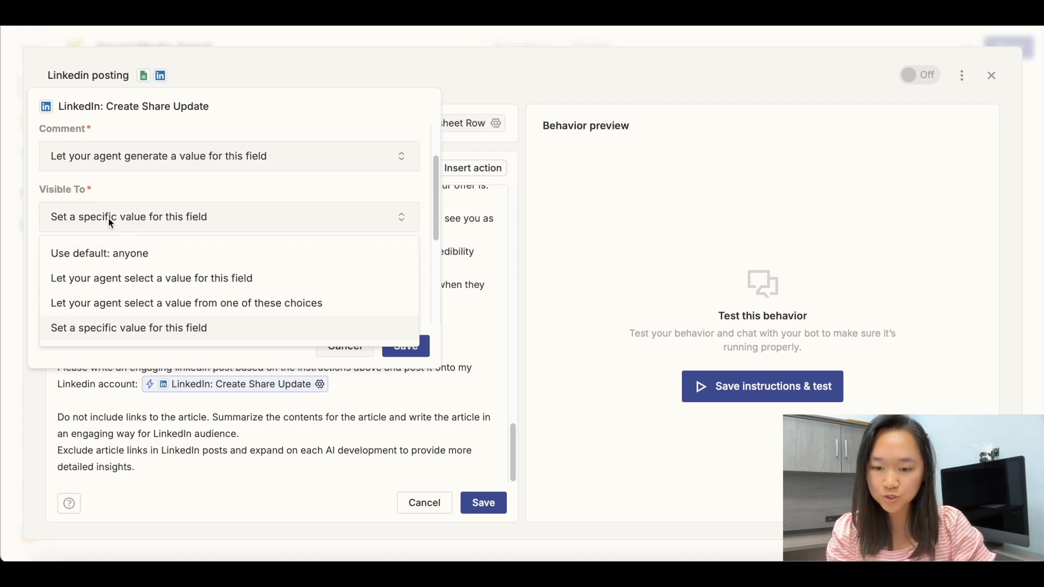
mouse_move(68, 238)
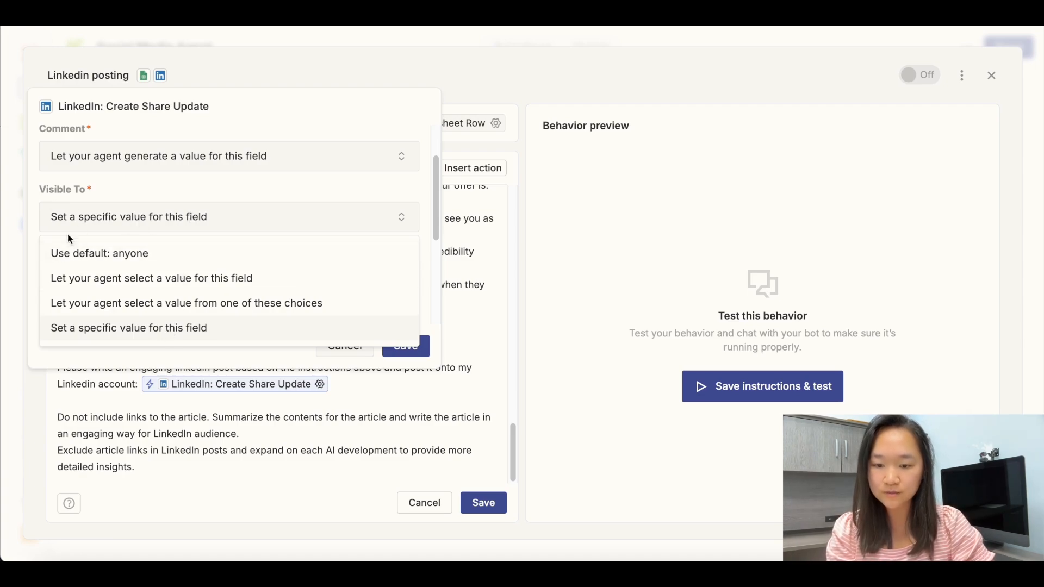
mouse_move(166, 220)
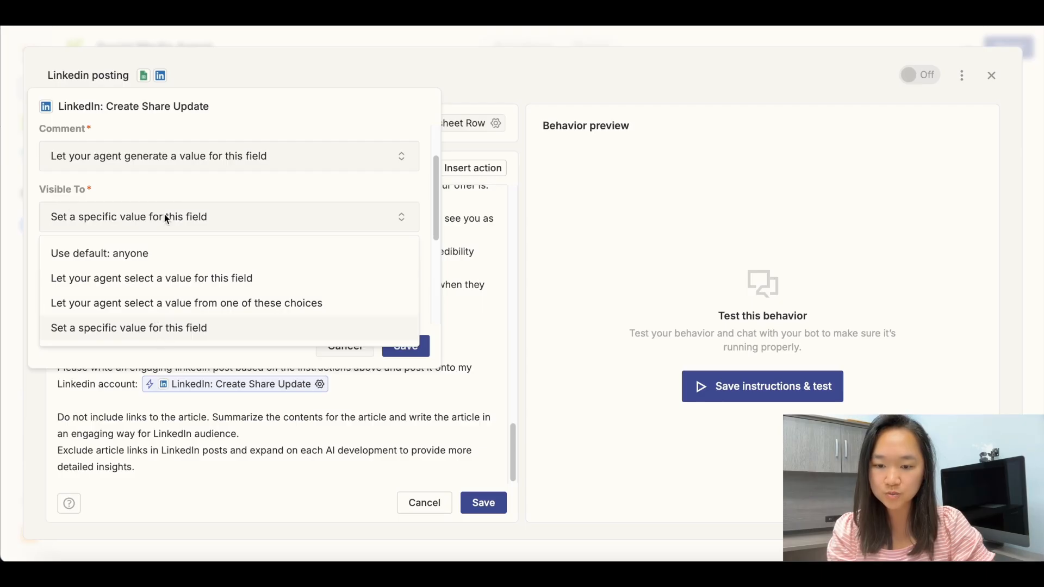
click(129, 327)
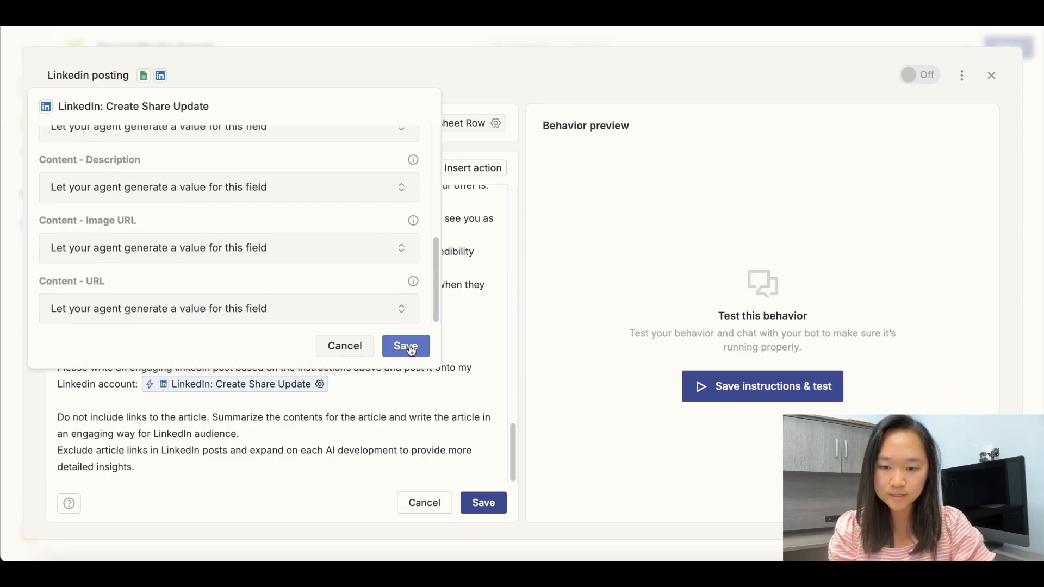
click(404, 346)
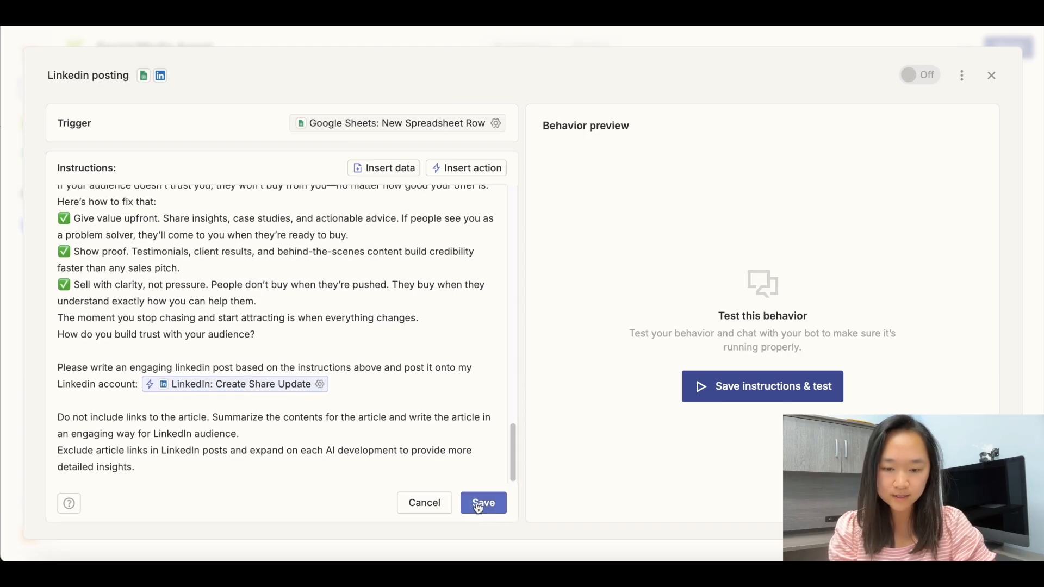
- Save the instructions and run a test that posts a connections-only Synopsys AI update to LinkedIn
click(483, 503)
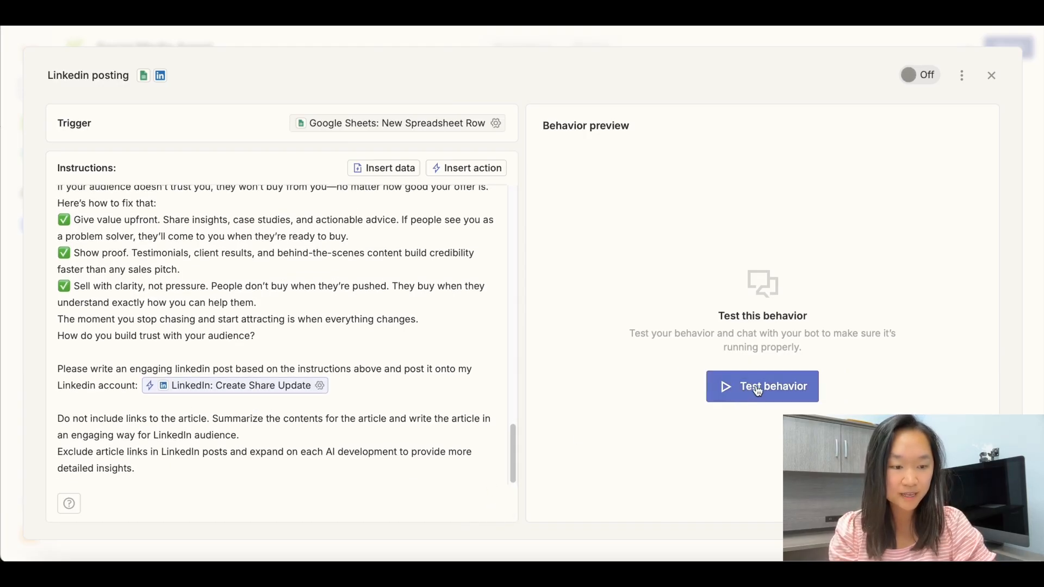
click(761, 386)
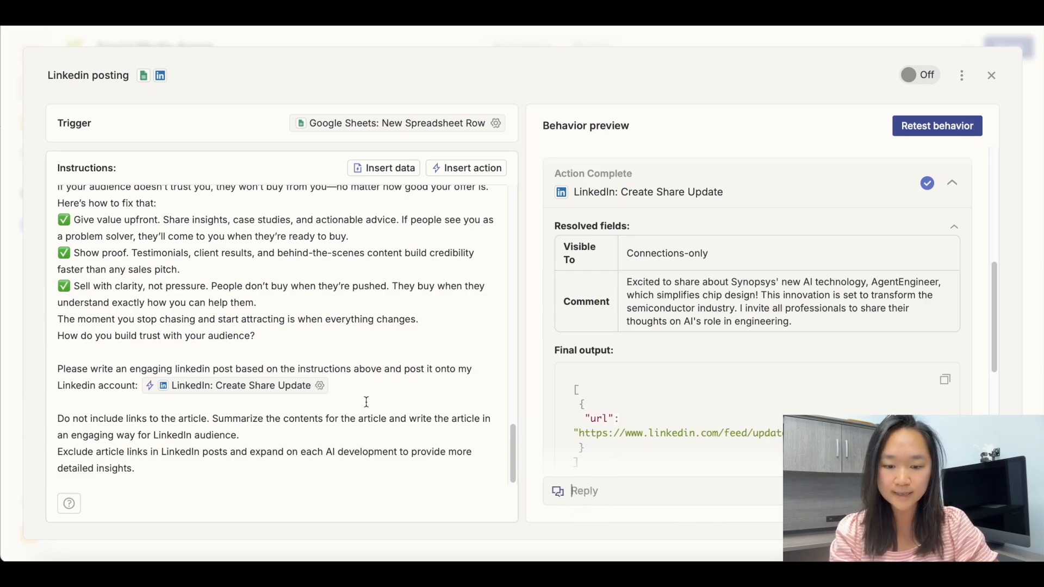
scroll(up, 3)
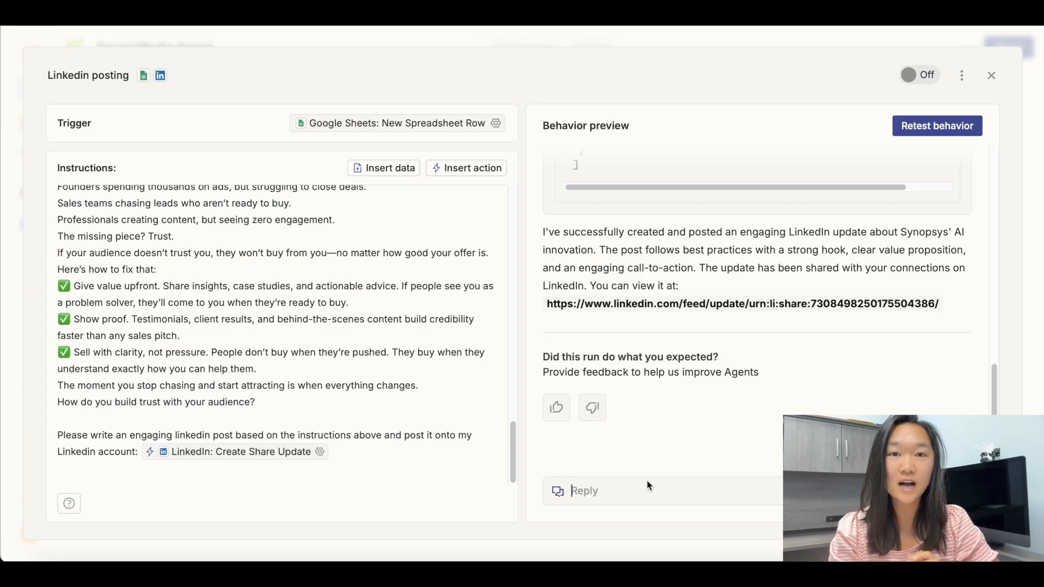
scroll(up, 3)
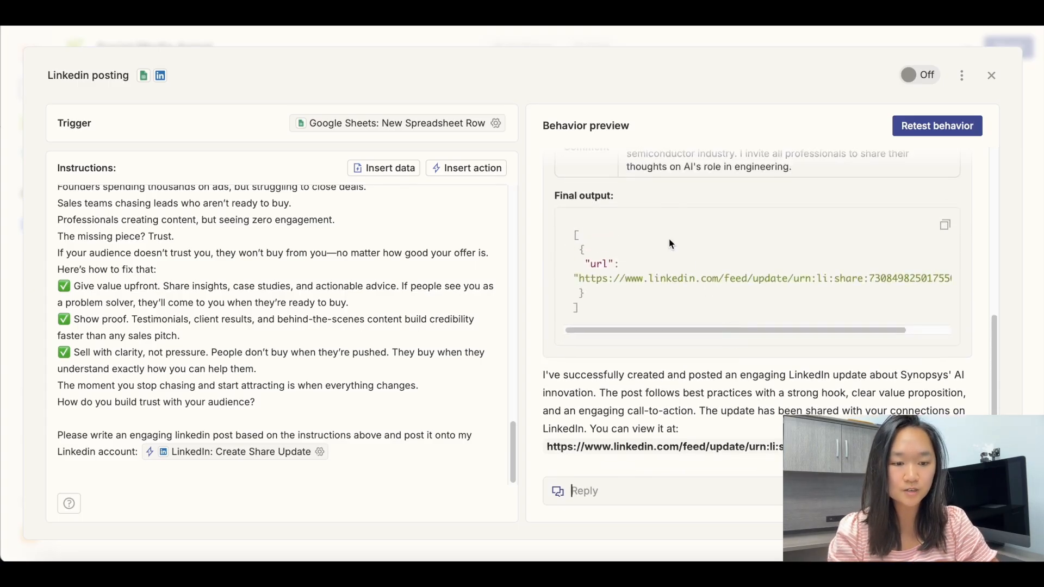
scroll(down, 3)
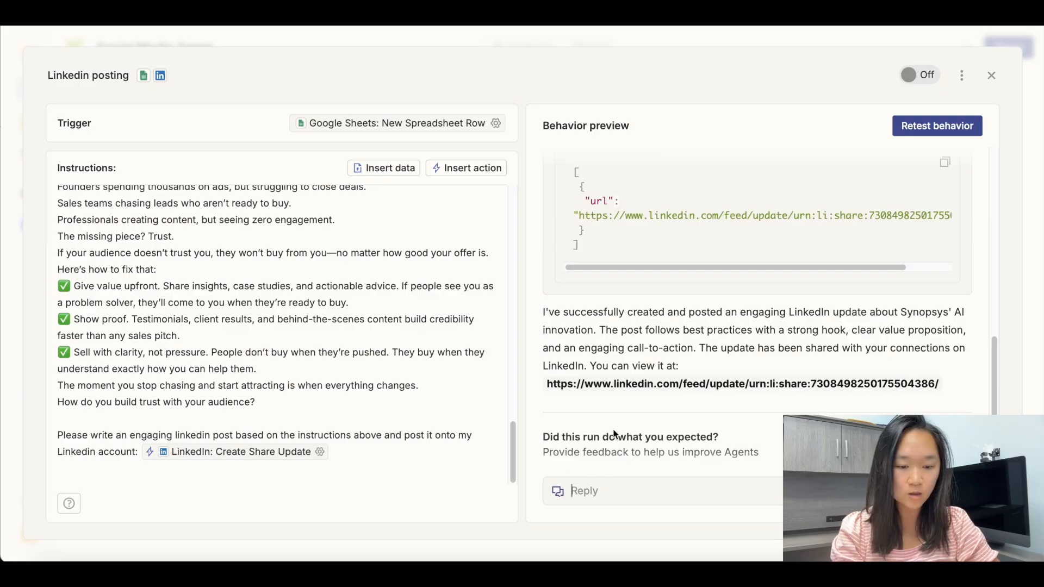
- Reply with feedback asking to make the post double the length with each sentence separate
text(pleas)
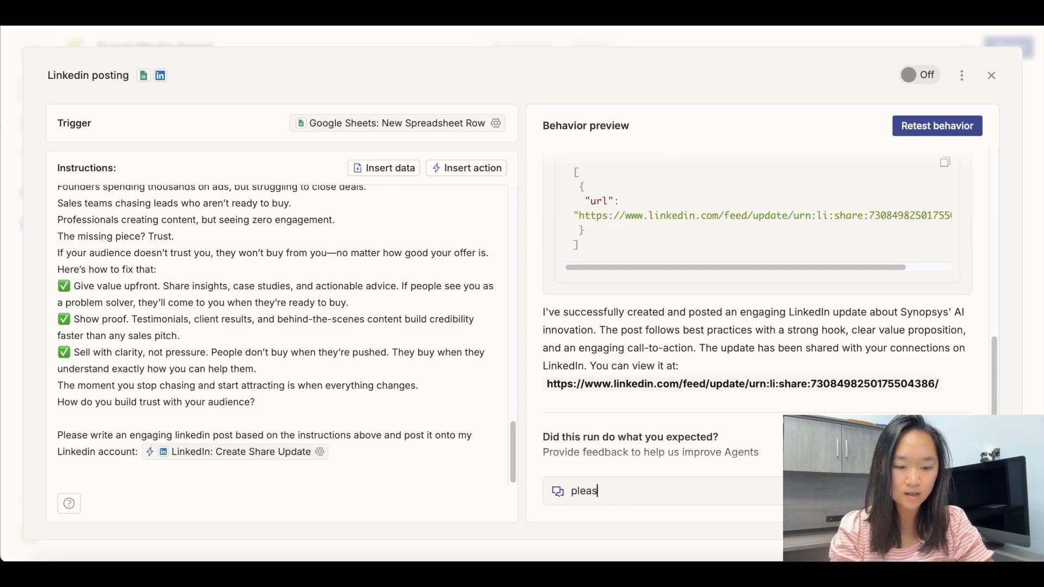
text(e)
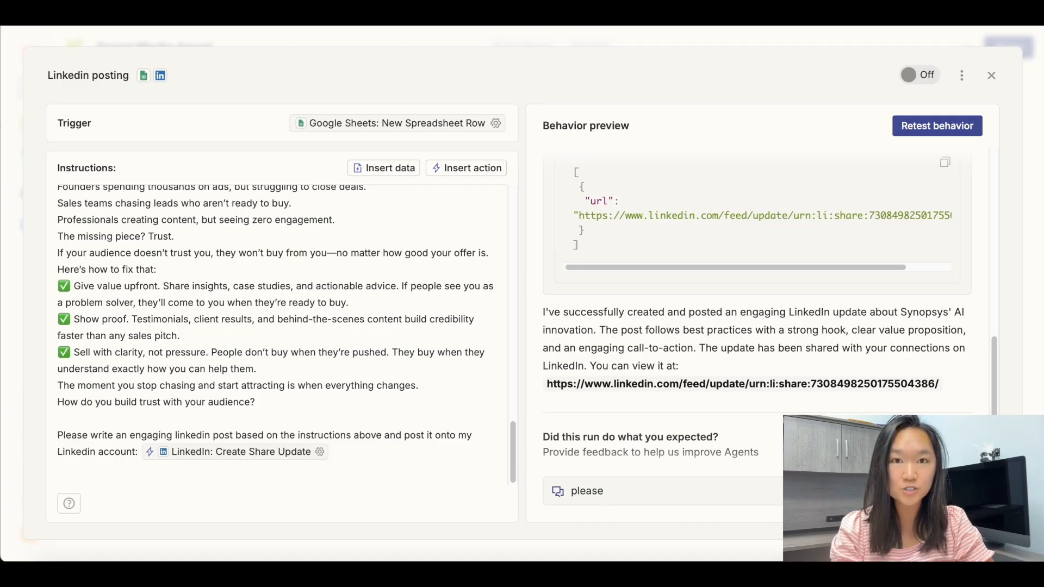
text(make the post double the length and sentence.)
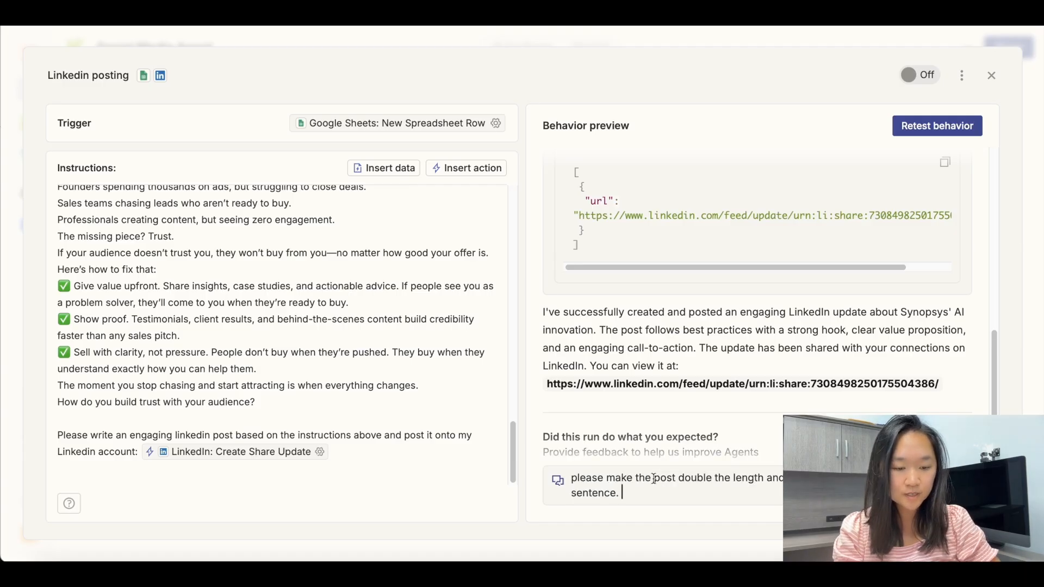
mouse_move(674, 508)
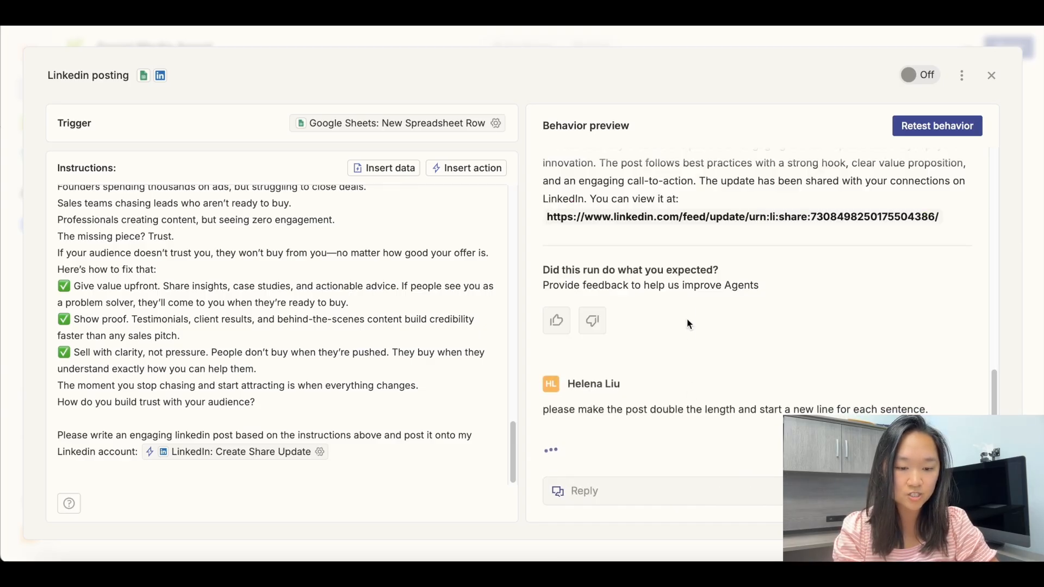
mouse_move(624, 348)
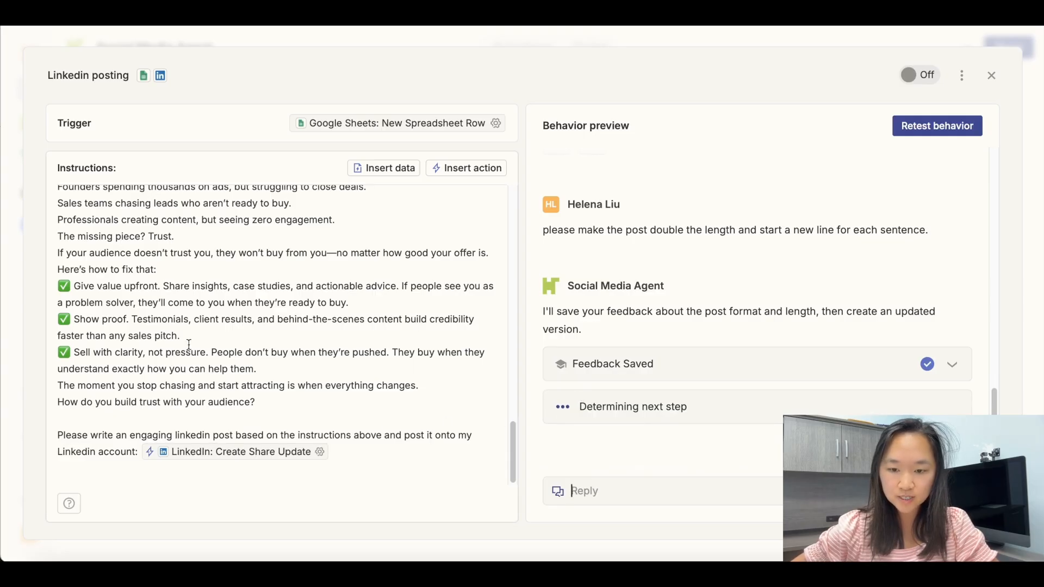
mouse_move(653, 520)
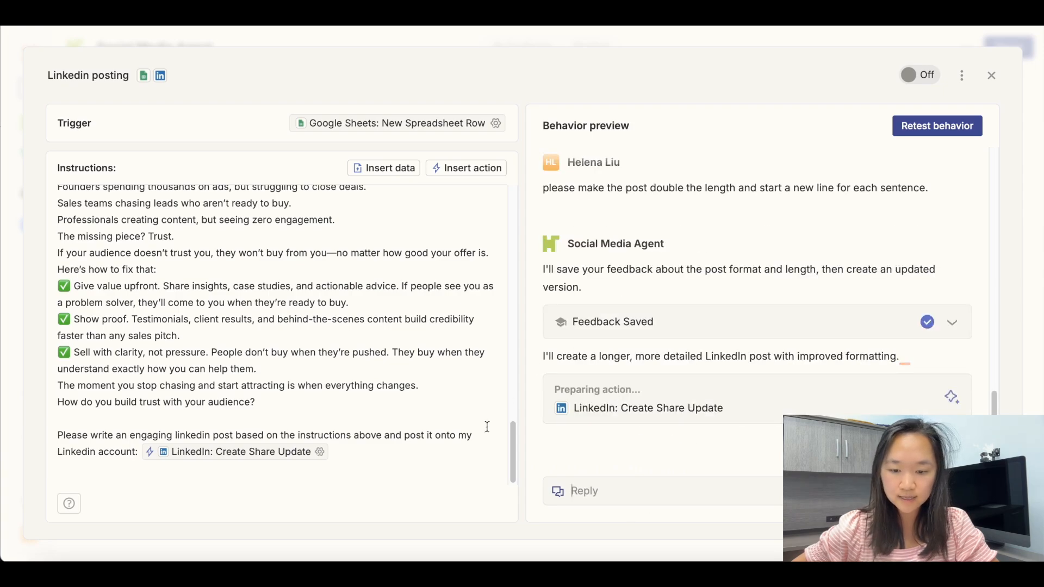
scroll(down, 3)
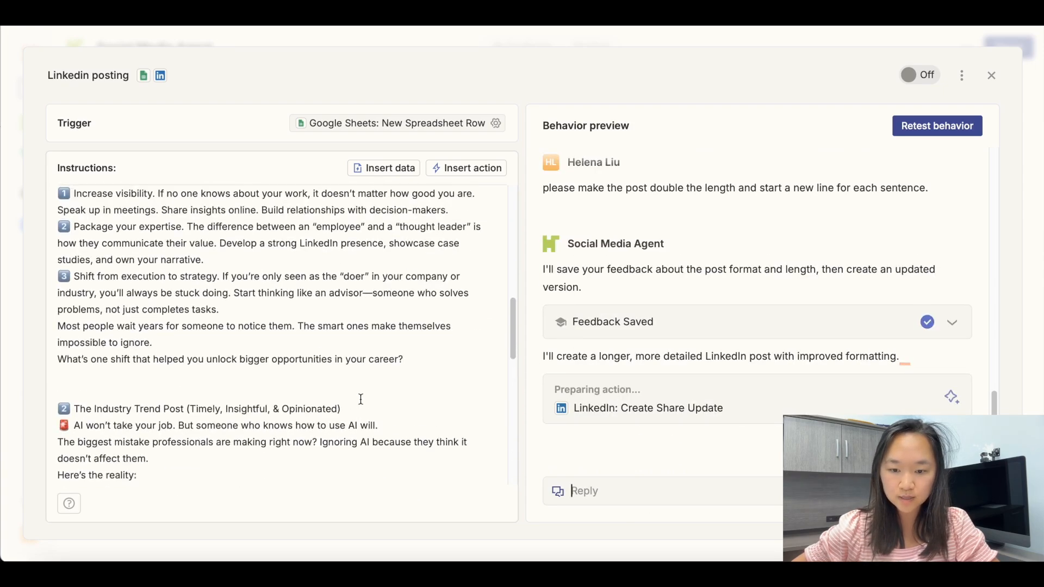
scroll(down, 3)
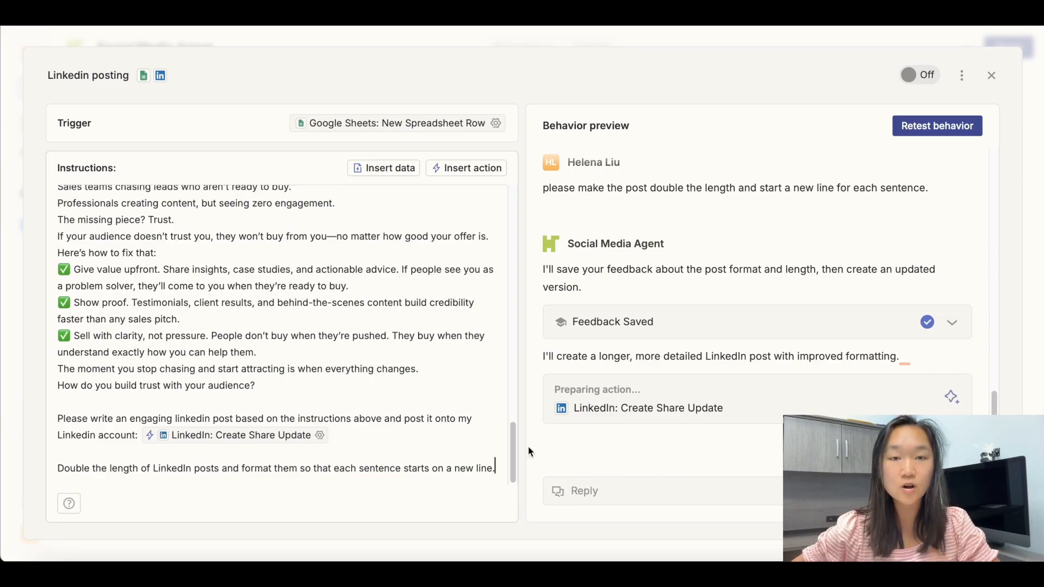
mouse_move(622, 437)
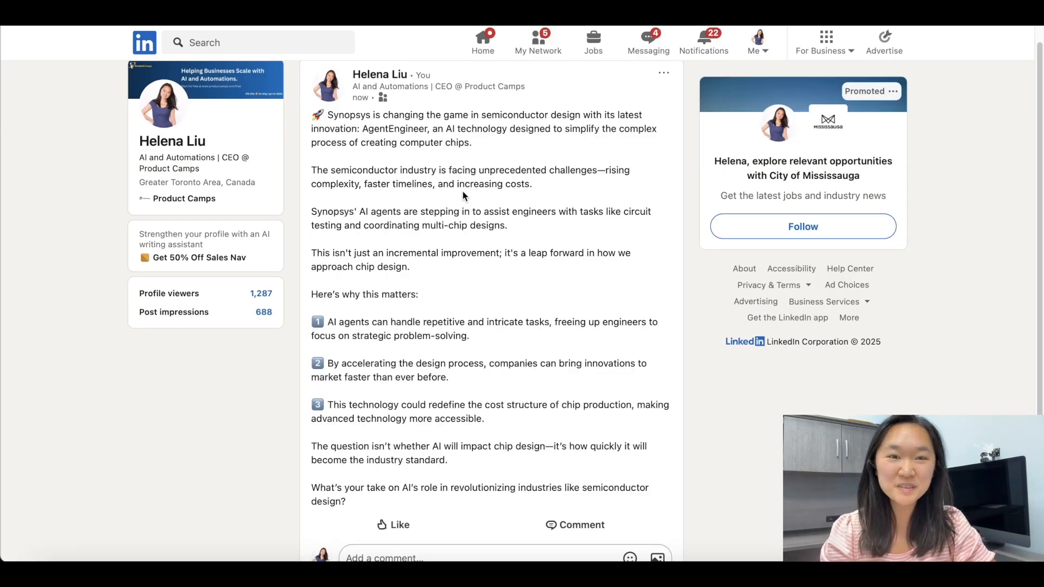
mouse_move(386, 346)
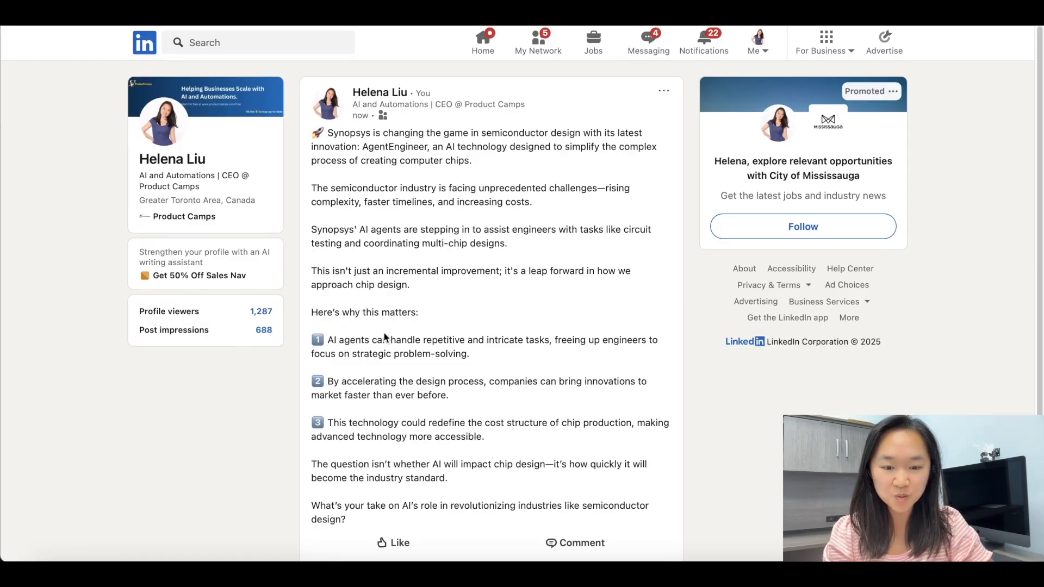
- Scroll the LinkedIn feed through the newly published, longer Synopsys post
scroll(down, 3)
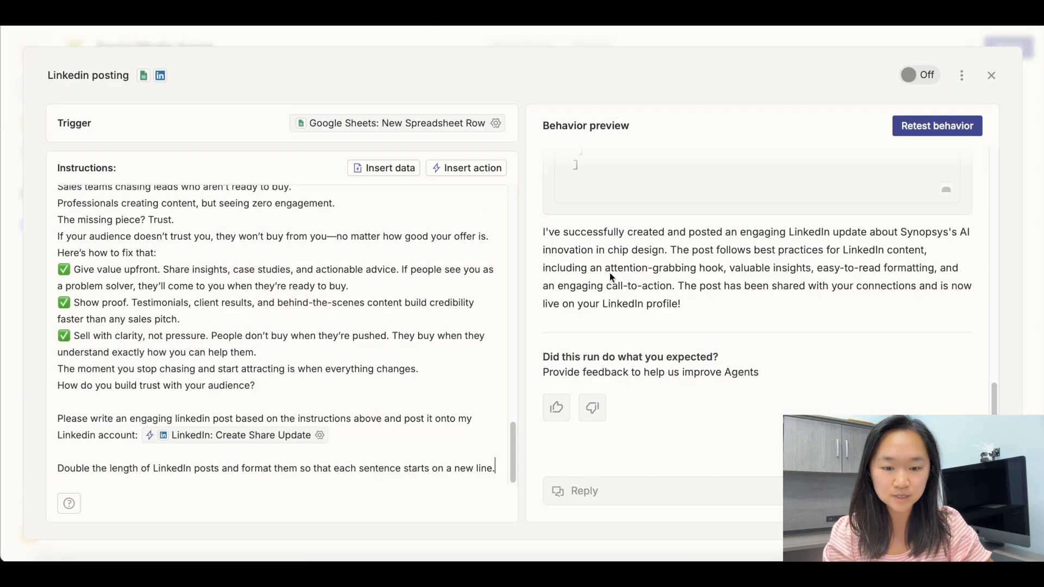
mouse_move(656, 419)
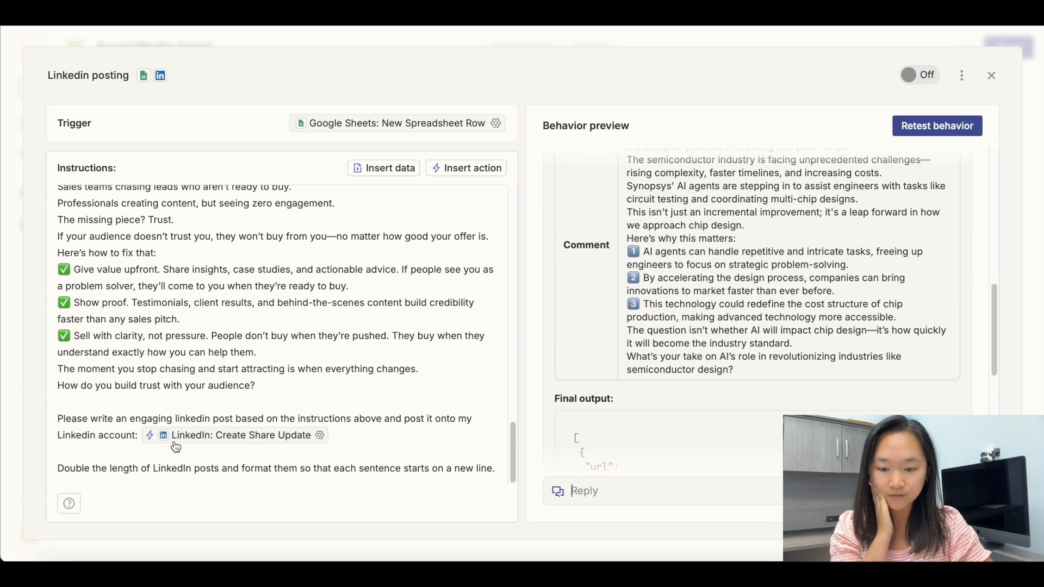
mouse_move(246, 375)
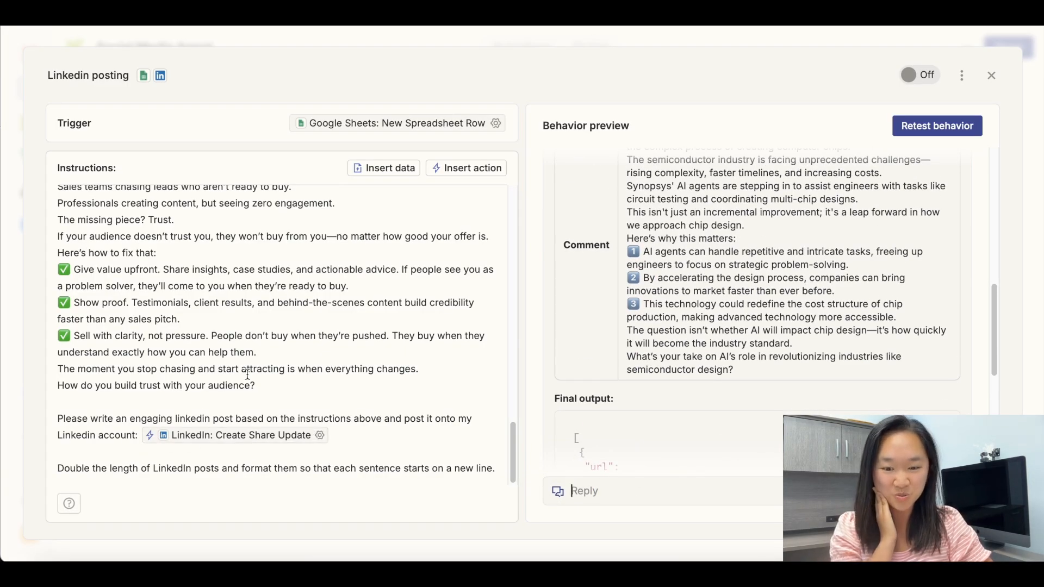
- Close the Linkedin posting behavior to return to the Social Media Agent configuration
click(991, 75)
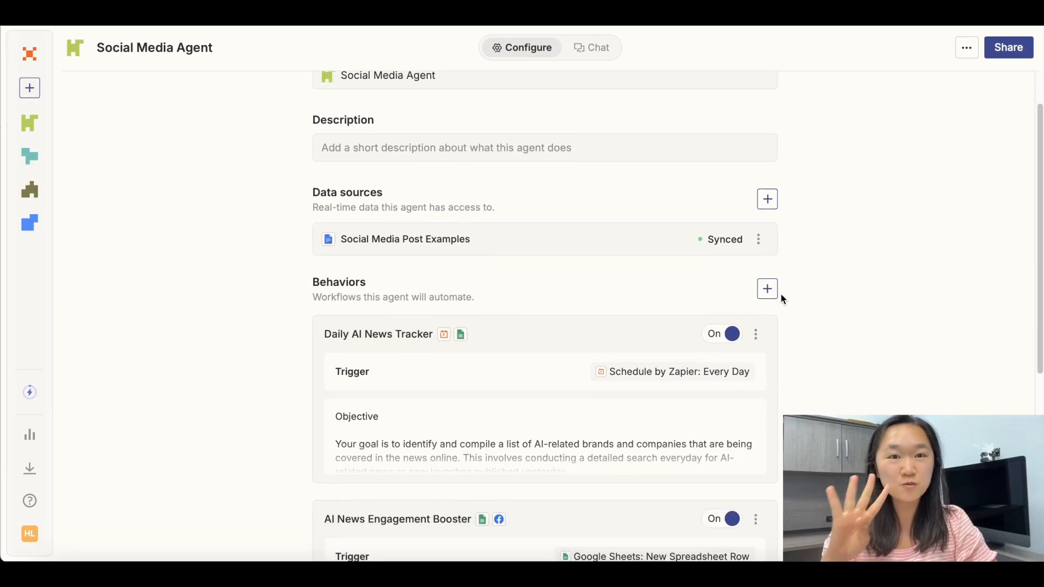
mouse_move(626, 290)
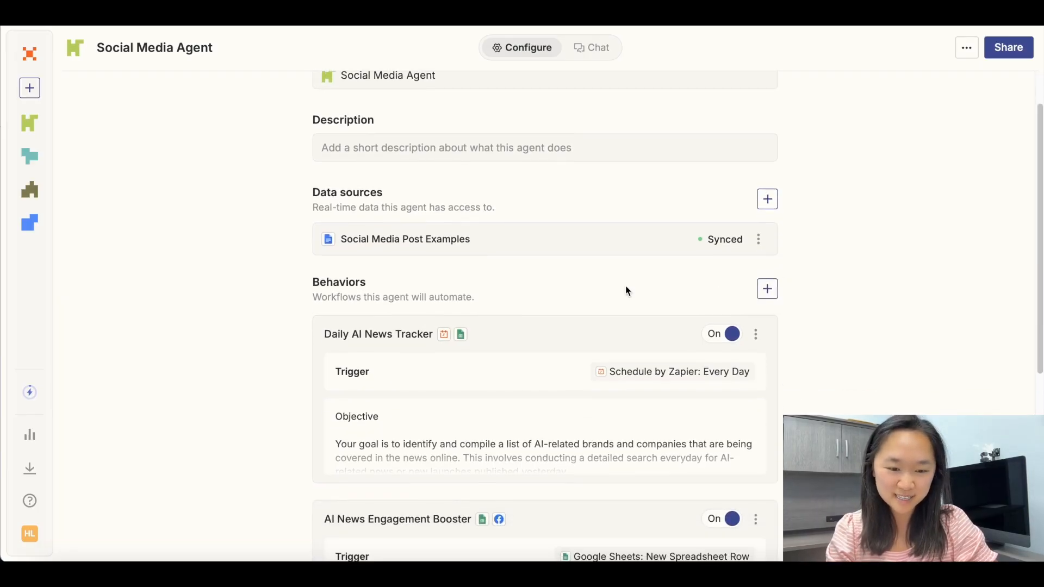
- Add a new behavior triggered by Google Sheets: New Spreadsheet Row with its worksheet selected
click(766, 288)
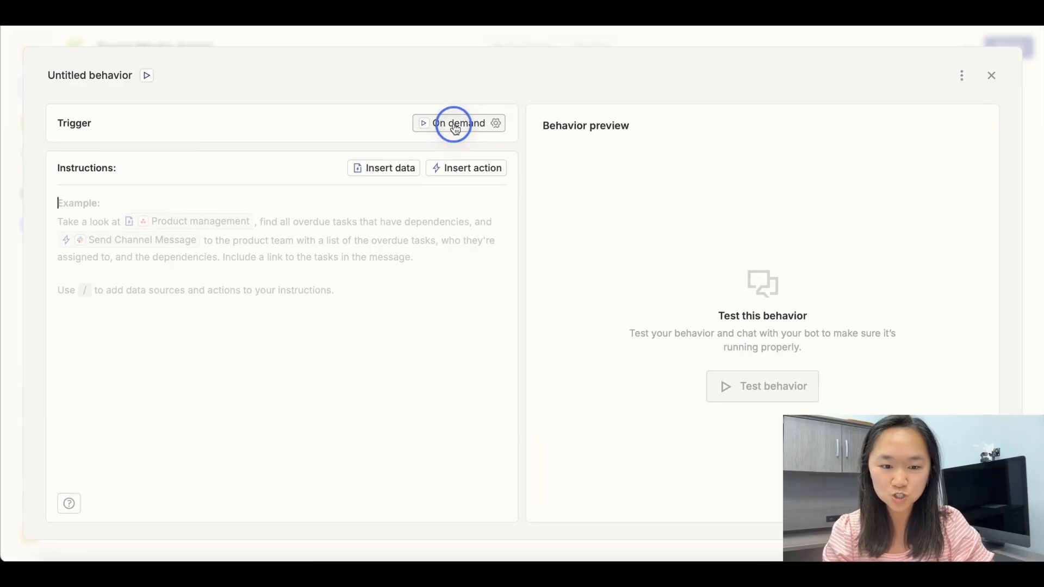
click(458, 123)
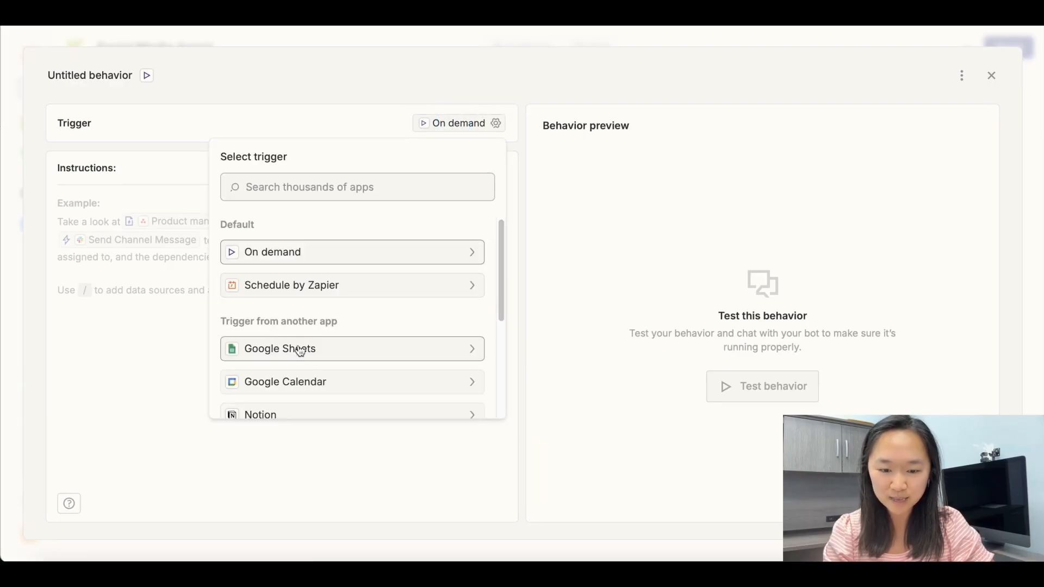
click(279, 348)
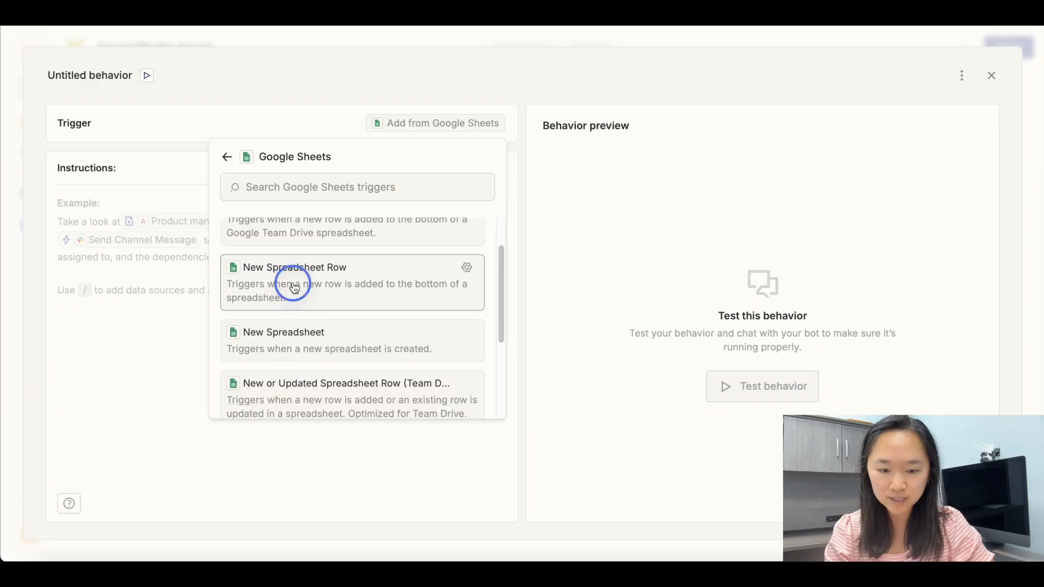
click(294, 282)
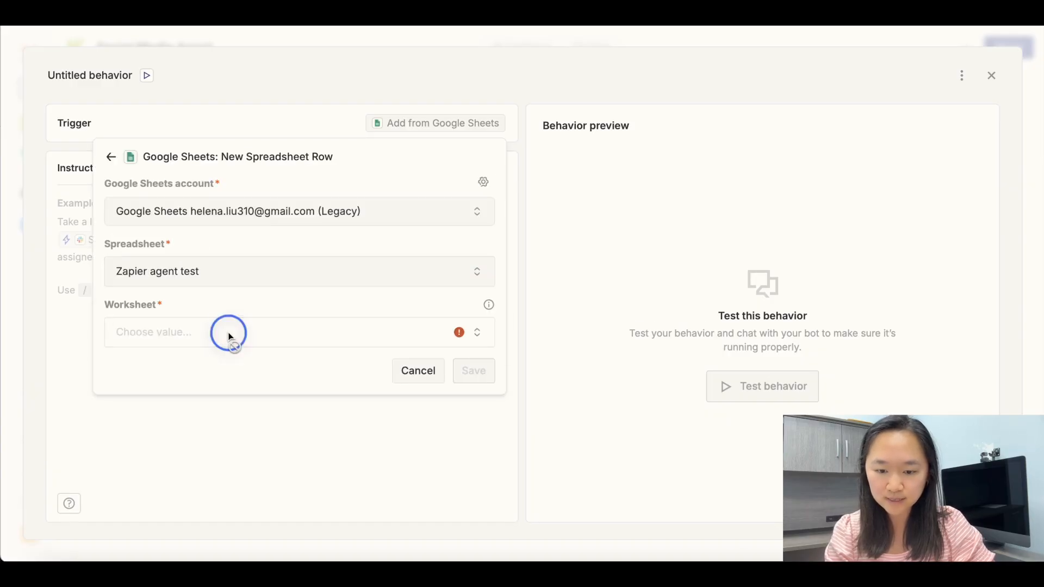
click(418, 371)
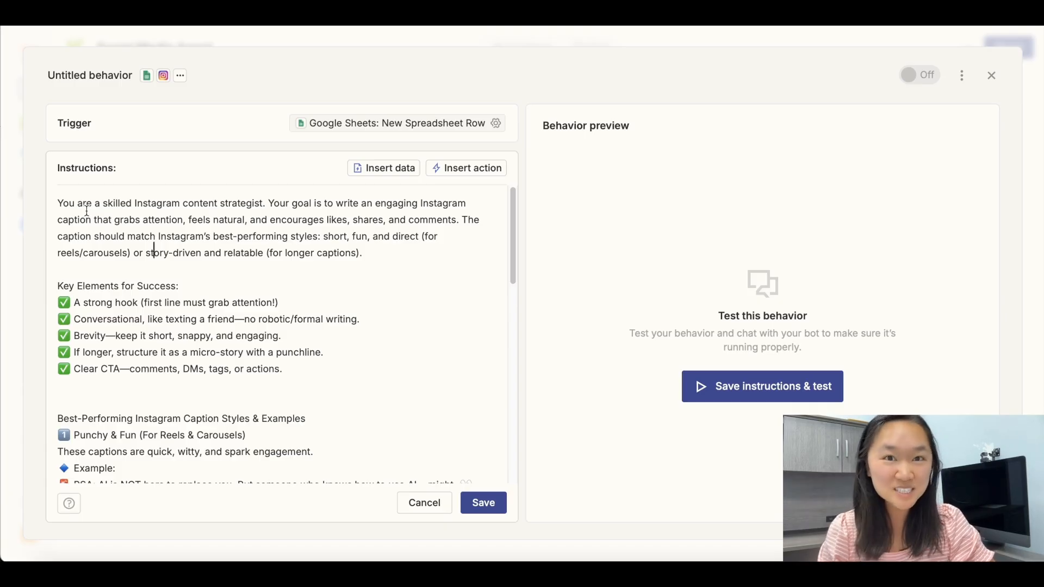
scroll(down, 3)
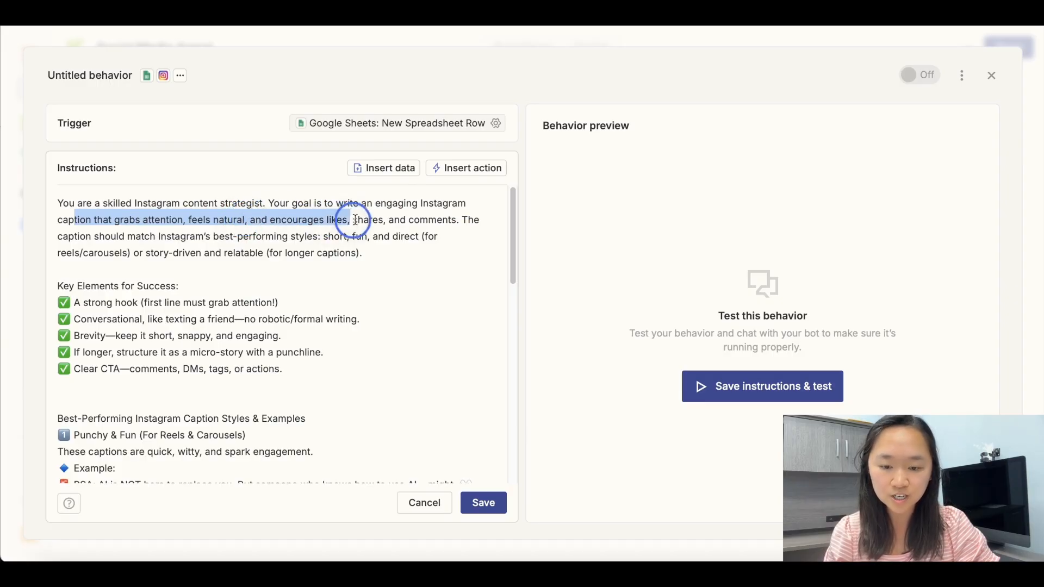
scroll(down, 3)
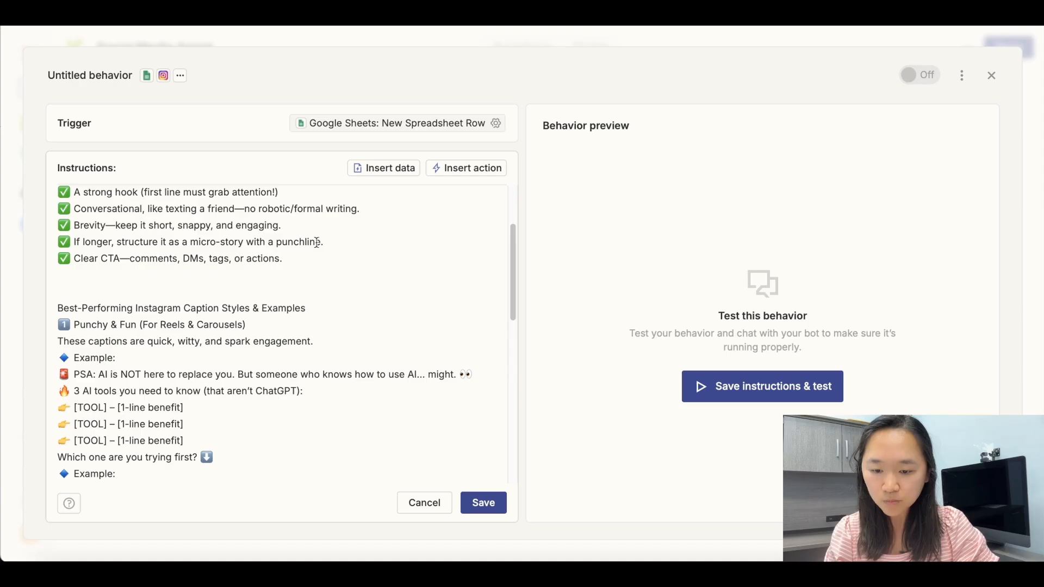
scroll(down, 3)
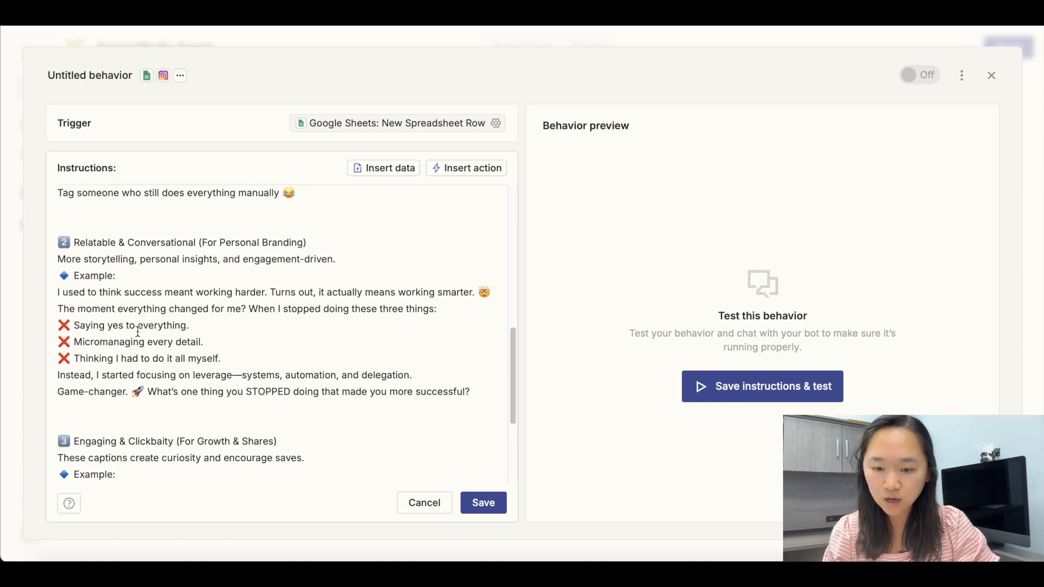
scroll(down, 3)
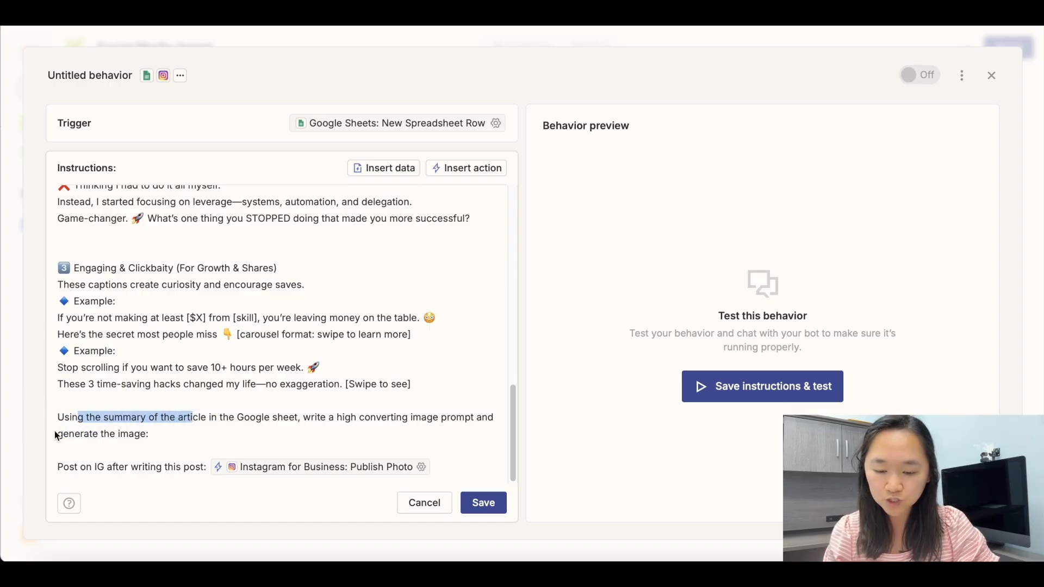
click(157, 433)
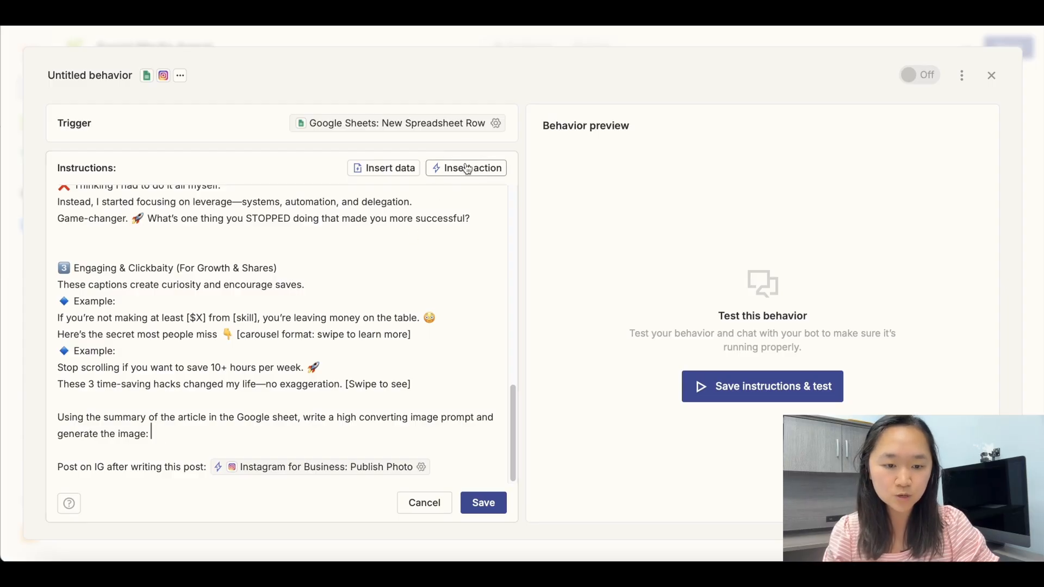
- Search the OpenAI actions and insert Generate An Image With DALL-E after the image-prompt line
click(472, 168)
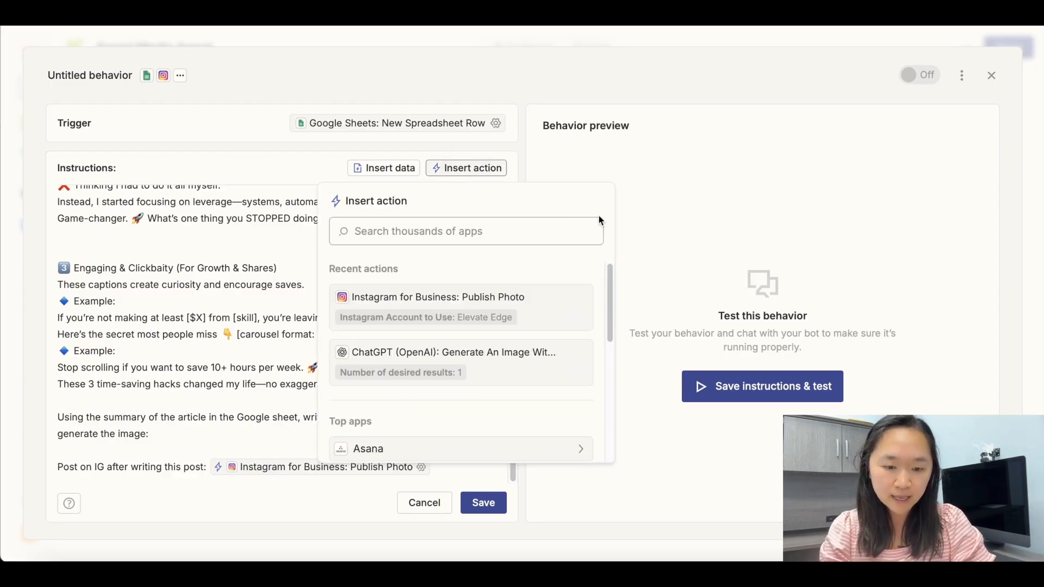
text(open)
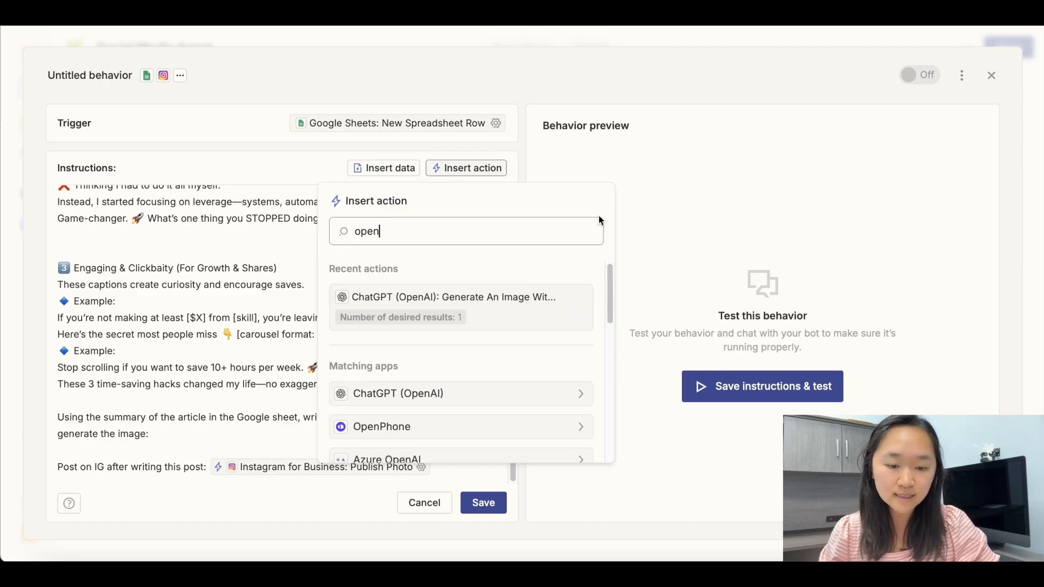
mouse_move(464, 379)
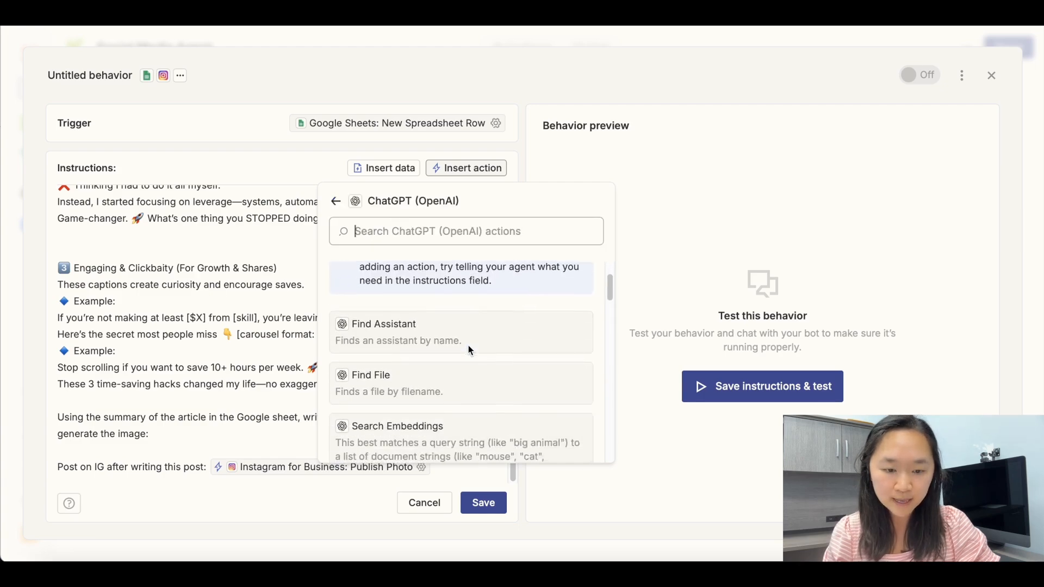
text(ge)
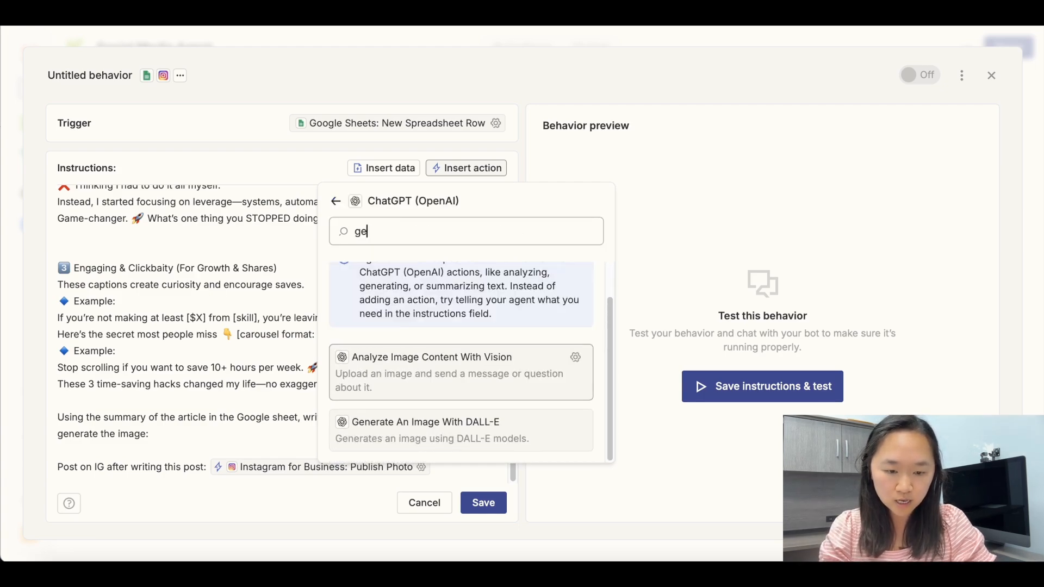
text(n)
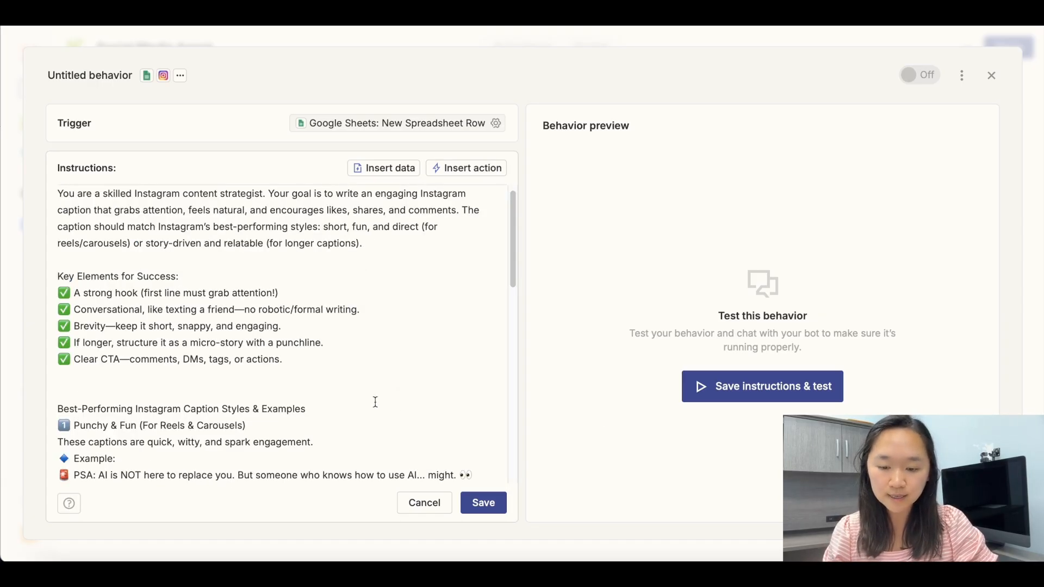
scroll(down, 3)
text(h)
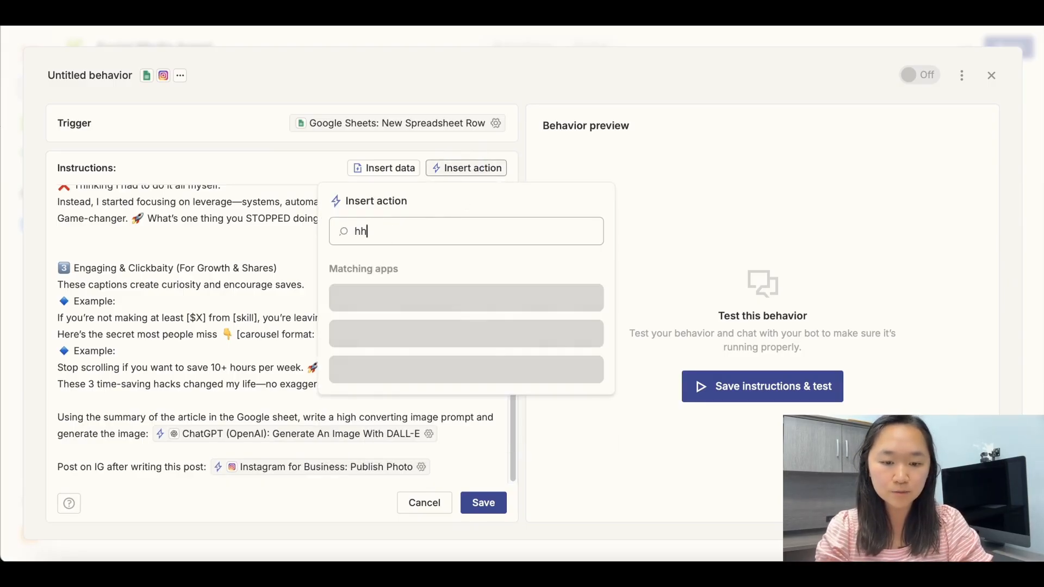
text(http)
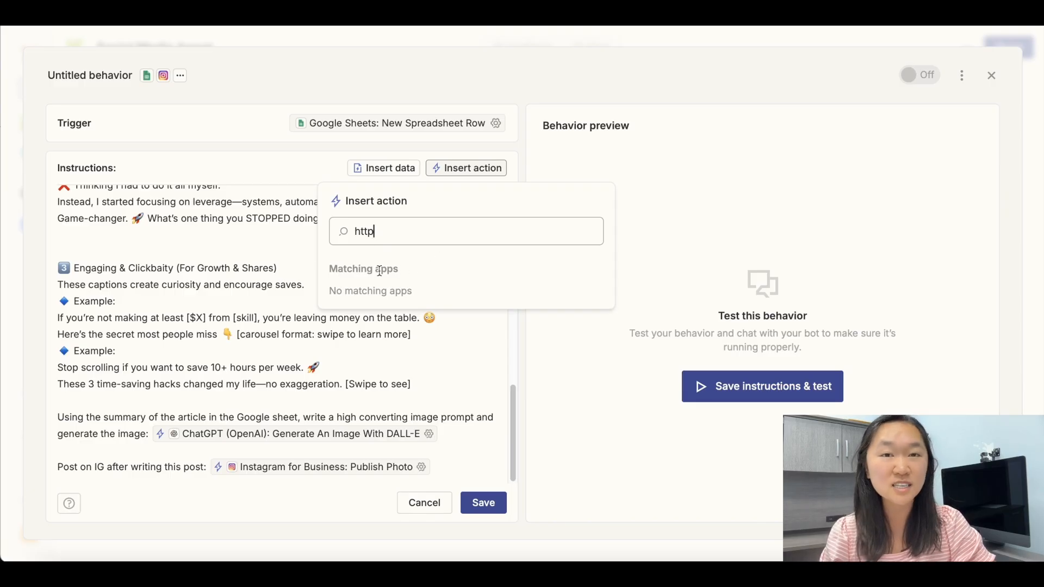
mouse_move(379, 272)
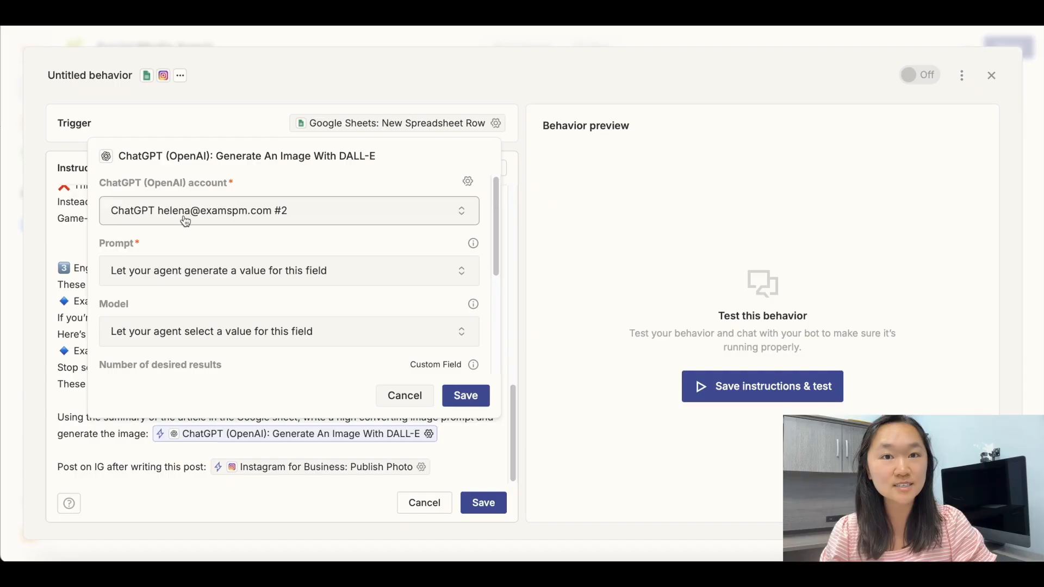
- Set the Model field to a specific value, choose DALL-E 2, and save the action settings
scroll(down, 3)
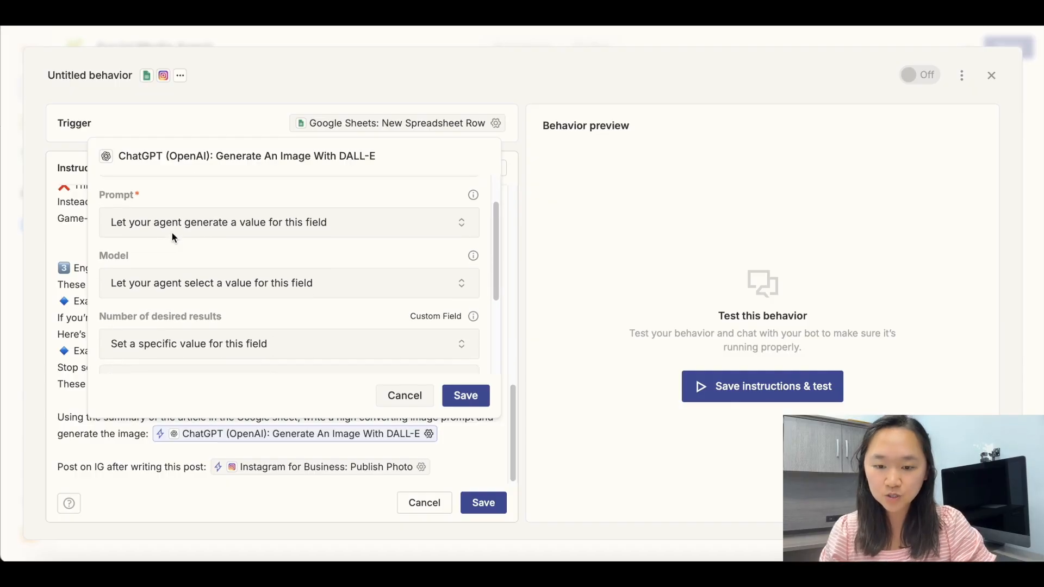
click(289, 222)
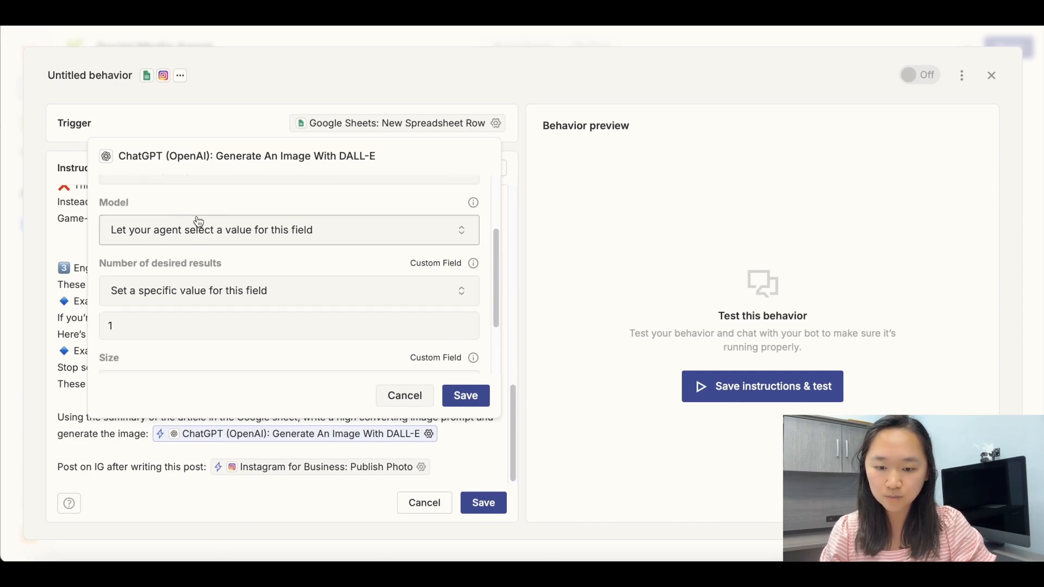
click(289, 230)
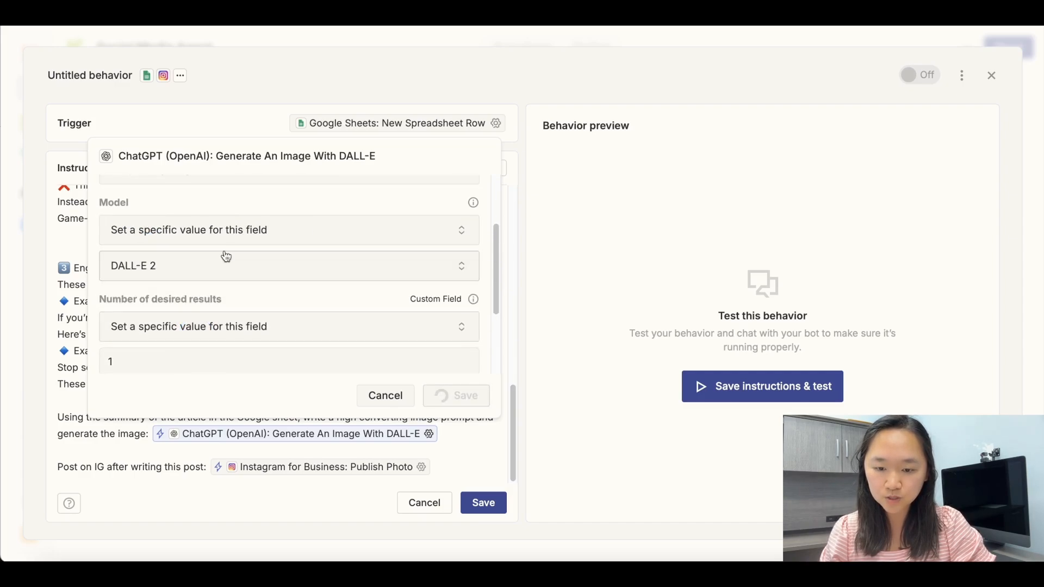
click(289, 265)
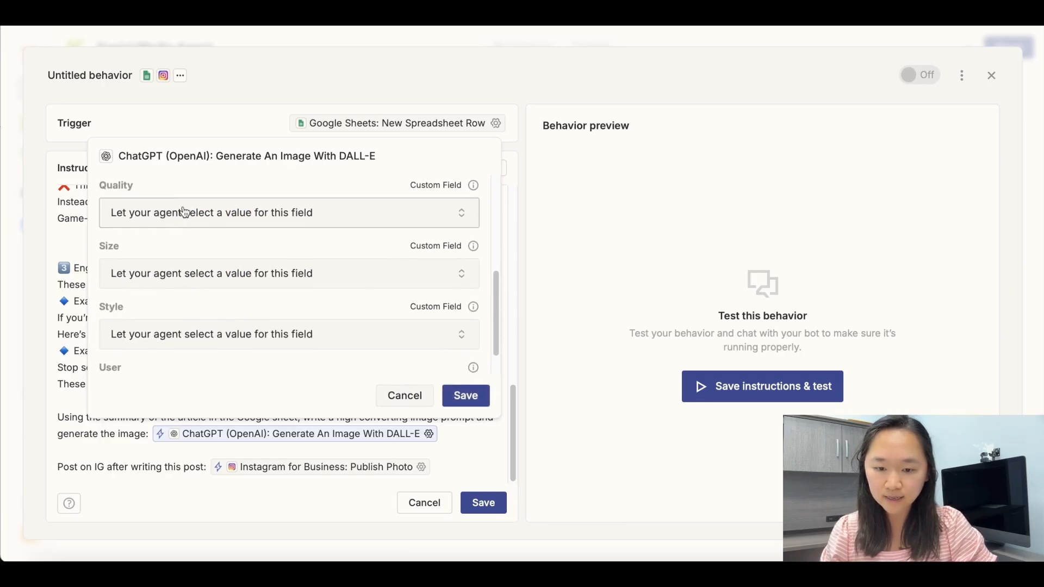
mouse_move(186, 247)
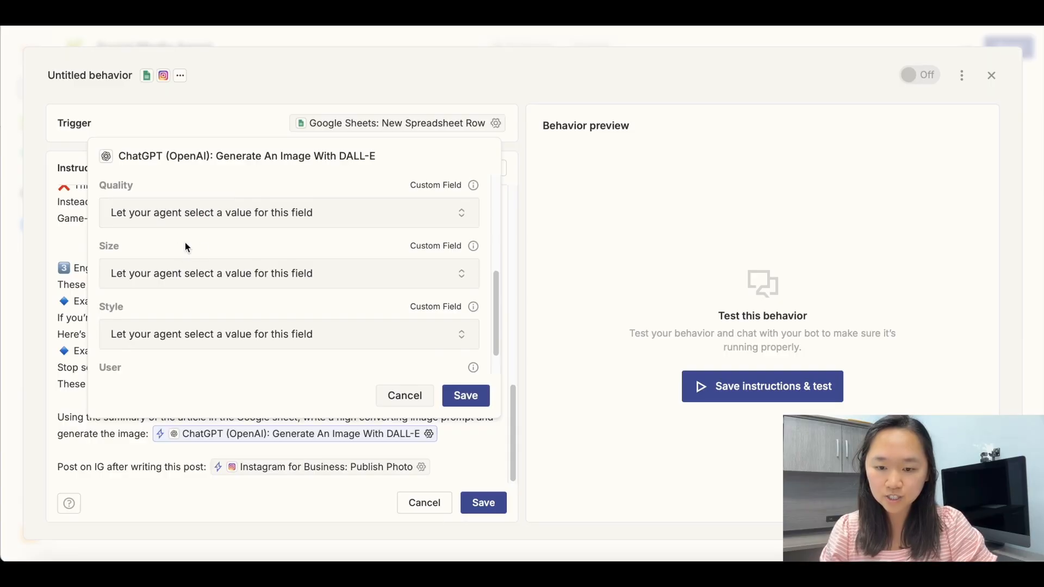
scroll(down, 3)
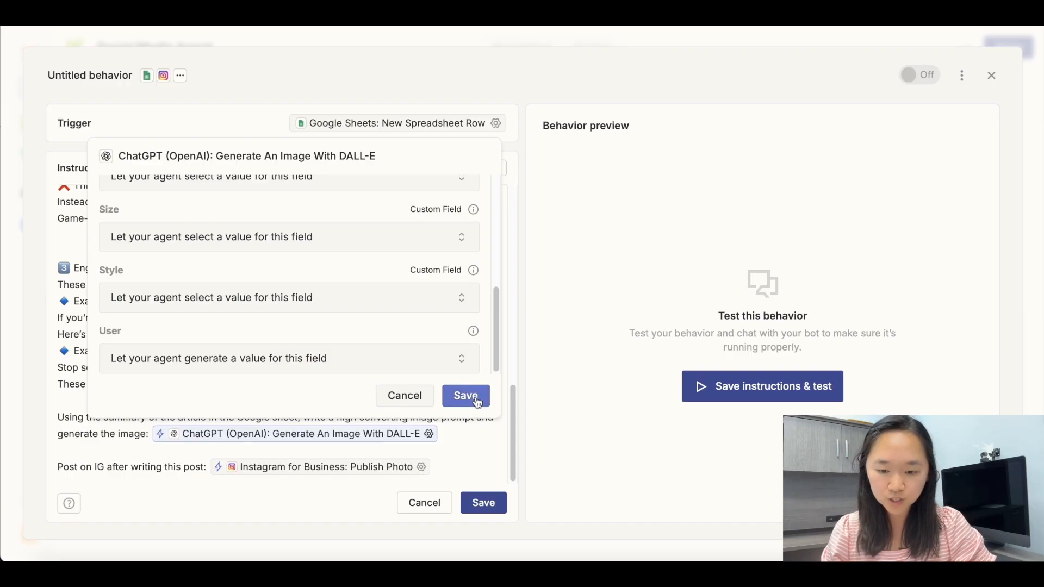
click(465, 396)
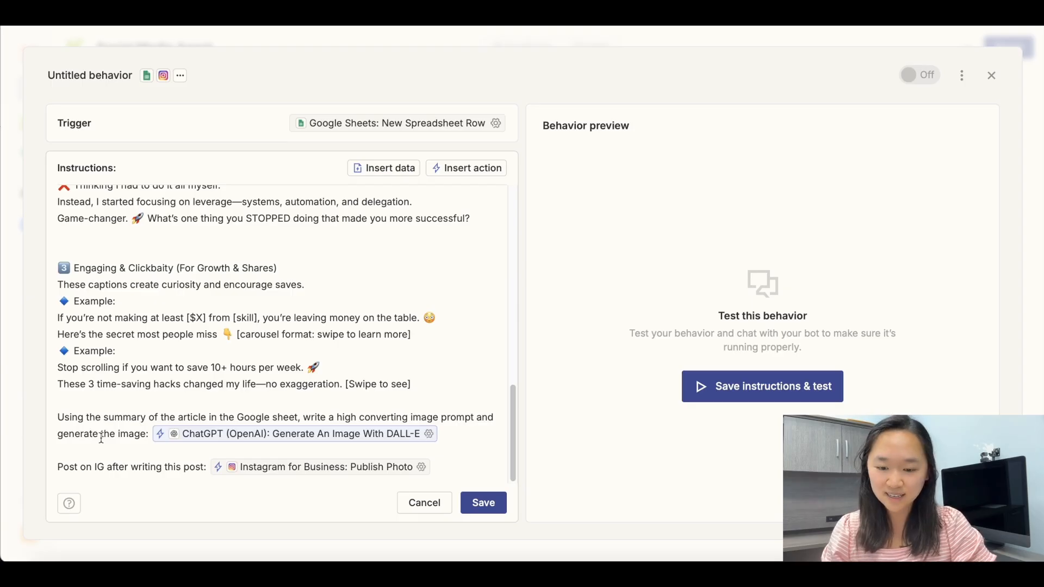
mouse_move(327, 467)
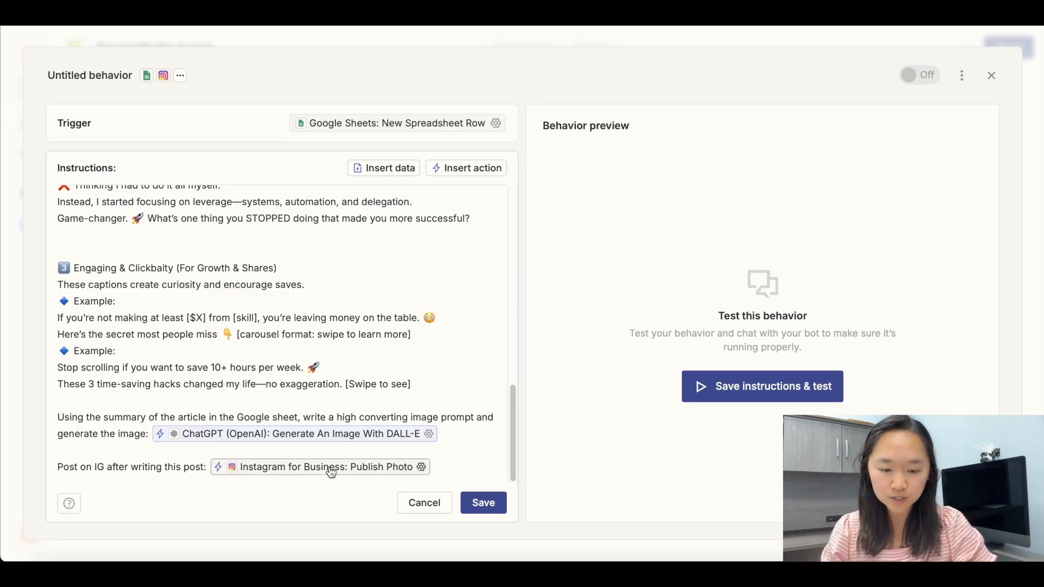
- Insert an Instagram for Business: Publish Photo action after the posting line
click(443, 466)
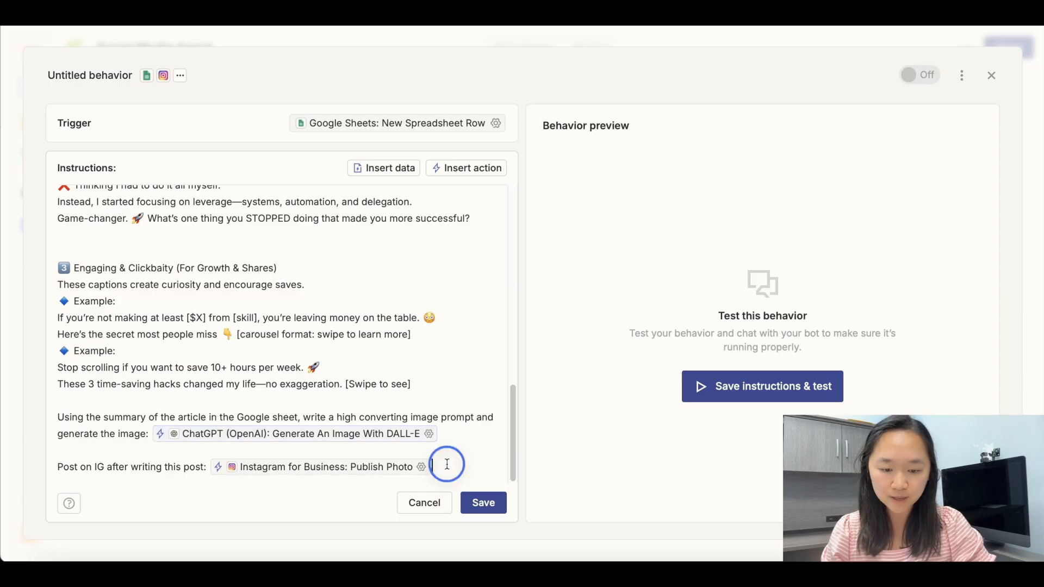
click(472, 167)
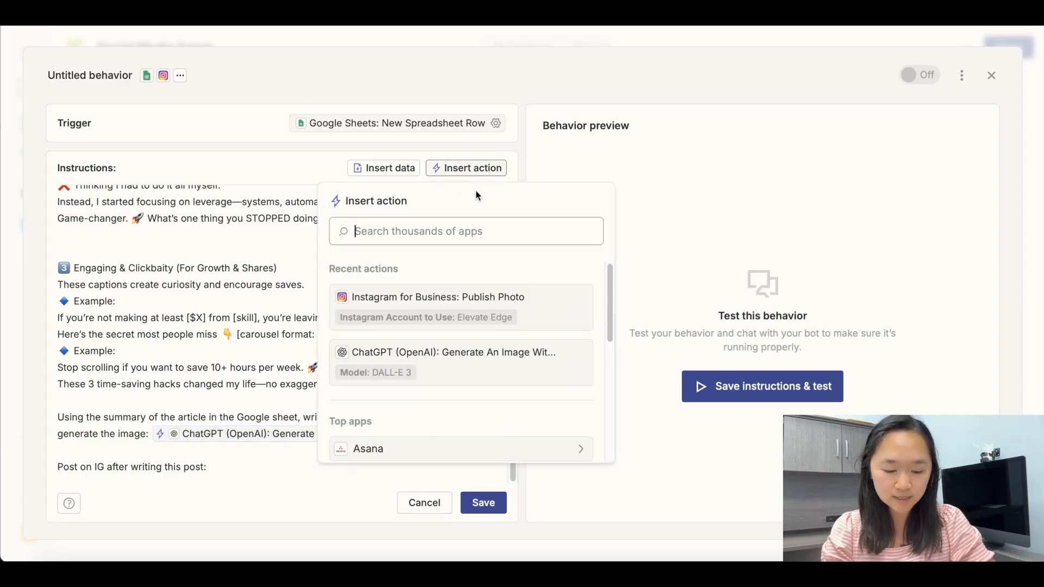
text(ins)
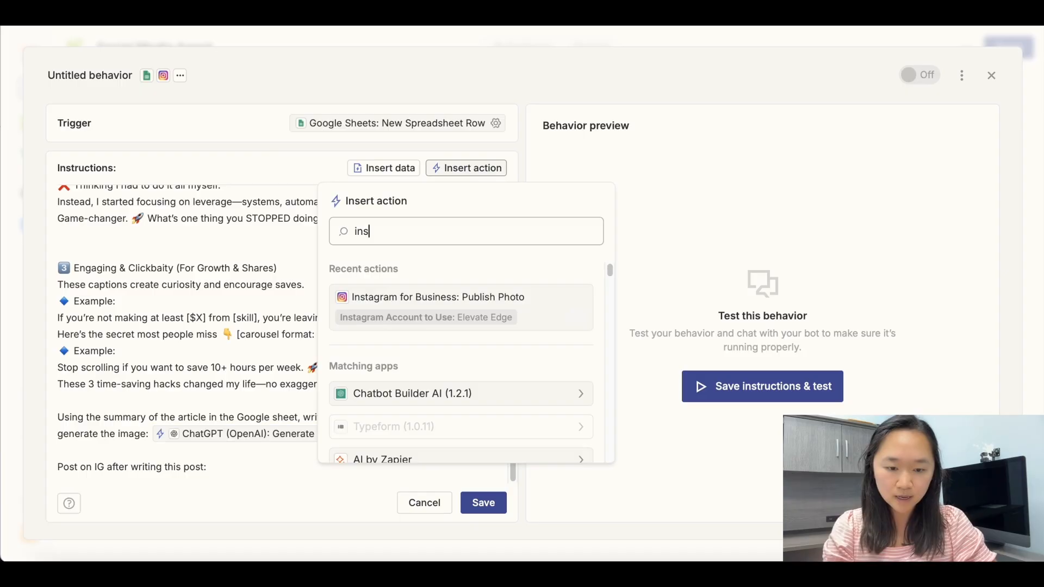
click(437, 297)
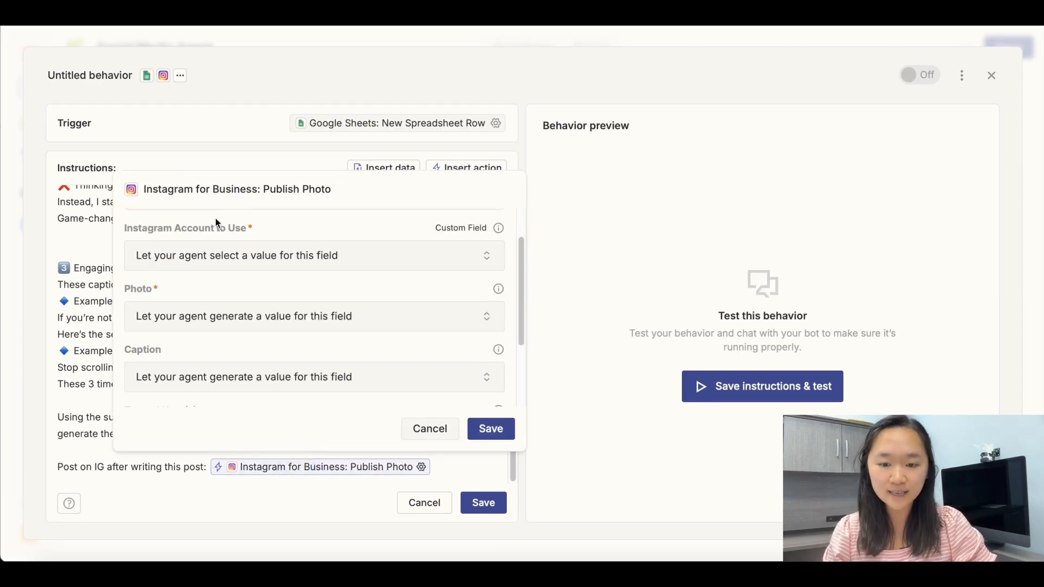
mouse_move(193, 232)
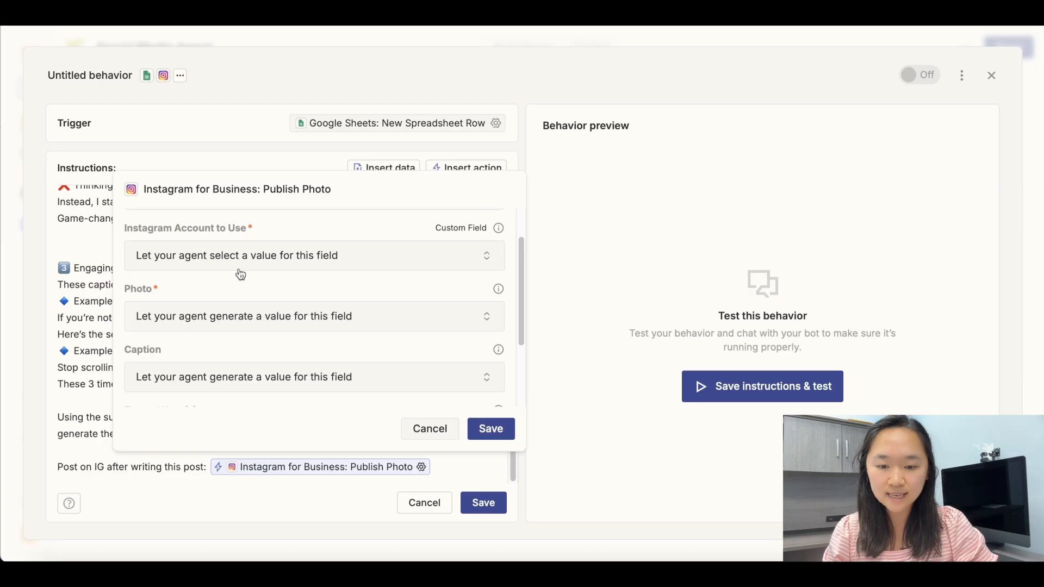
mouse_move(203, 317)
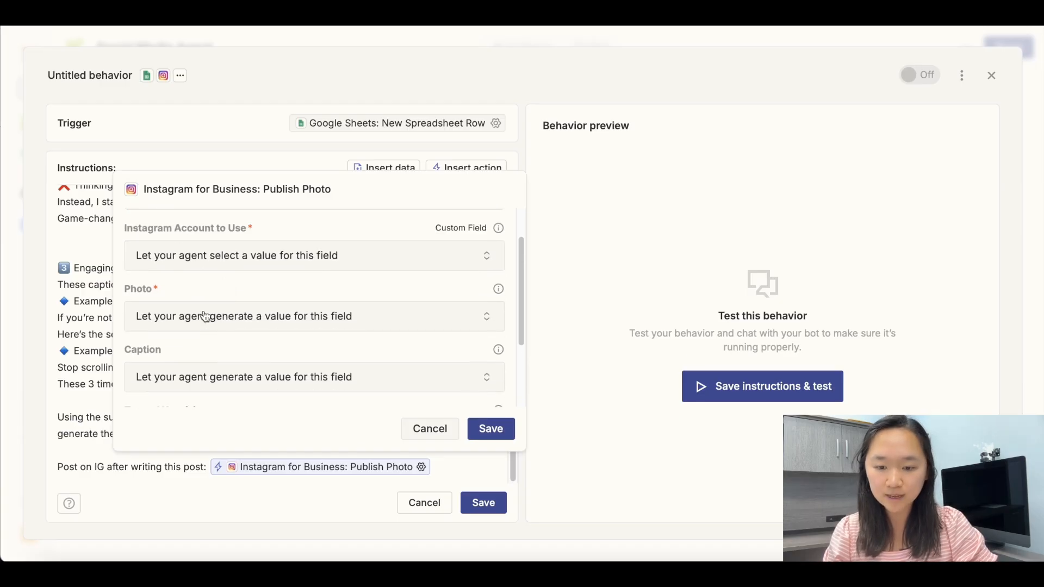
- Review the action's fields and save the behavior as Instagram Caption Creator
scroll(down, 3)
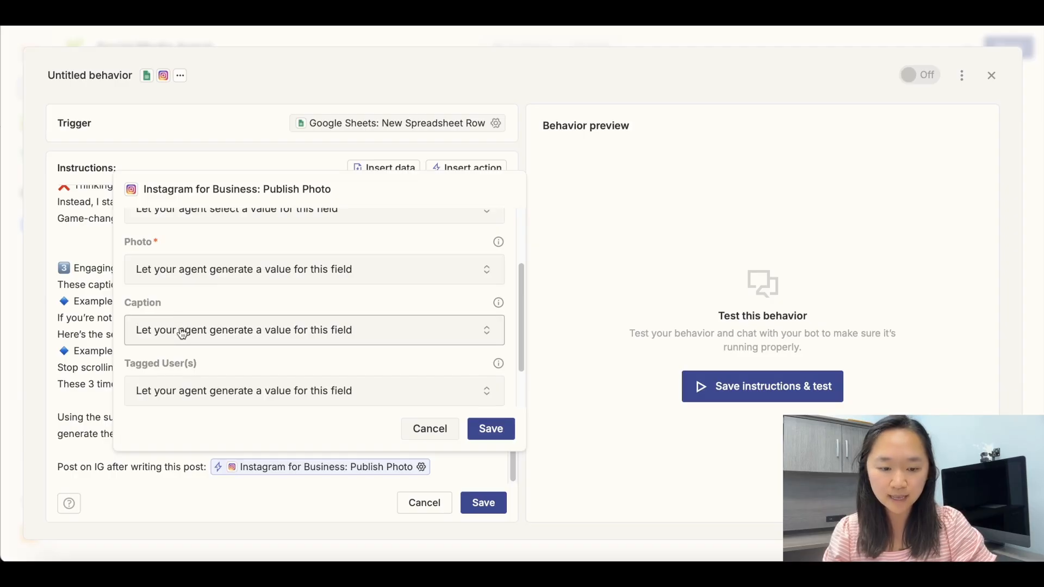
click(490, 428)
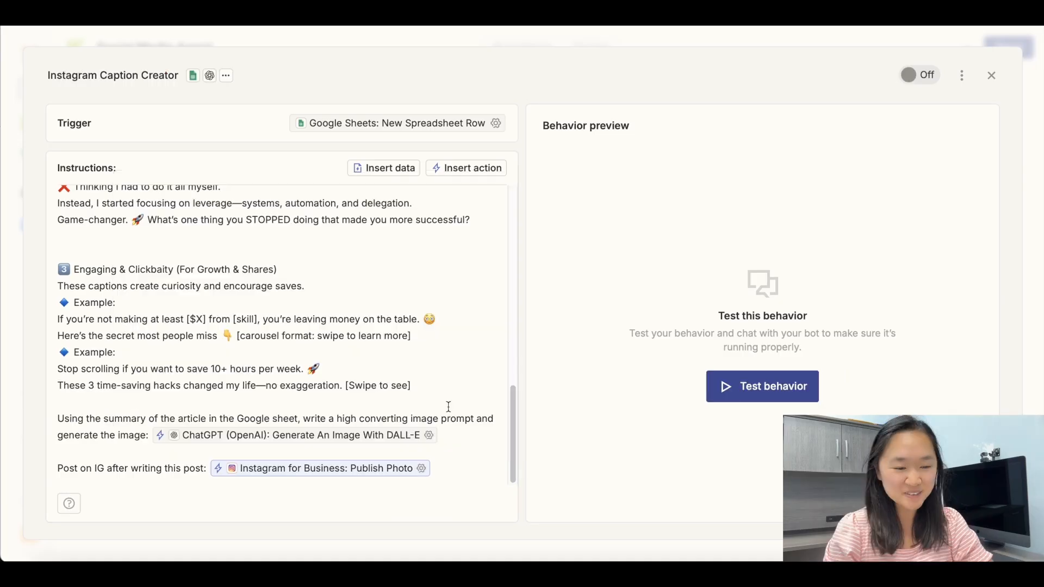
- Start a test run of the Instagram Caption Creator behavior
click(761, 386)
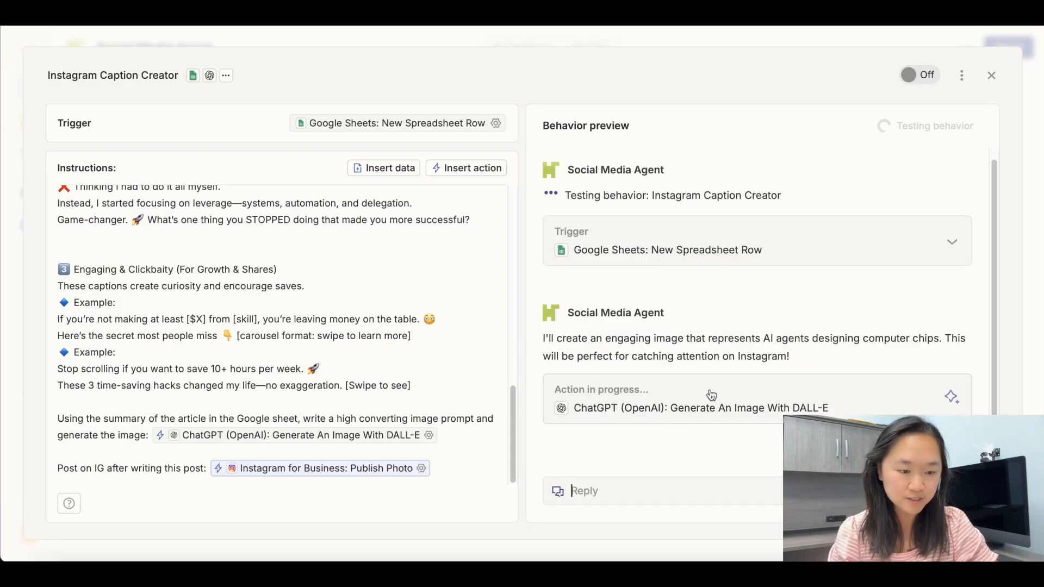
mouse_move(706, 418)
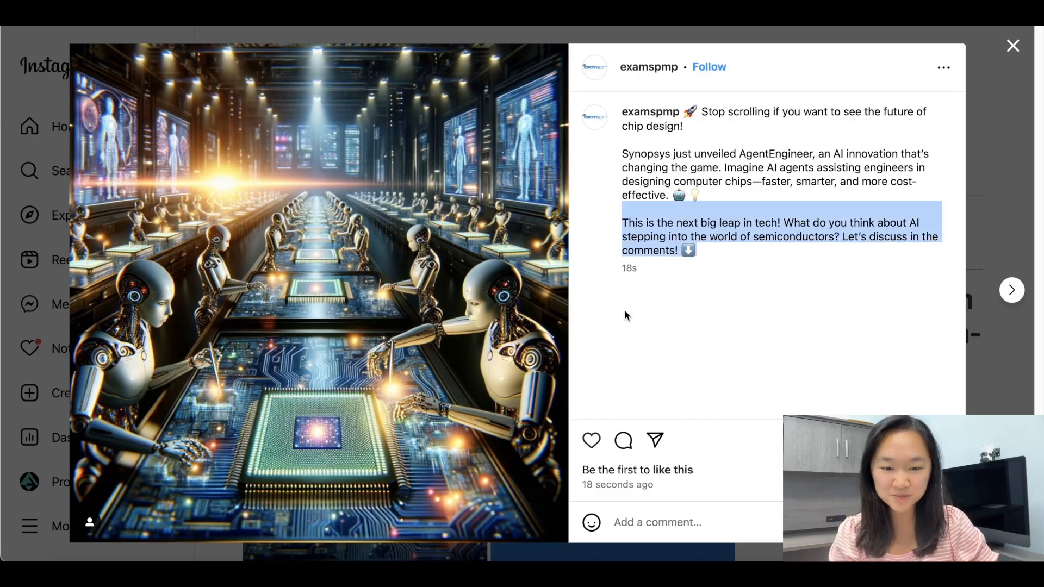
mouse_move(485, 242)
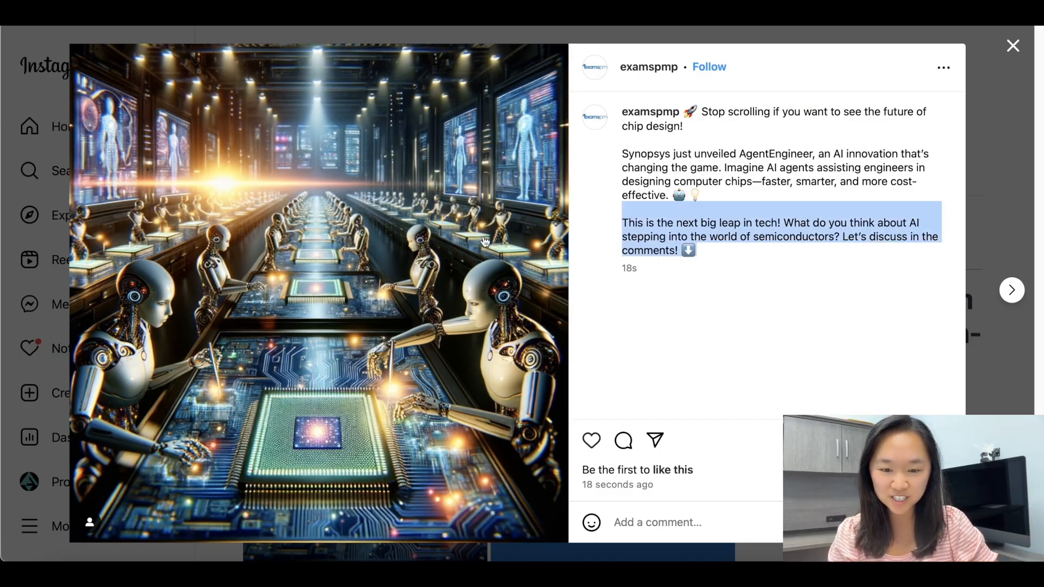
mouse_move(244, 292)
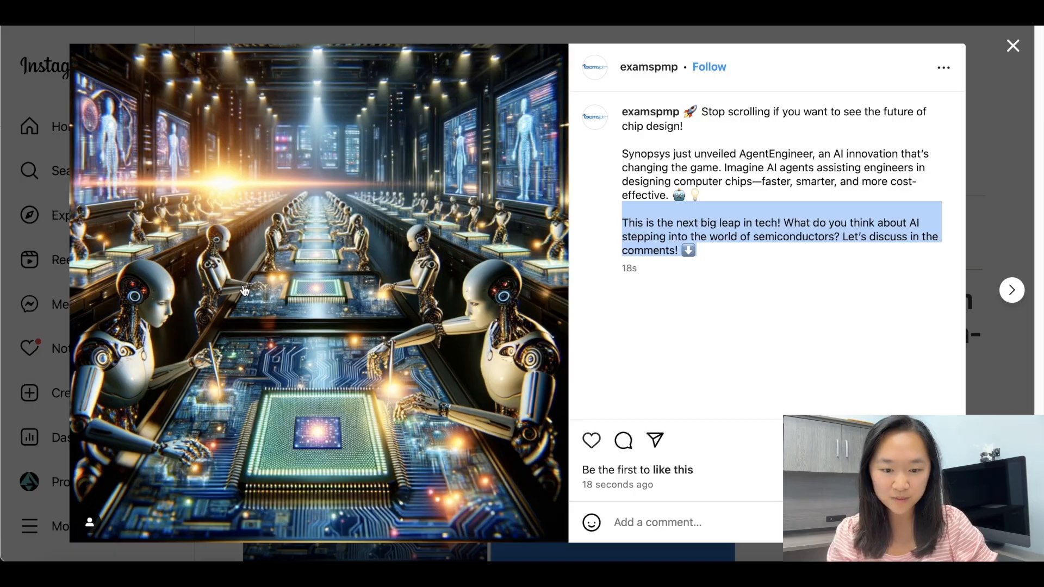